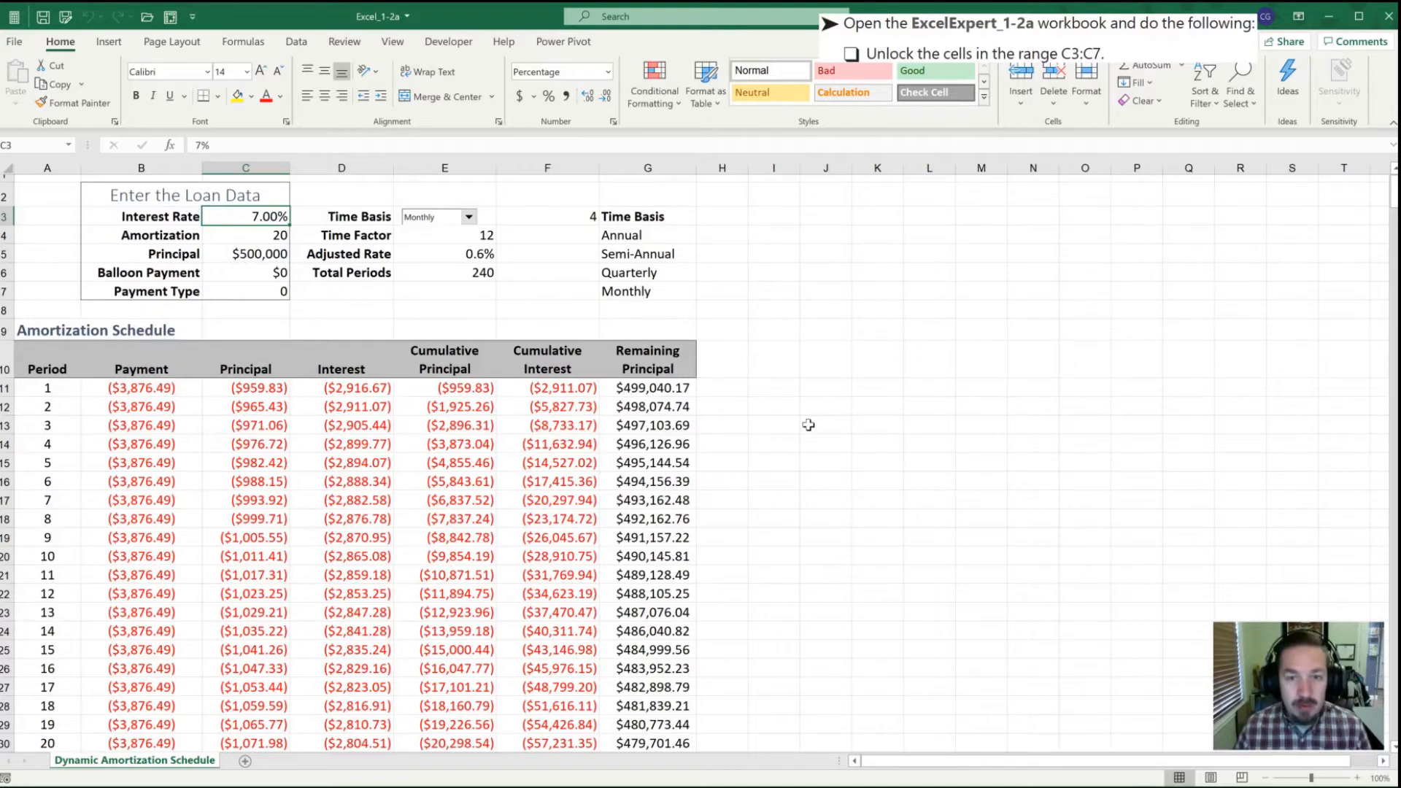
Step: View the Format Cells Protection settings, then close the dialog without changes
key(ctrl+1)
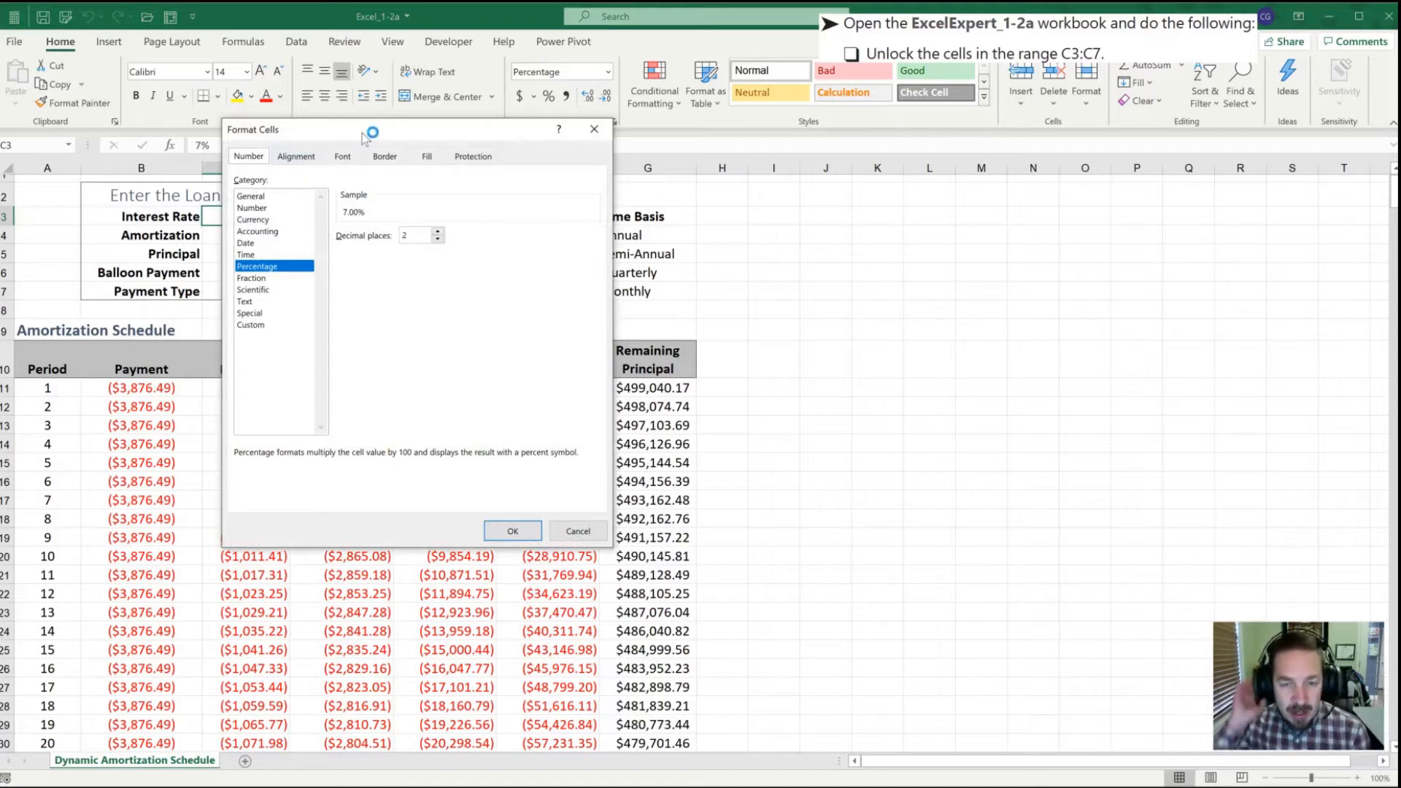
key(Ctrl+1)
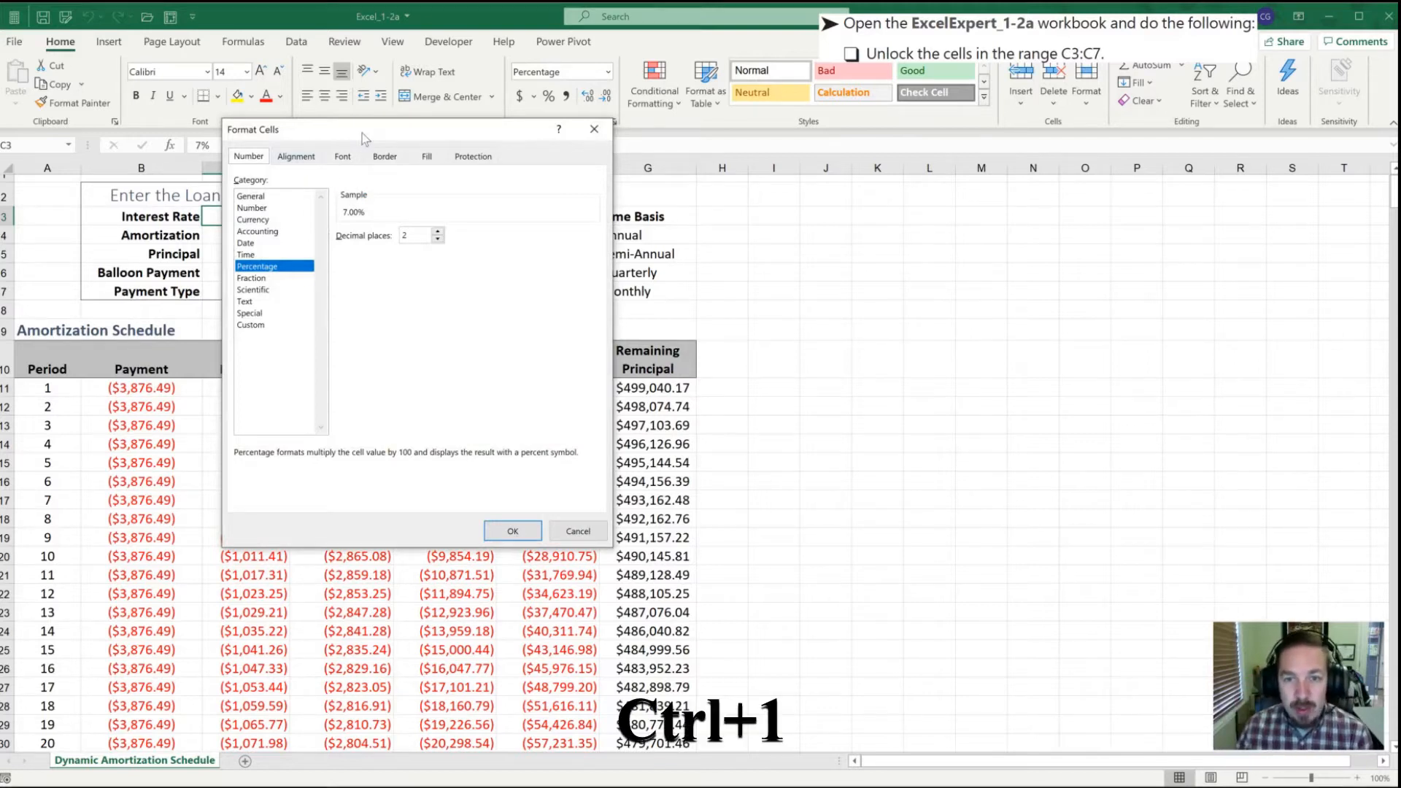
click(473, 156)
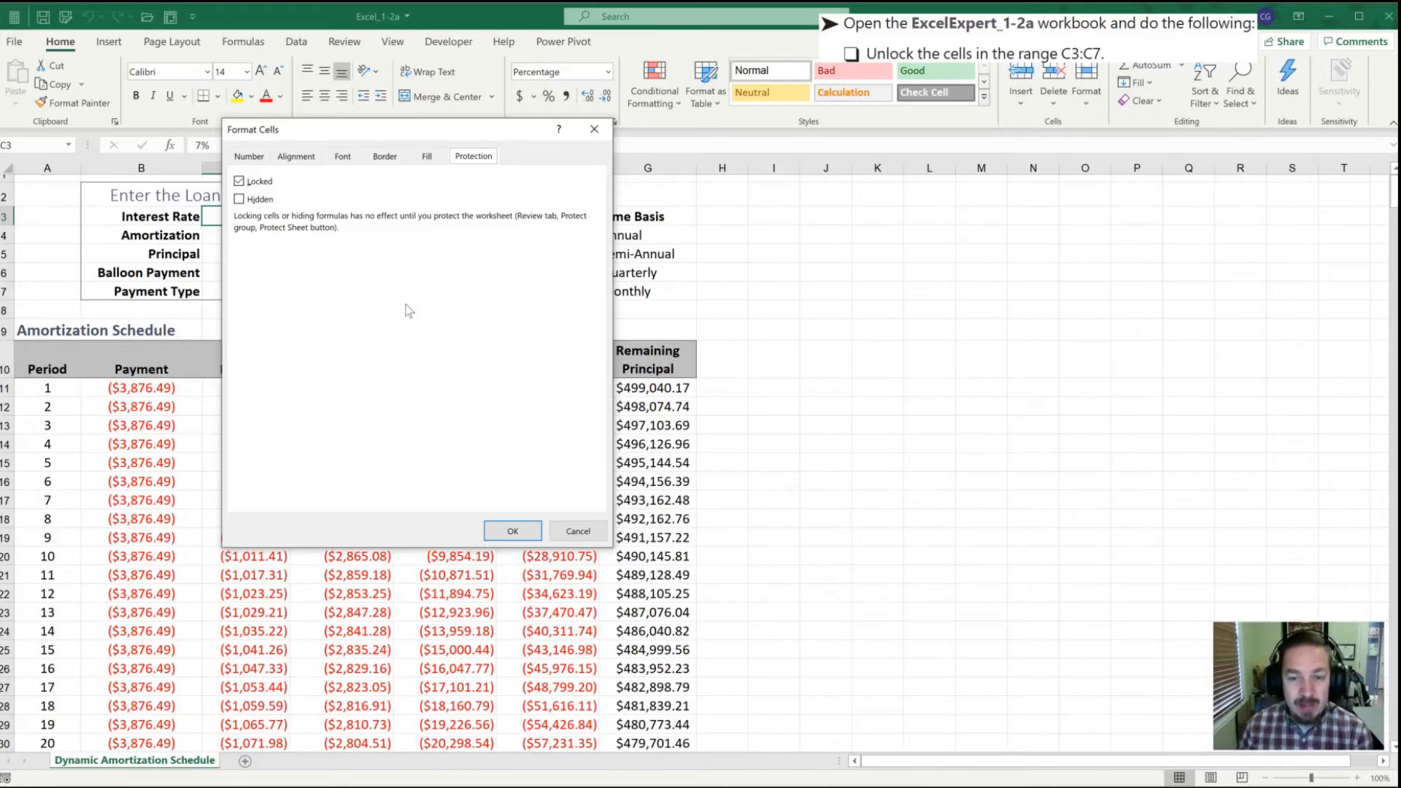
mouse_move(566, 501)
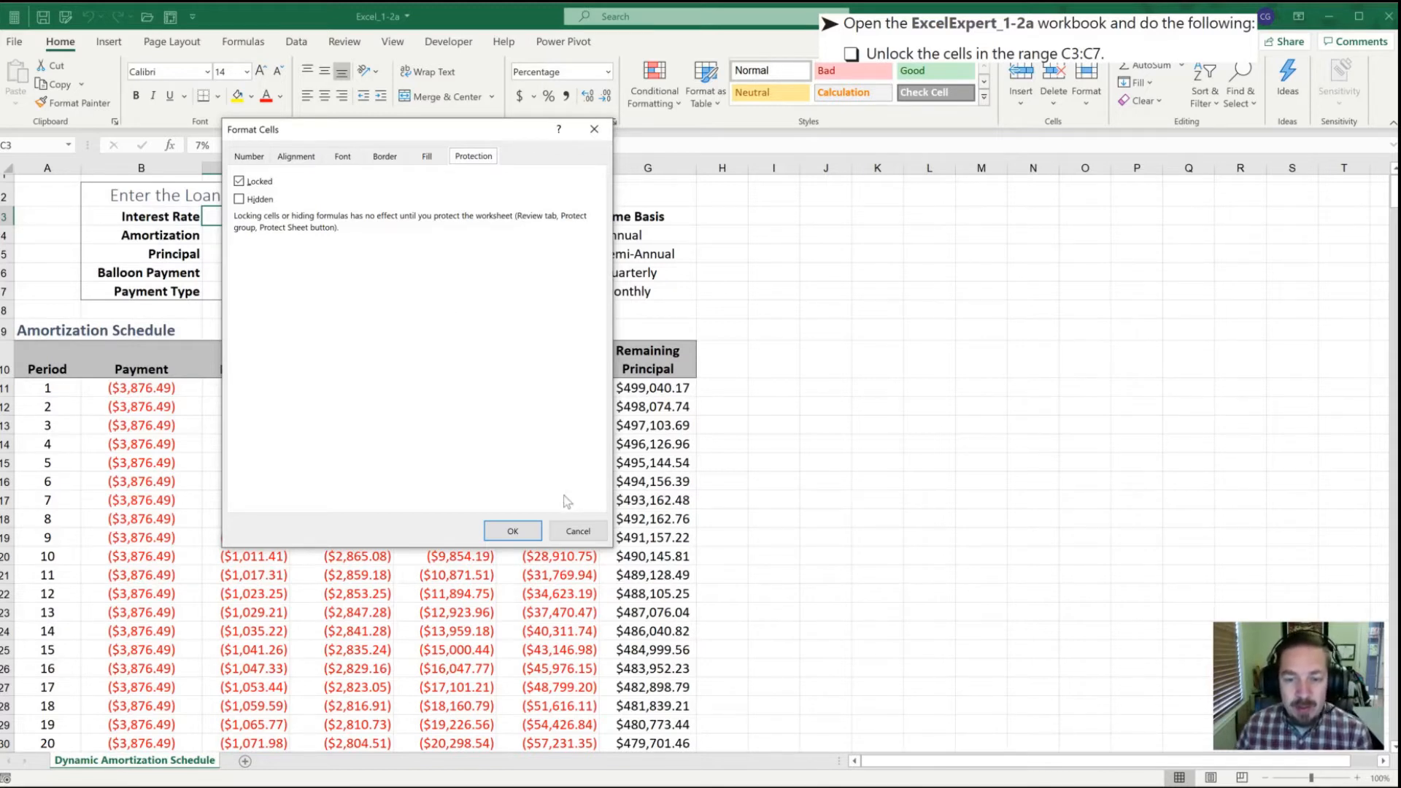
click(512, 530)
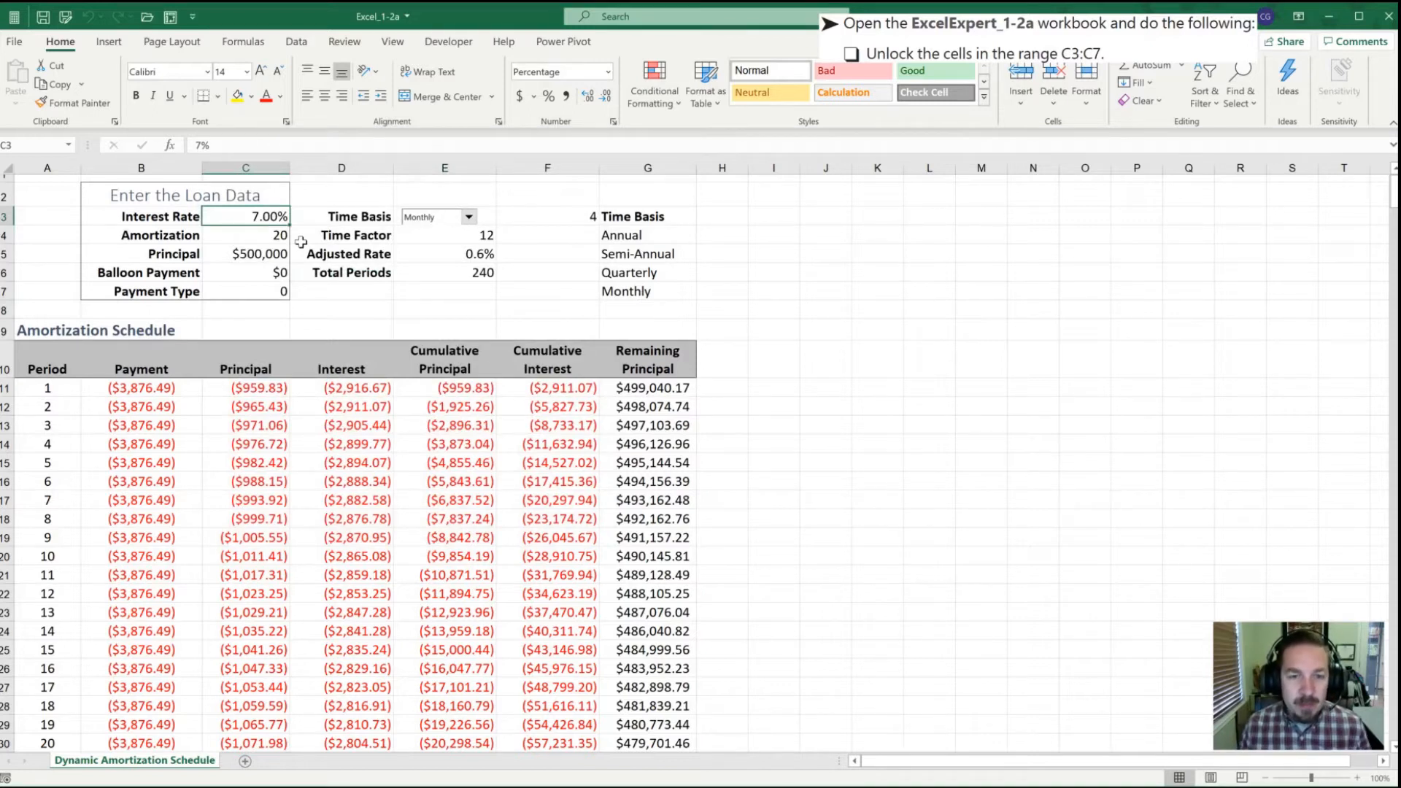
Step: Select loan inputs C3:C7 and browse the Format Cells tabs, ending on Protection
drag(245, 216, 245, 272)
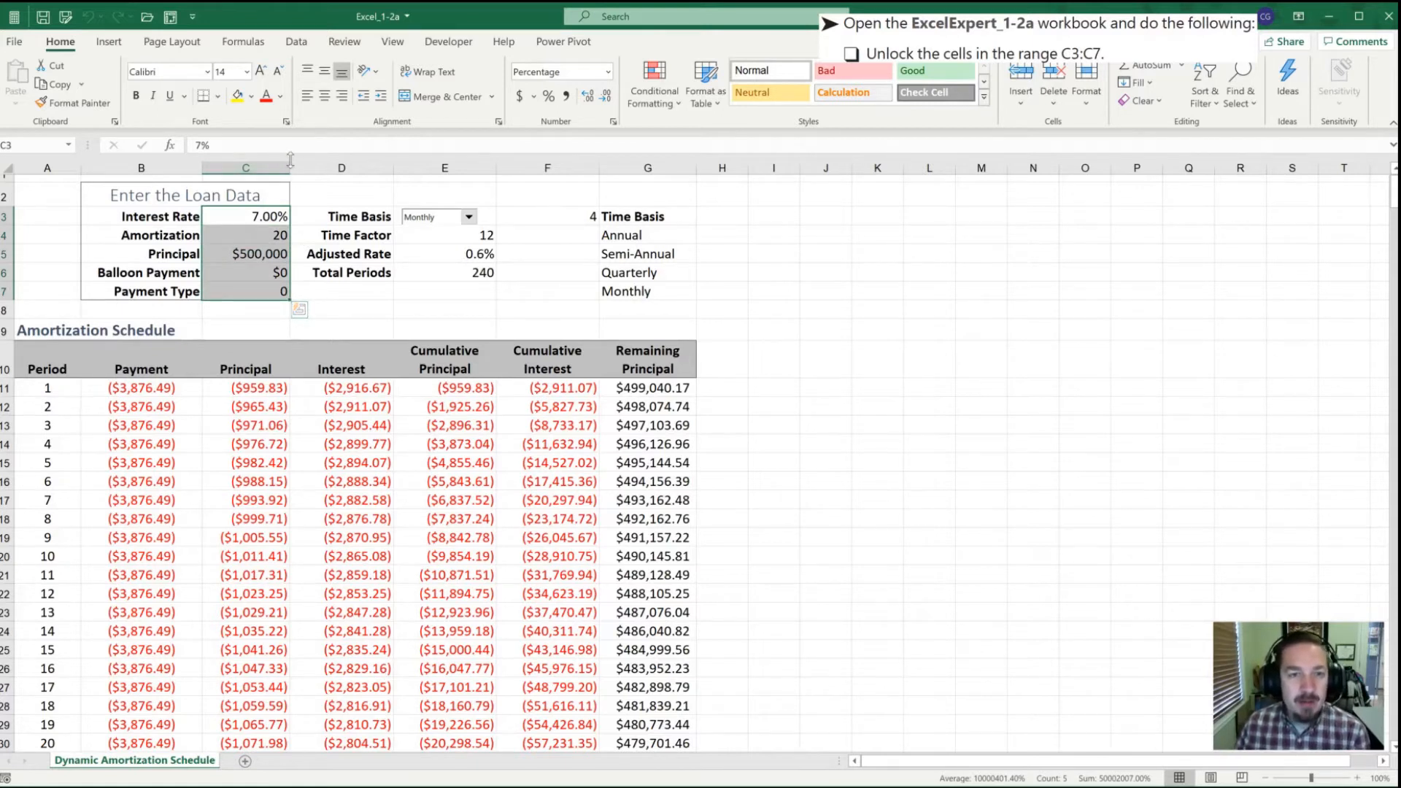
mouse_move(286, 121)
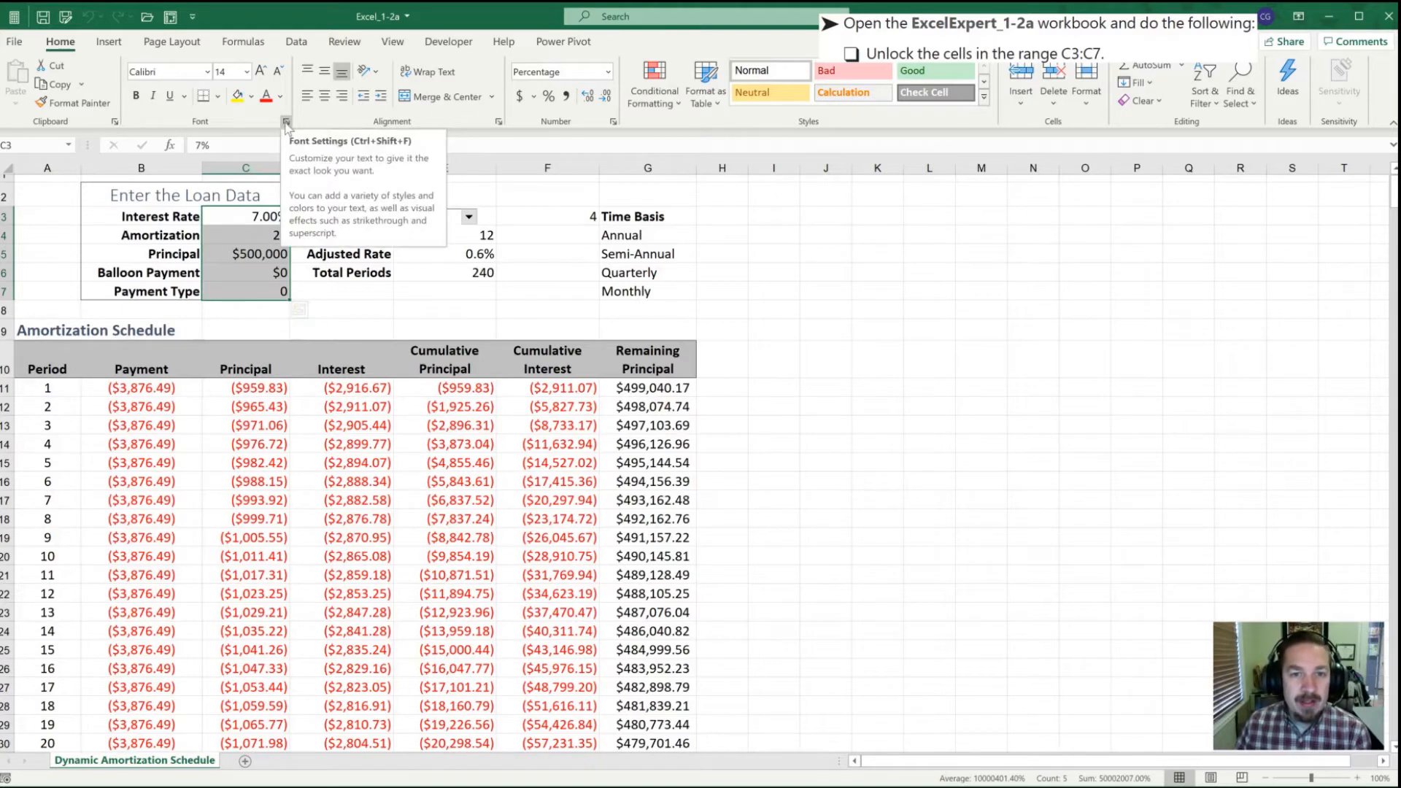
click(285, 122)
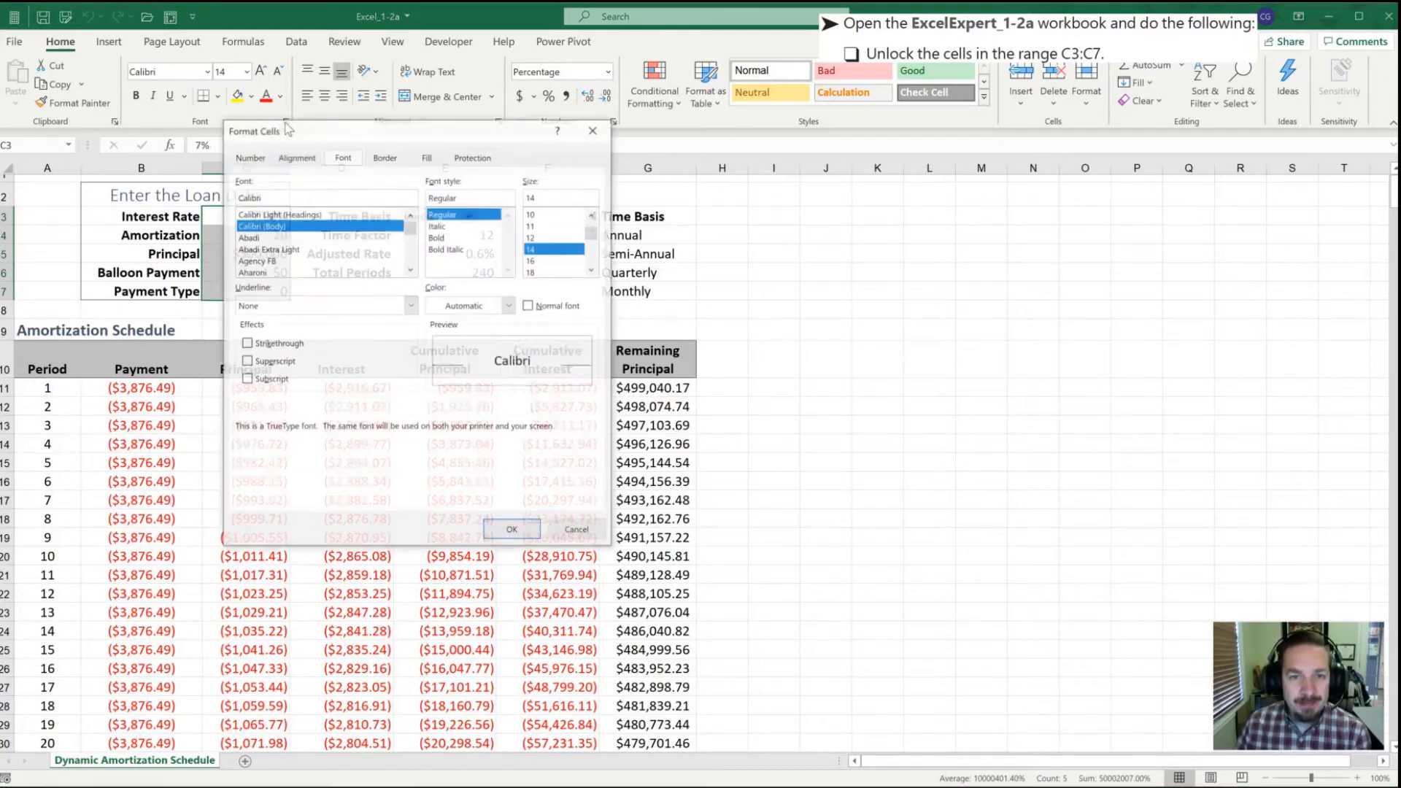
click(295, 155)
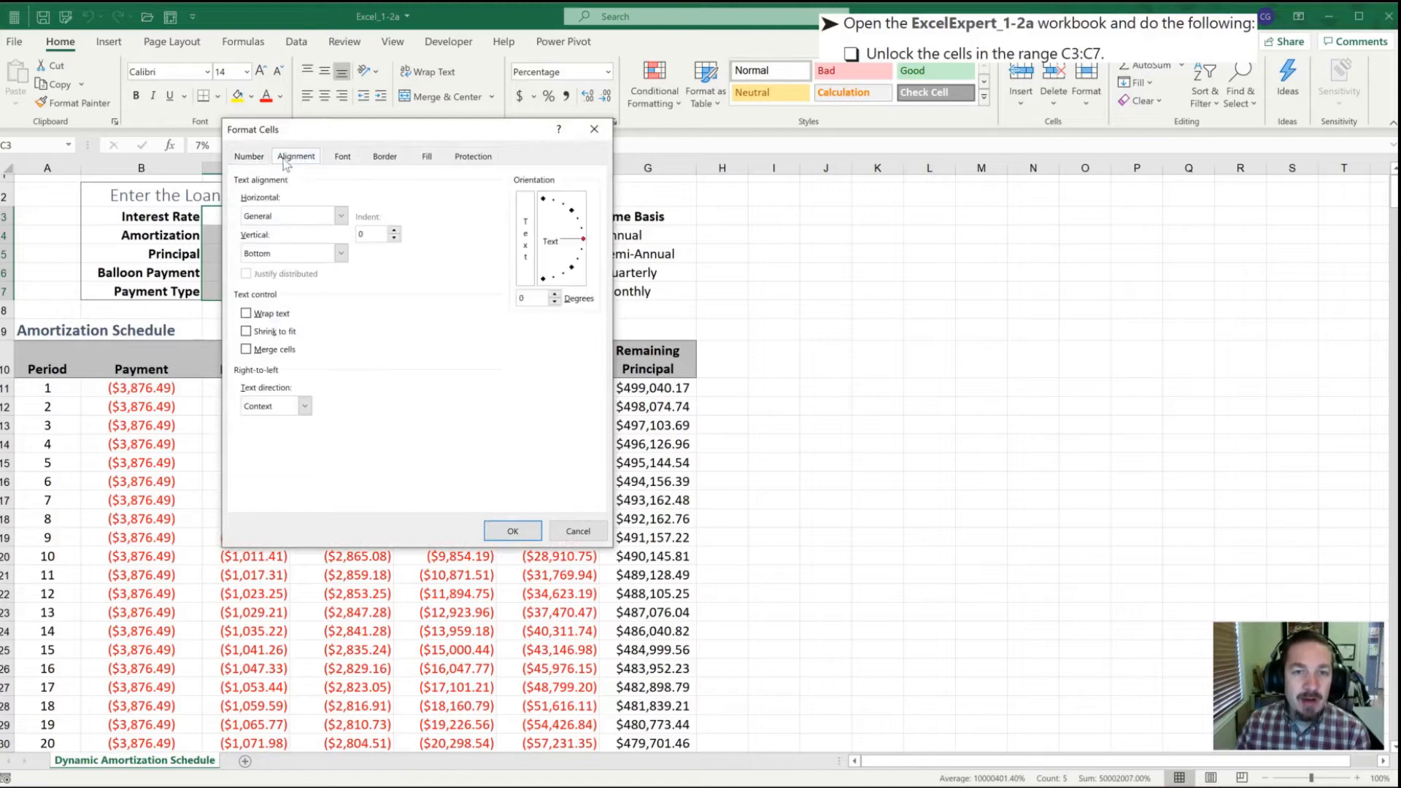
click(427, 156)
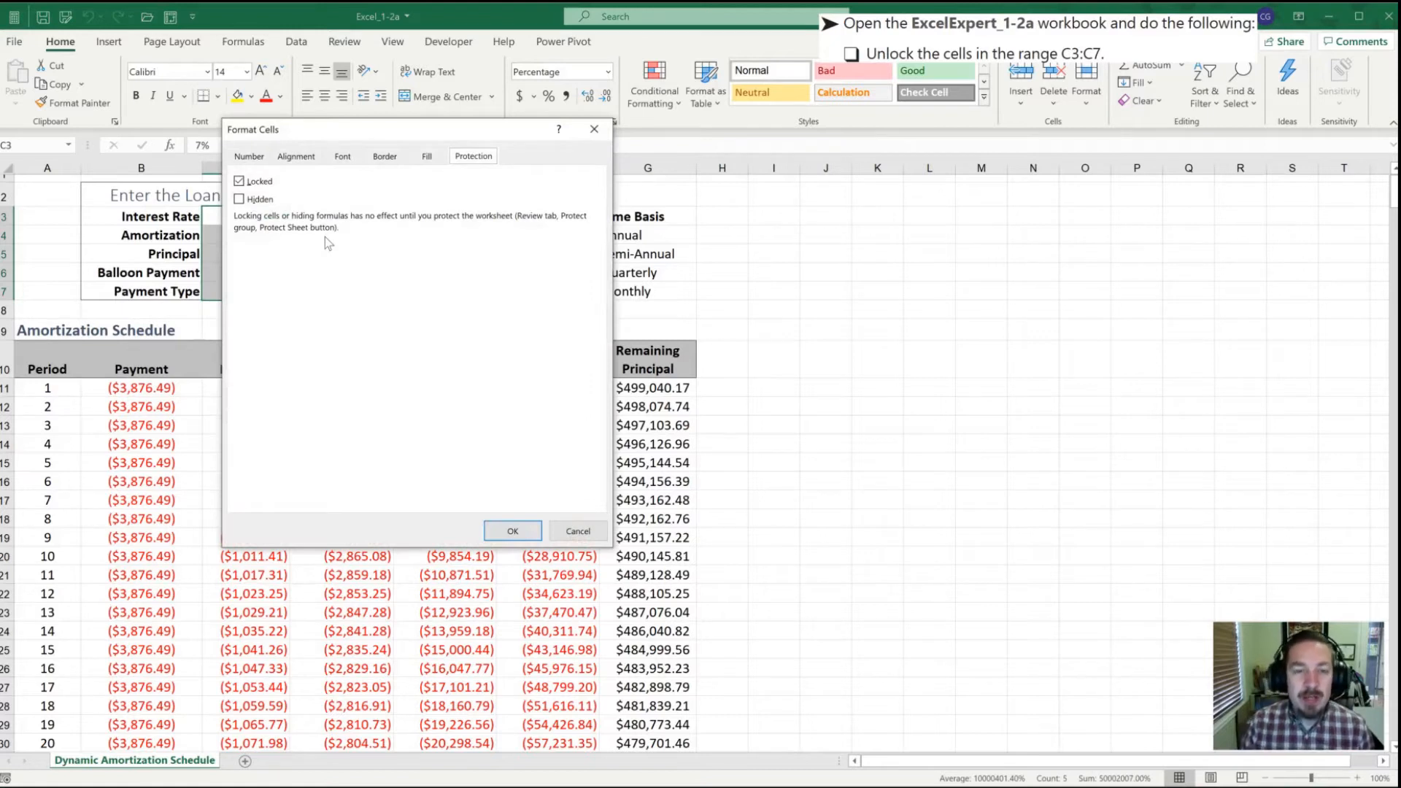
click(248, 156)
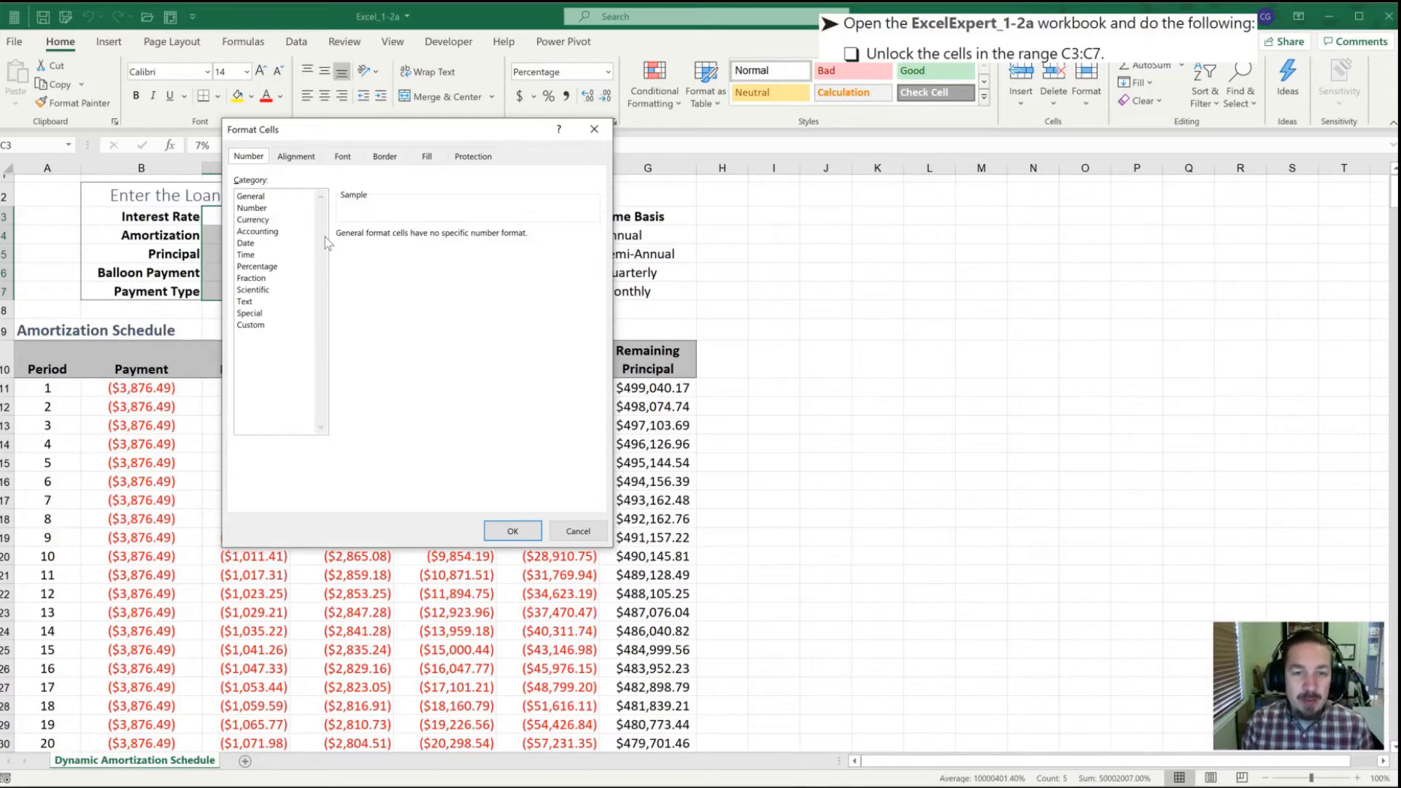
click(342, 156)
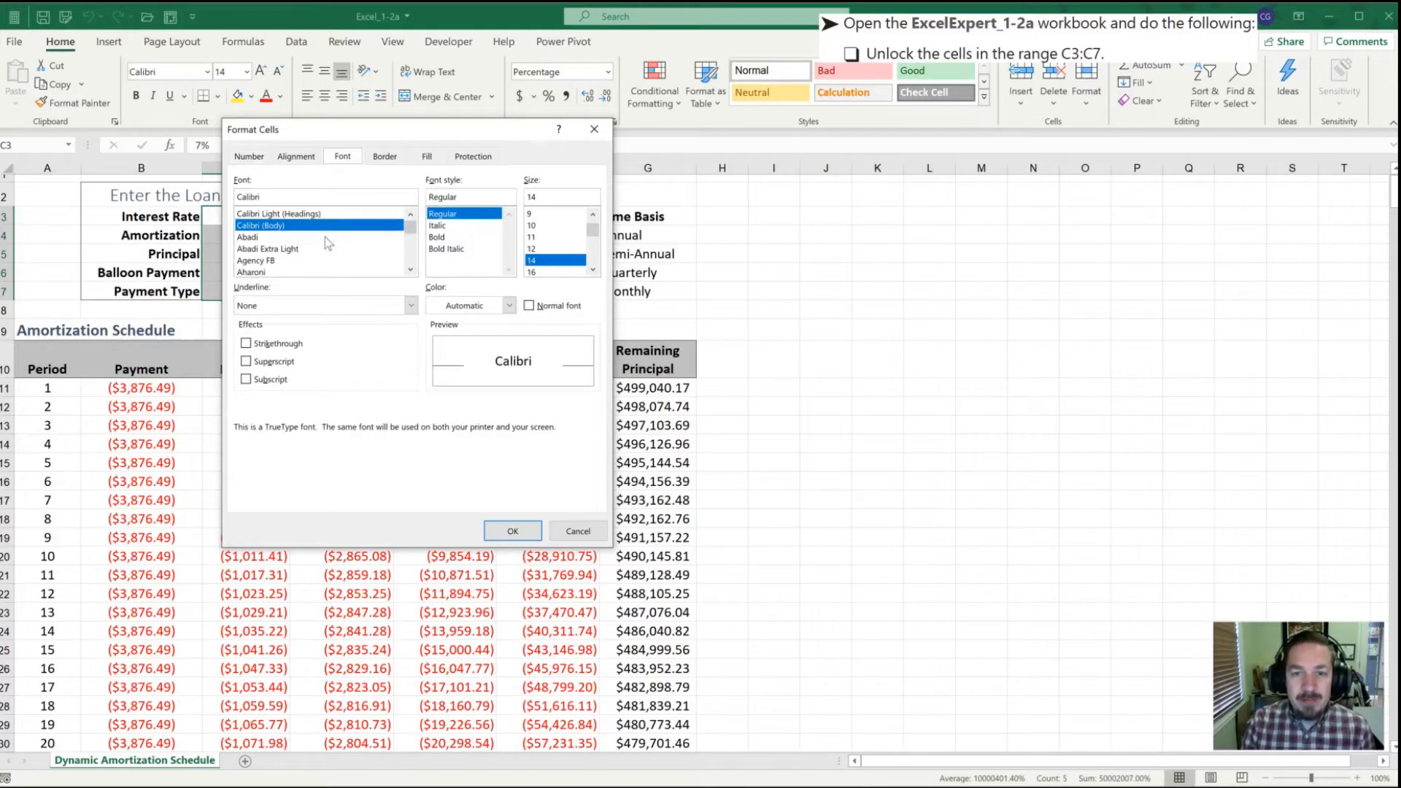
click(472, 156)
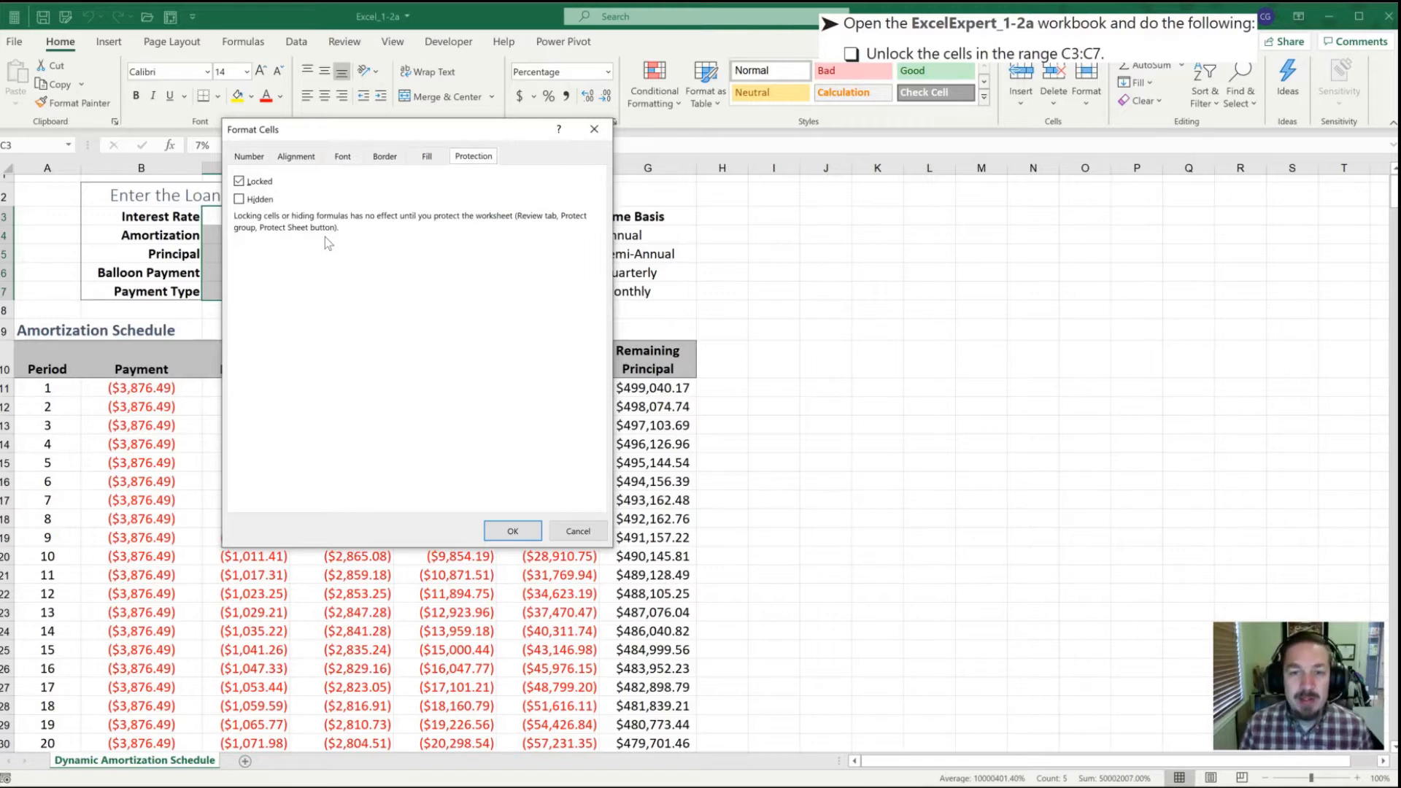
click(384, 156)
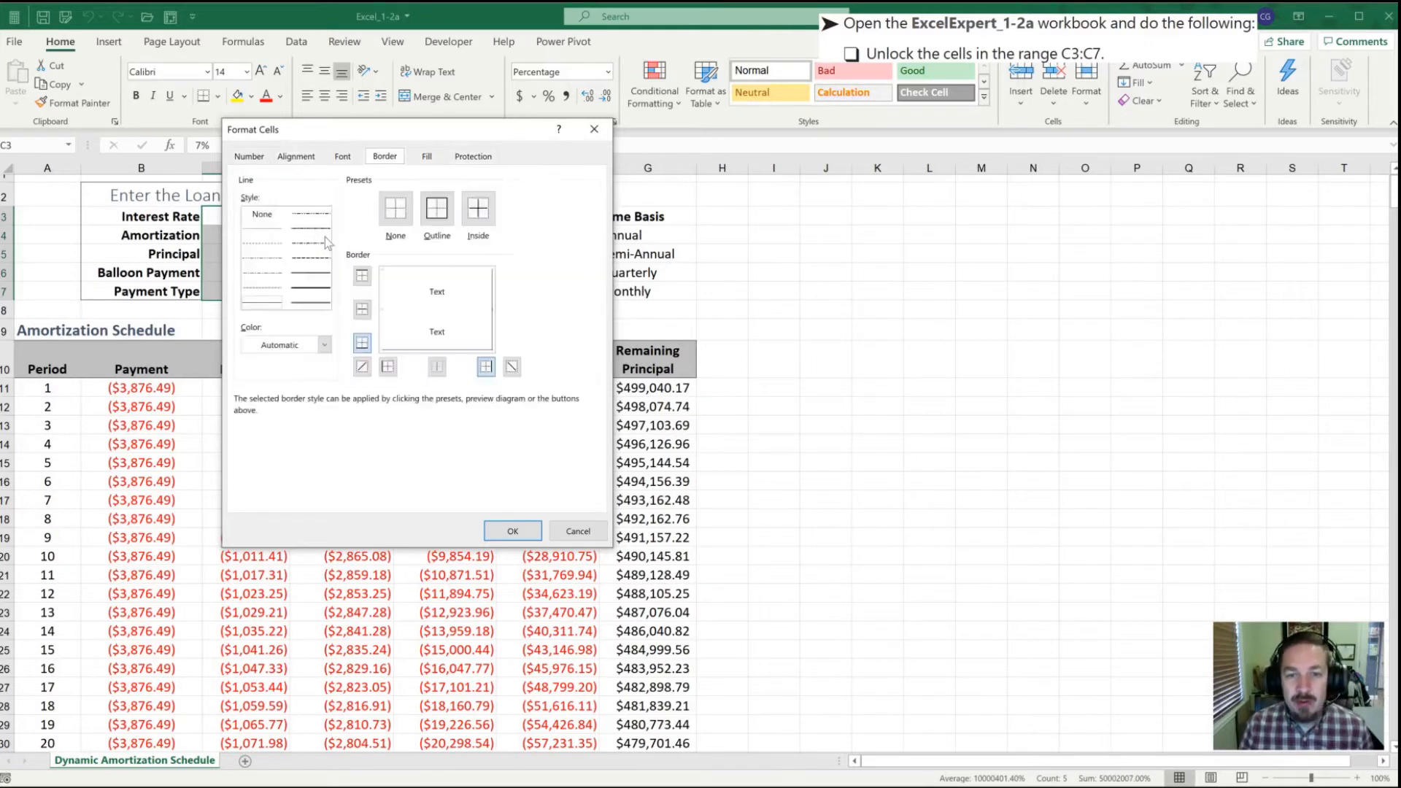
click(472, 155)
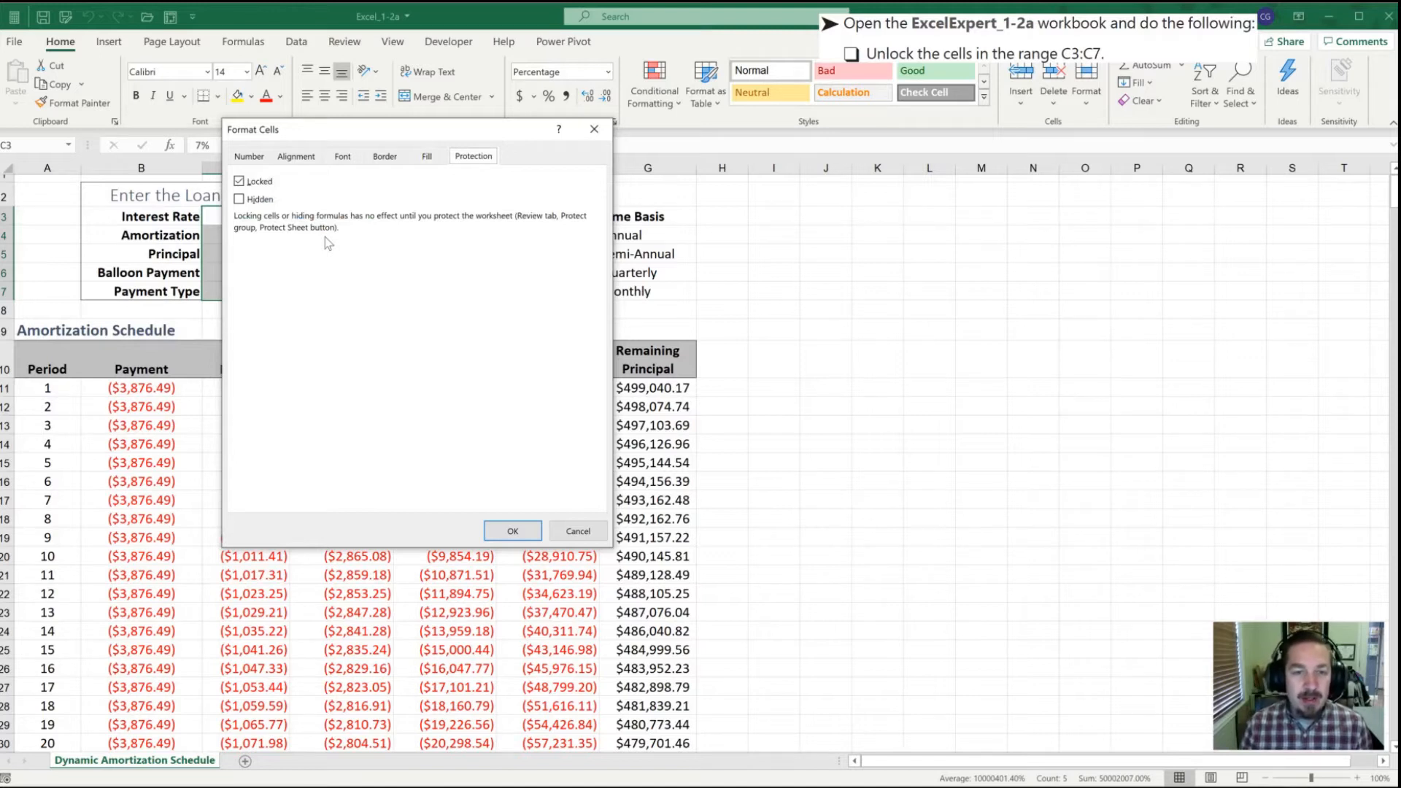
Step: Clear the Locked checkbox for C3:C7 and confirm with OK
click(239, 181)
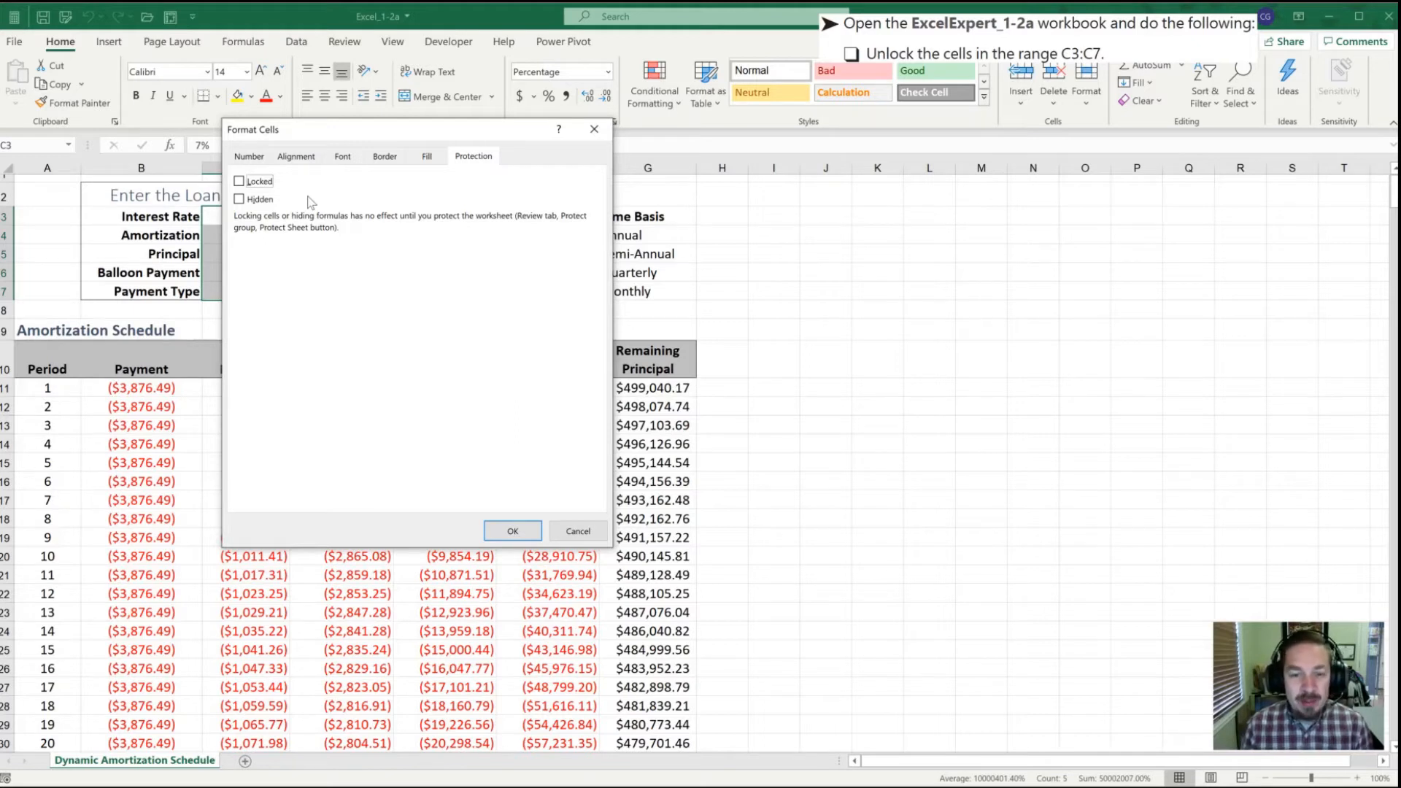
click(512, 531)
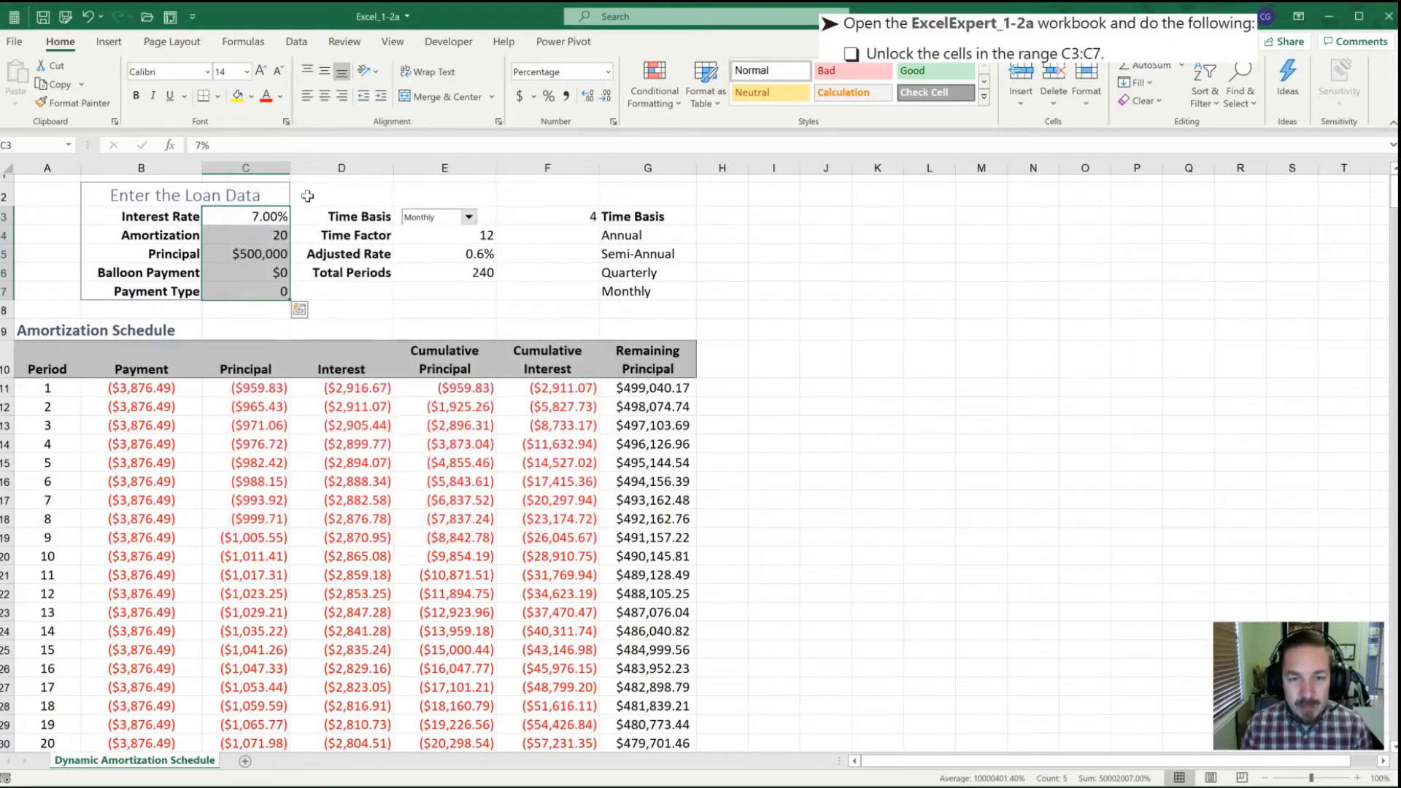
mouse_move(352, 216)
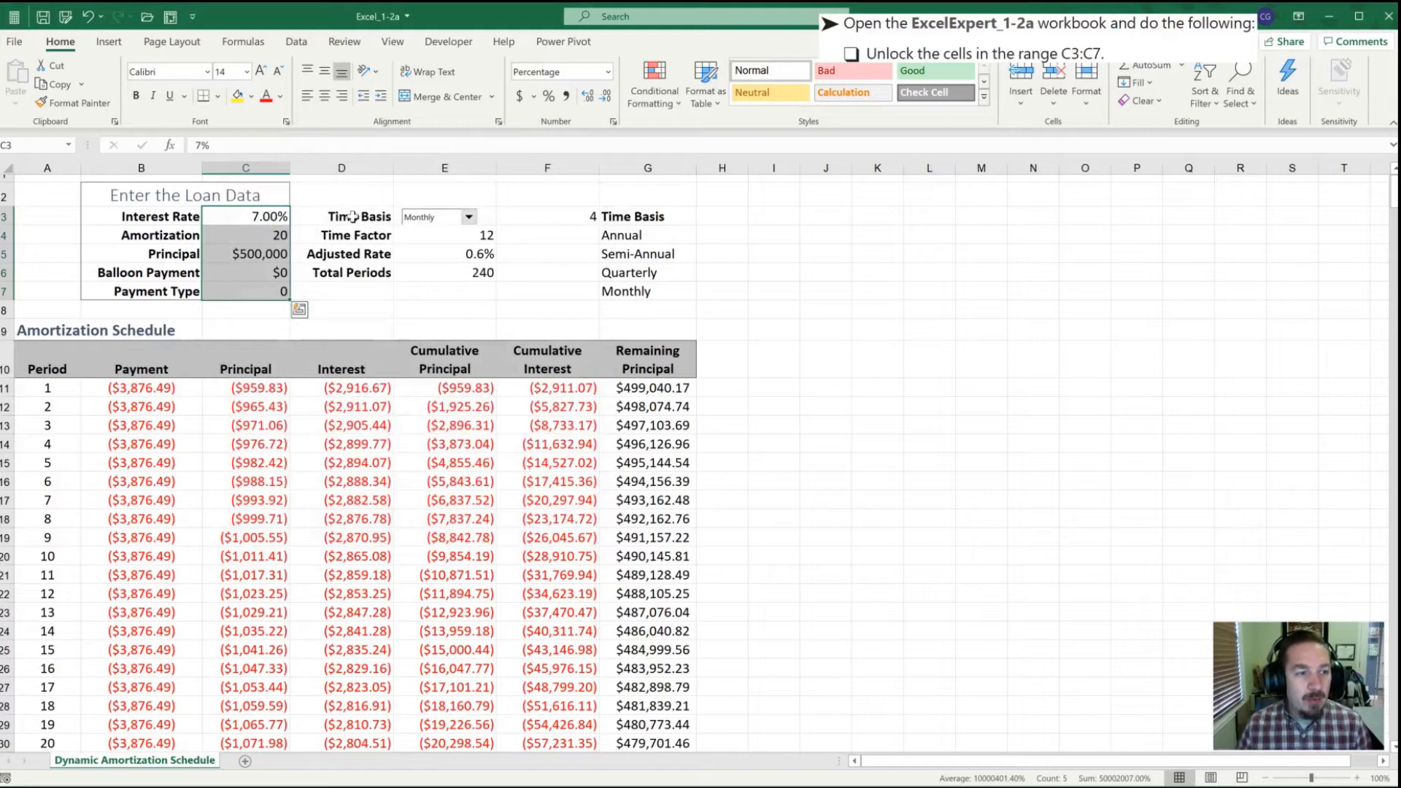
Step: Select empty cell D7 and bring up the Review tab commands
click(444, 309)
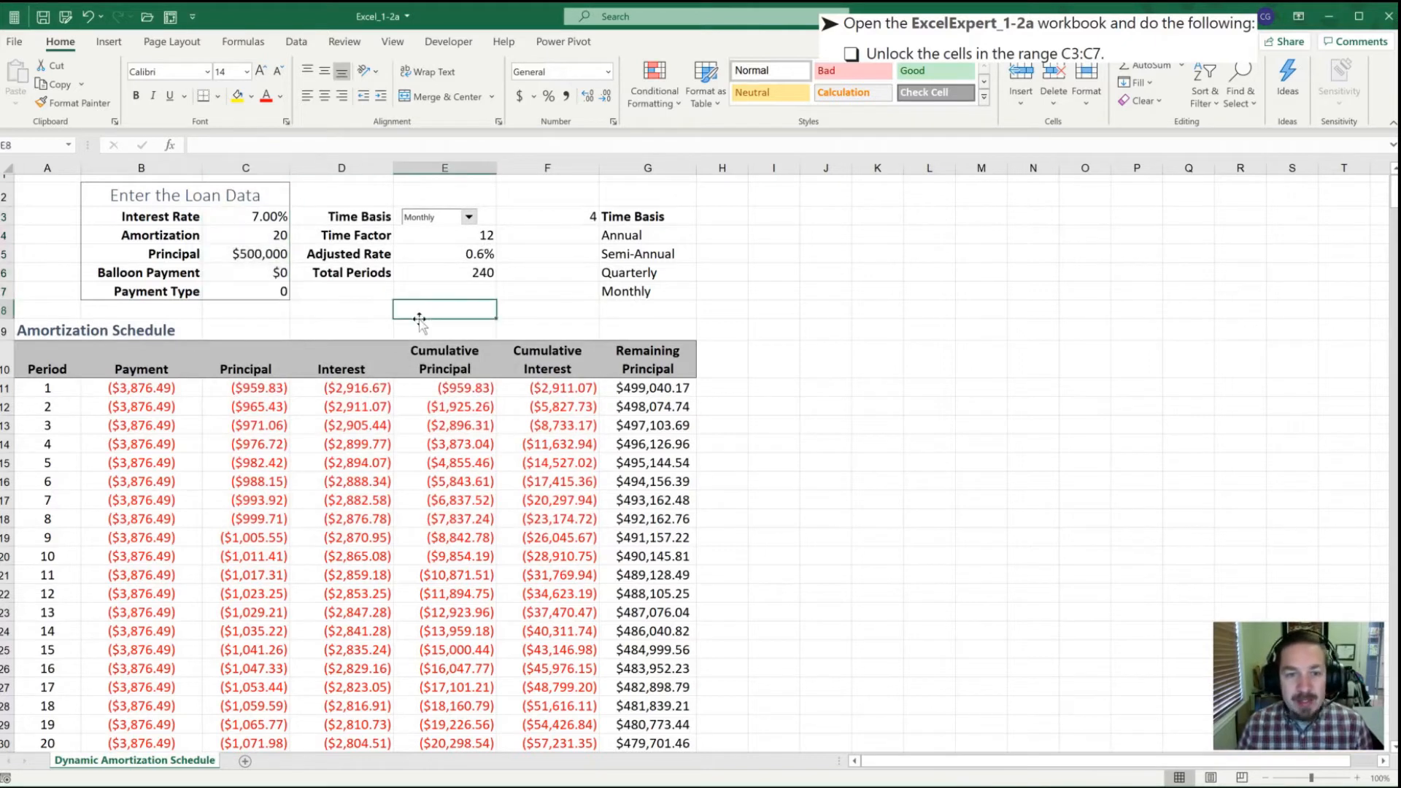
click(245, 272)
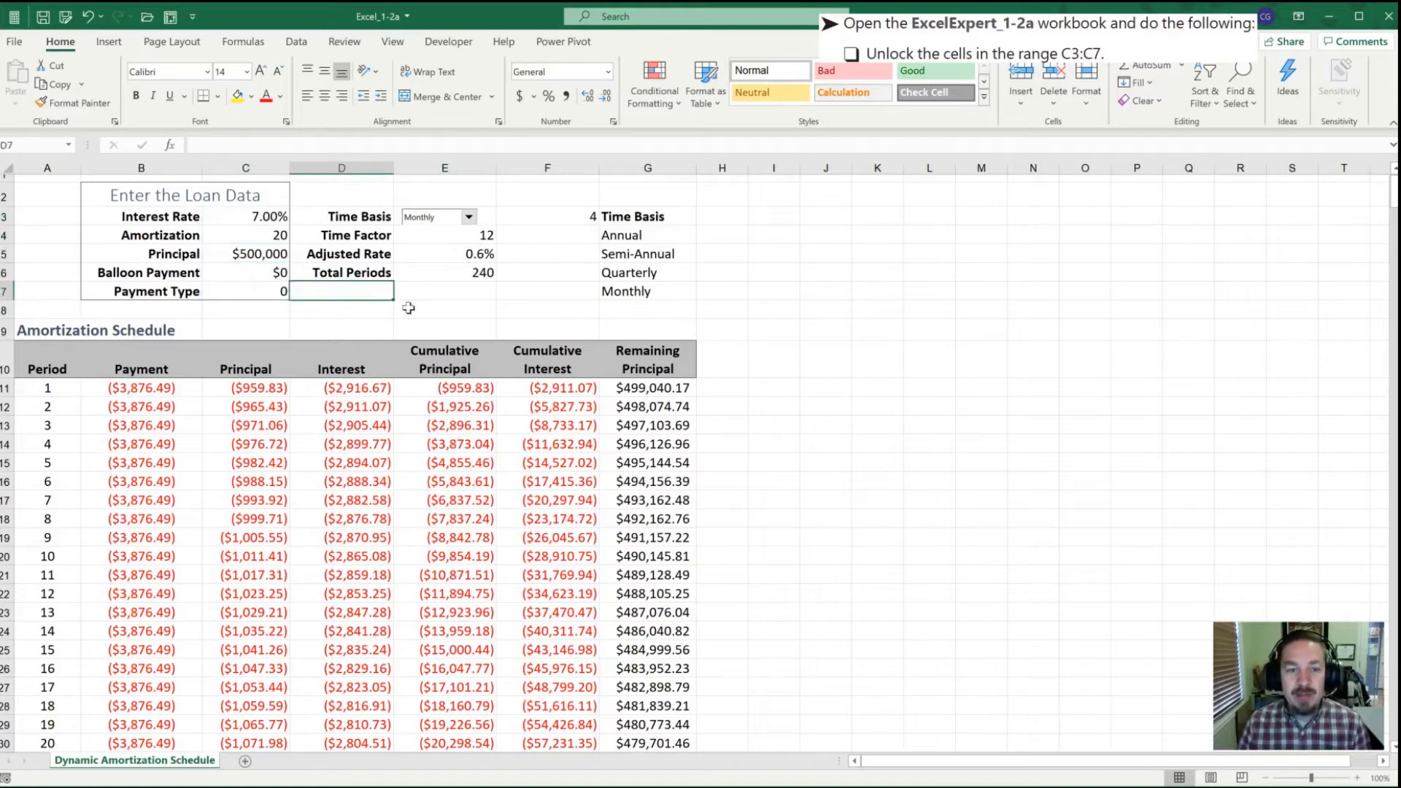
mouse_move(616, 327)
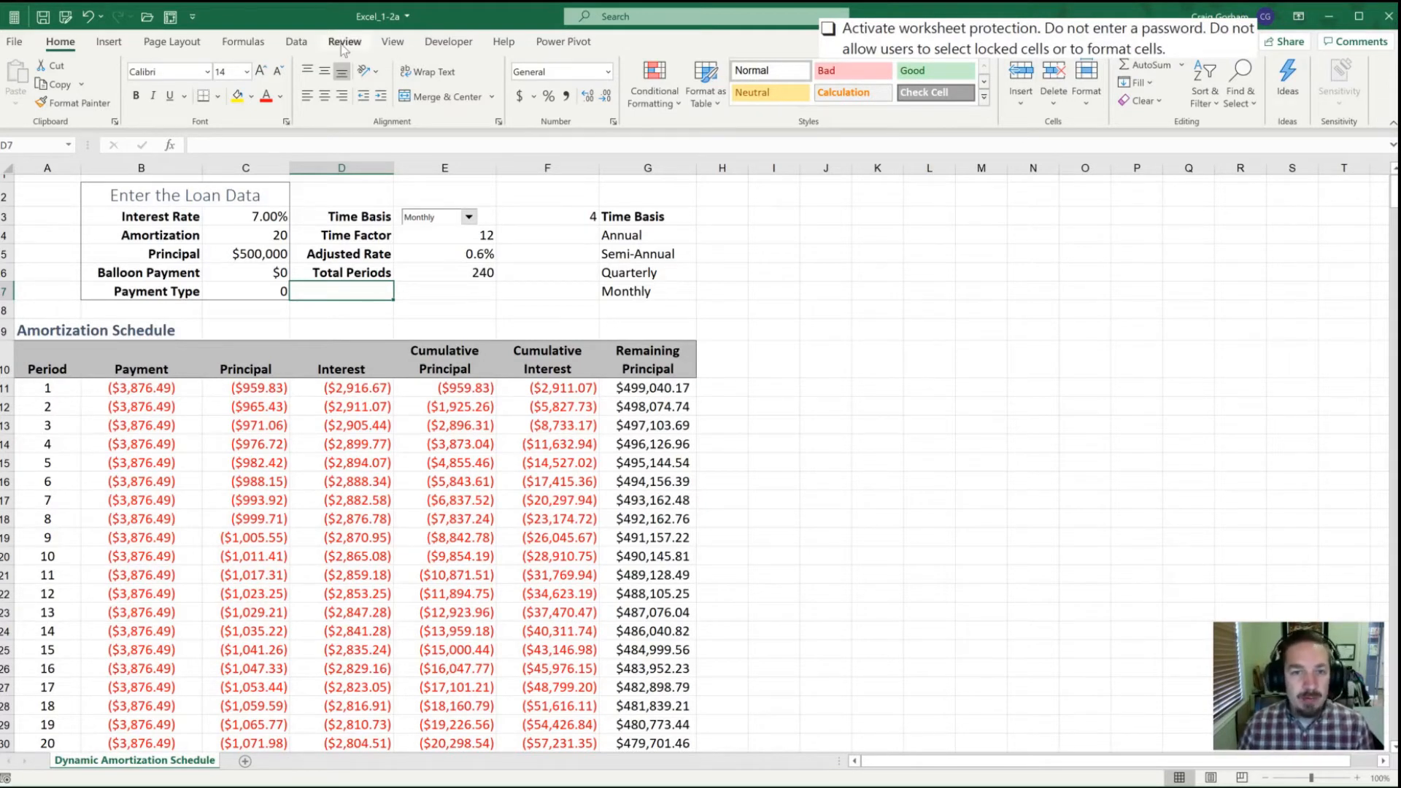
mouse_move(736, 310)
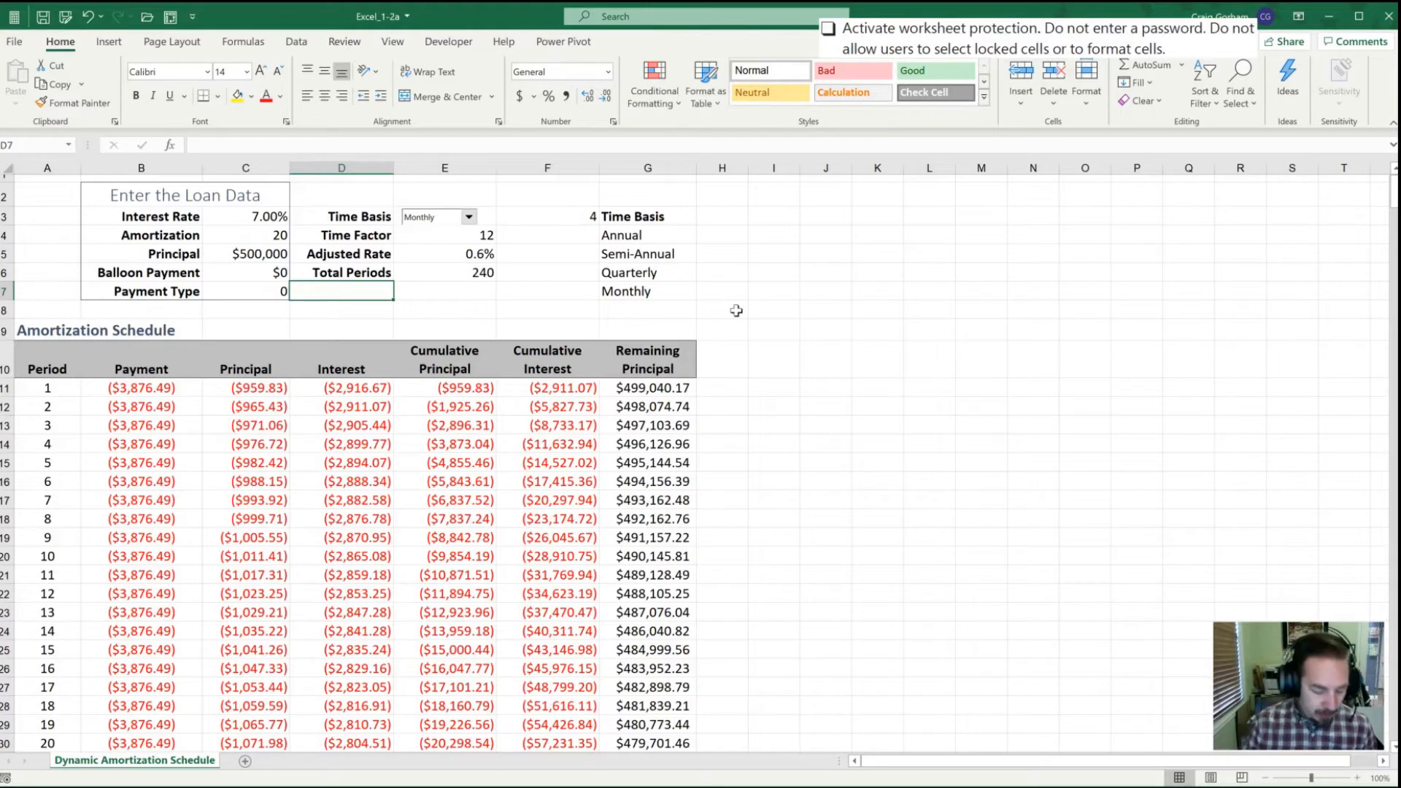
key(alt)
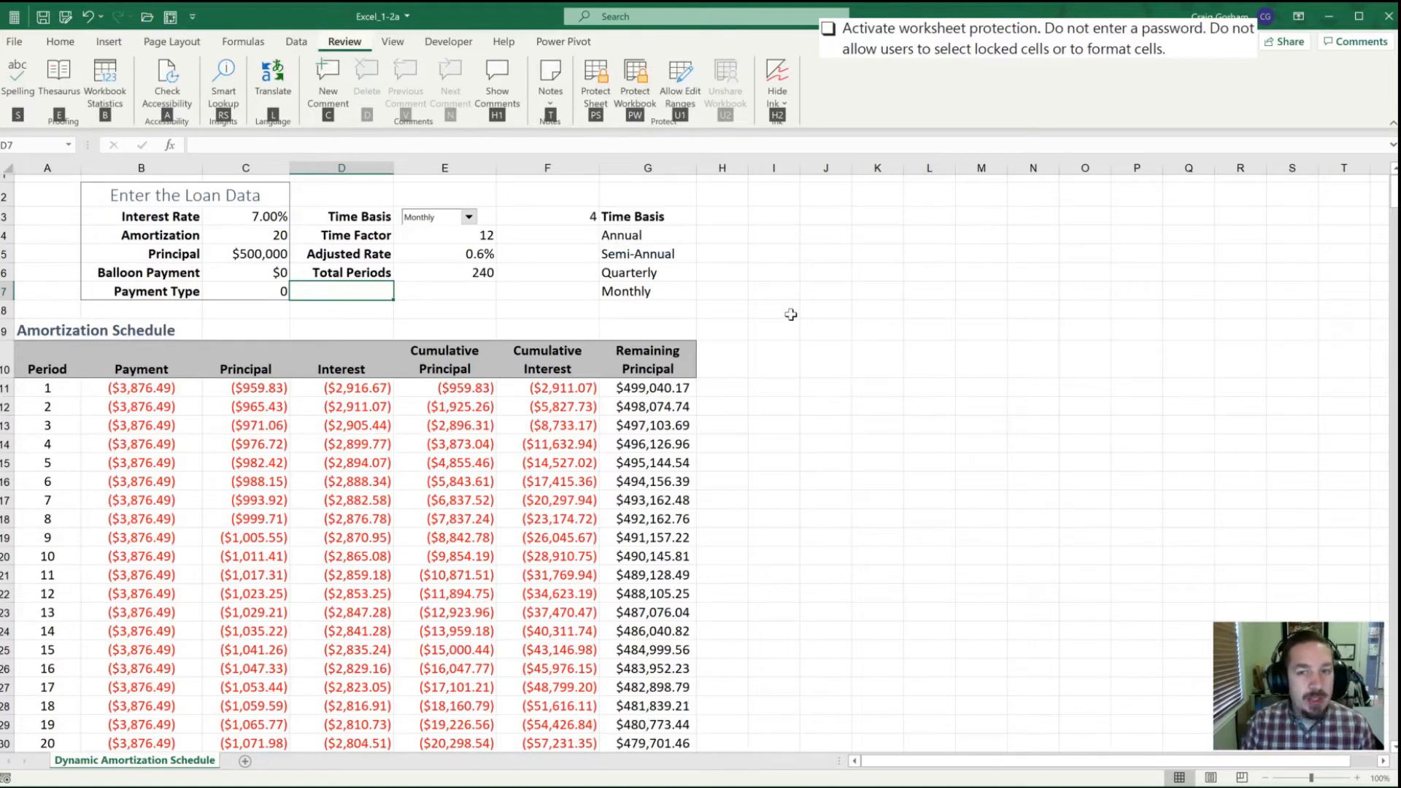
Step: Open Protect Sheet with no password, allowing only unlocked cells to be selected
click(594, 77)
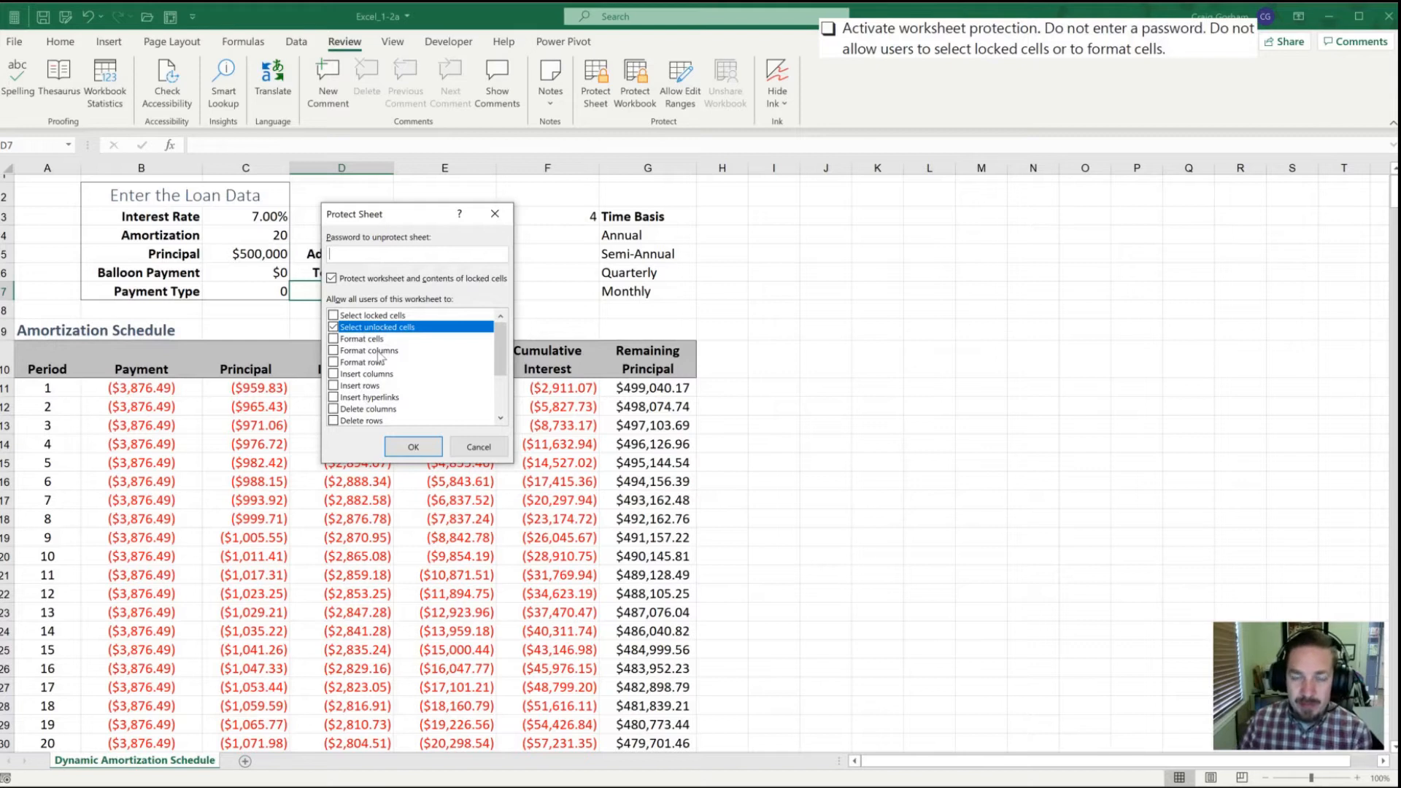
mouse_move(404, 374)
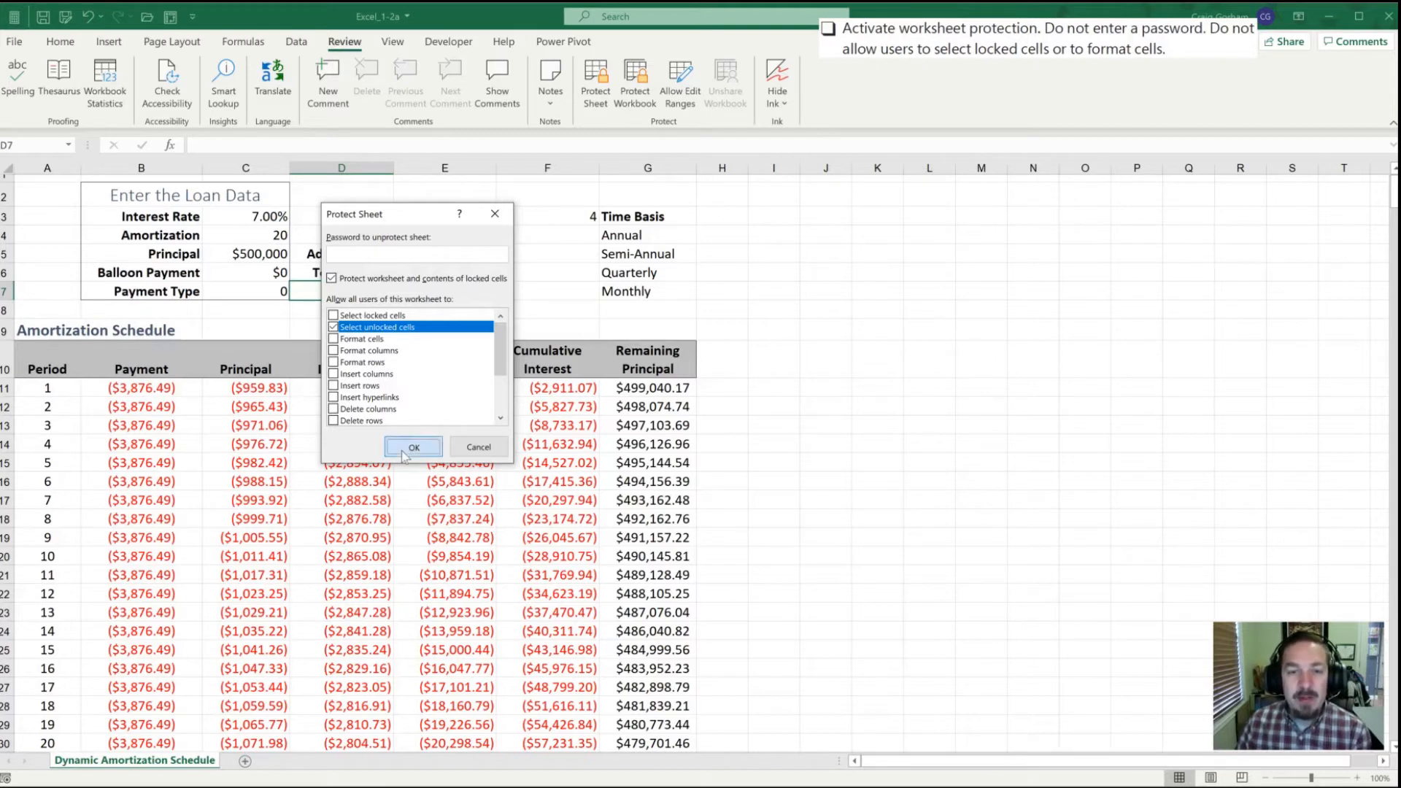
Step: Turn on sheet protection and test selecting the unlocked input cells C3:C7
click(413, 446)
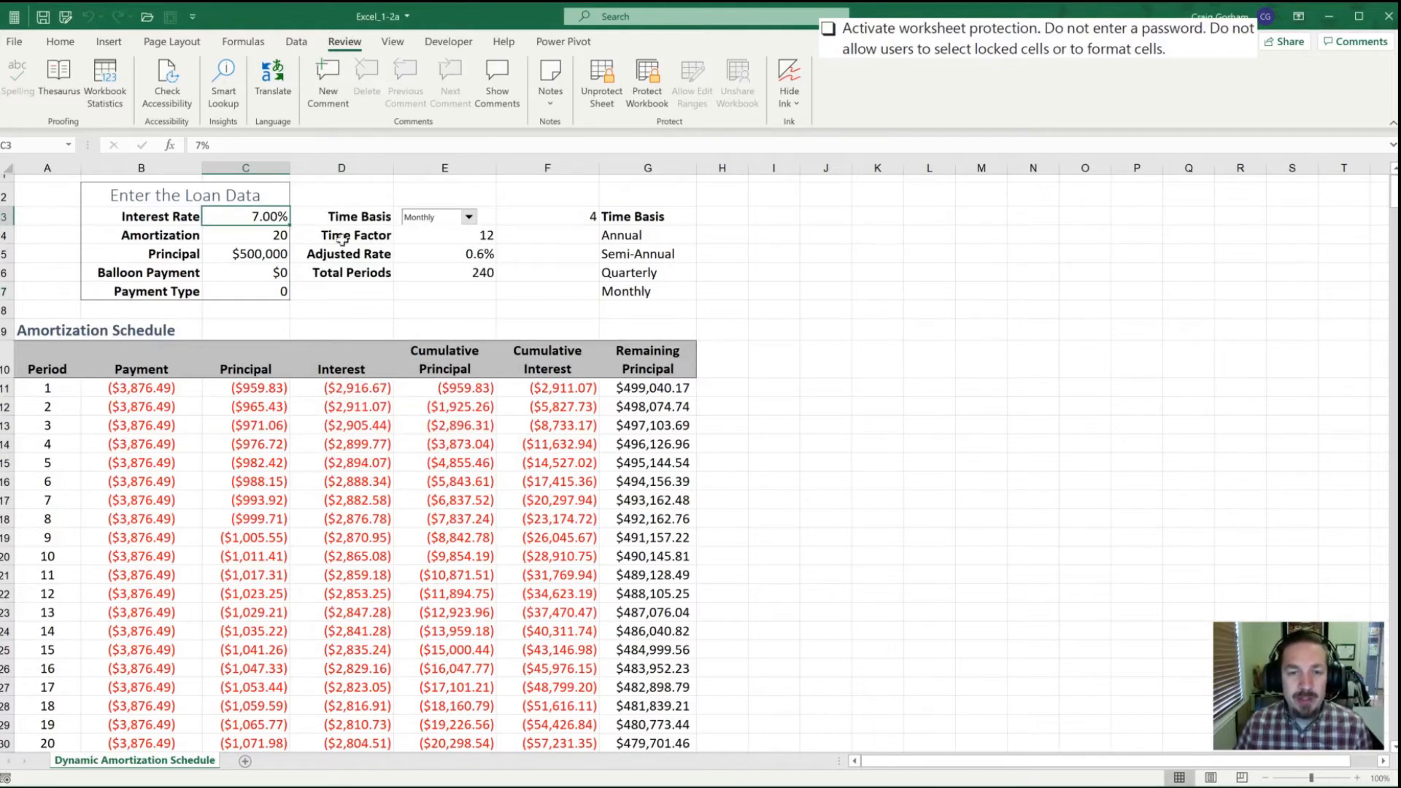
mouse_move(451, 412)
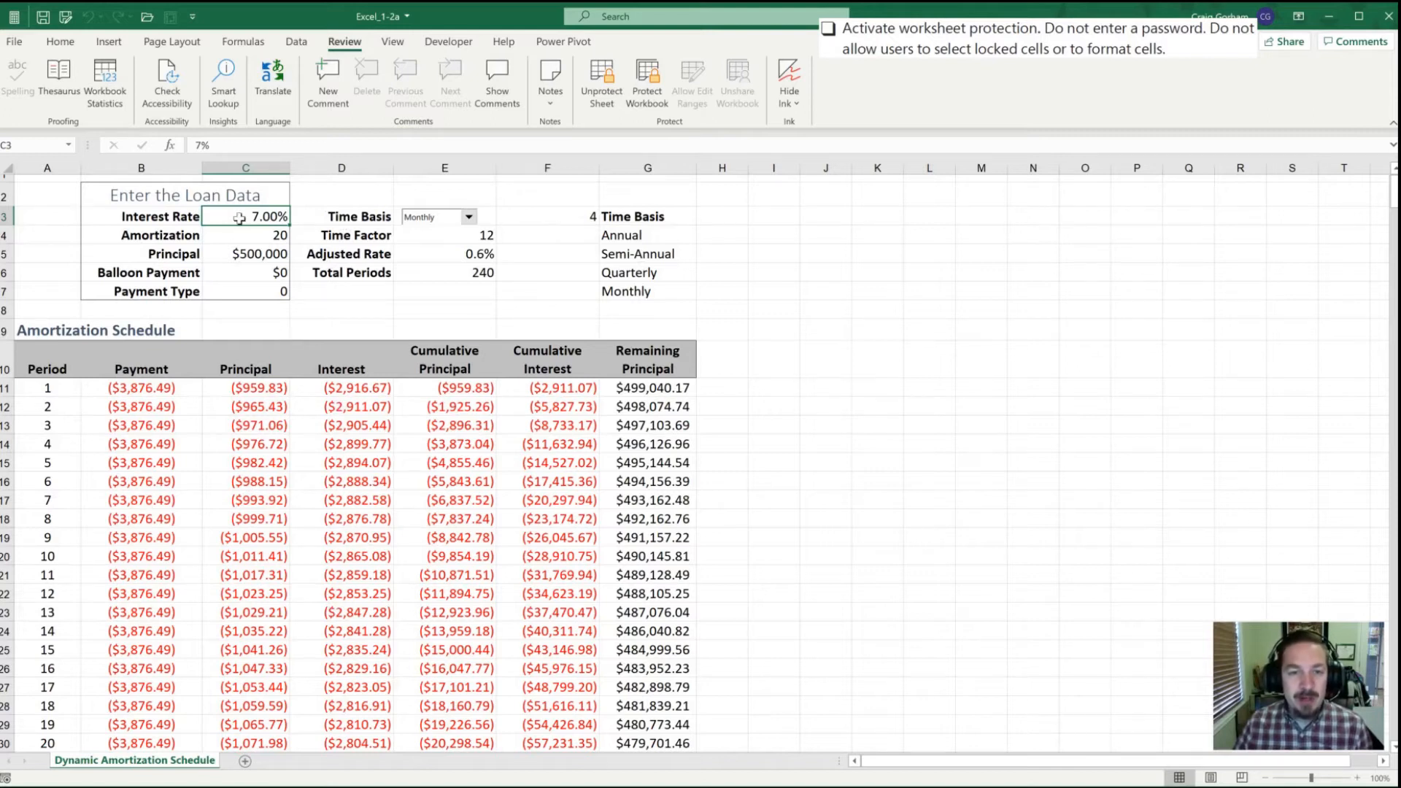
click(245, 272)
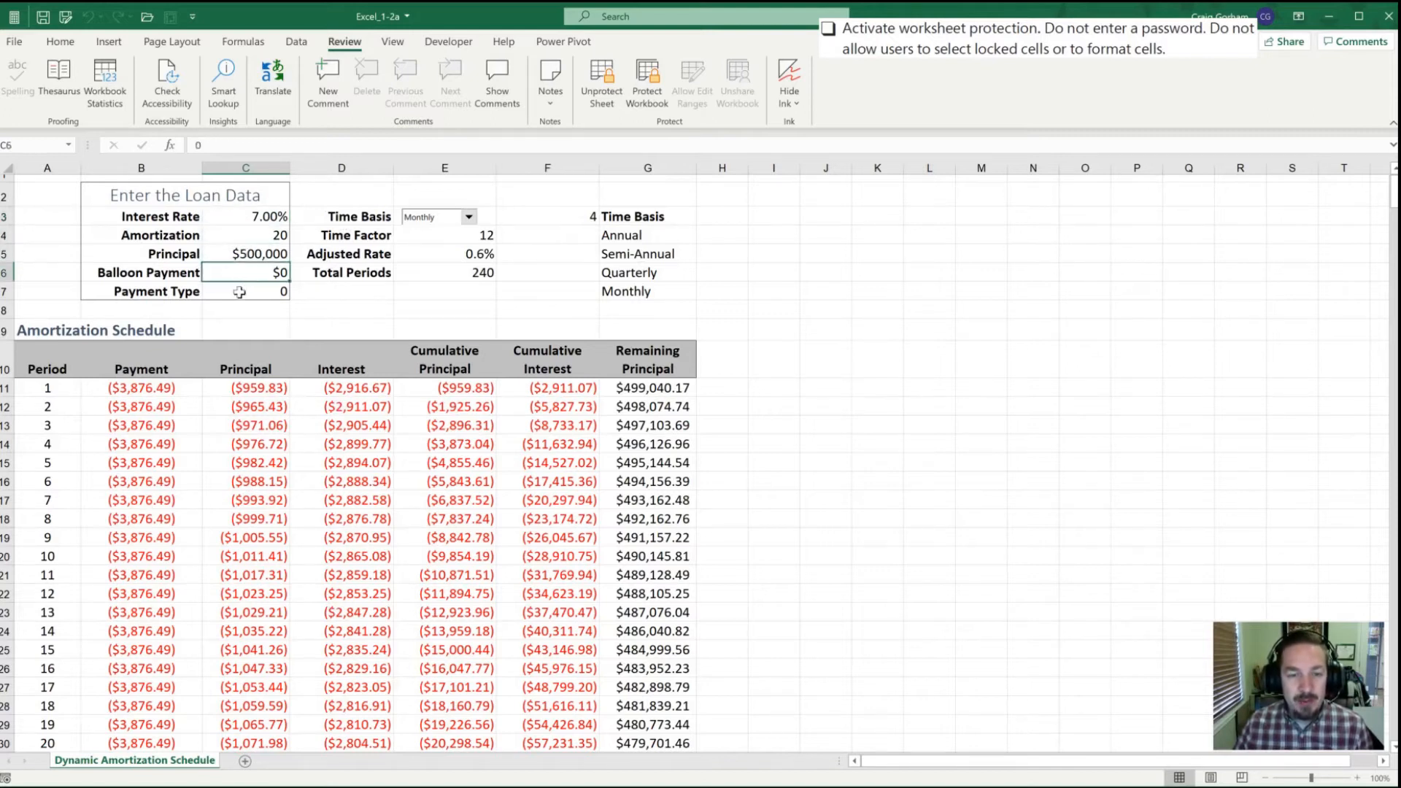
click(245, 216)
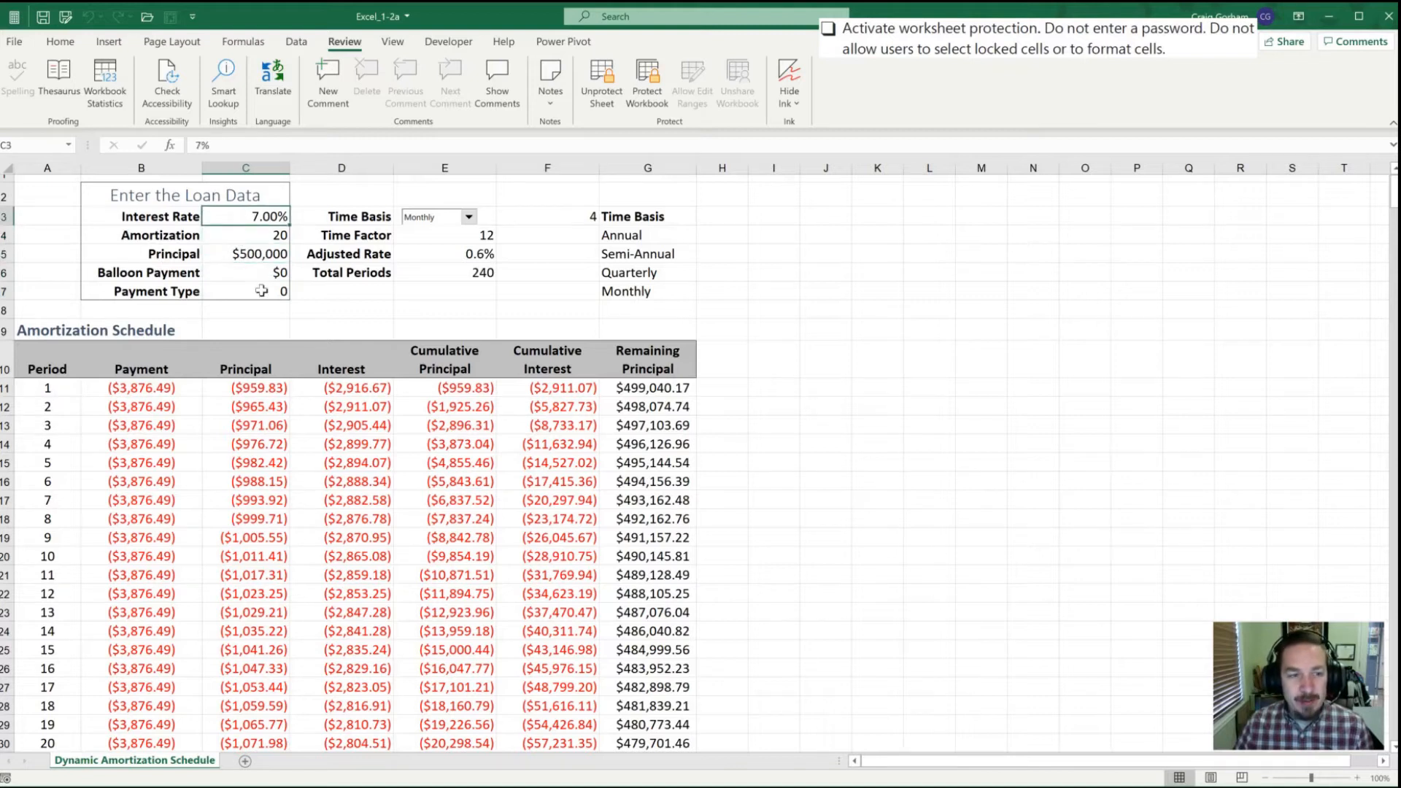
click(246, 235)
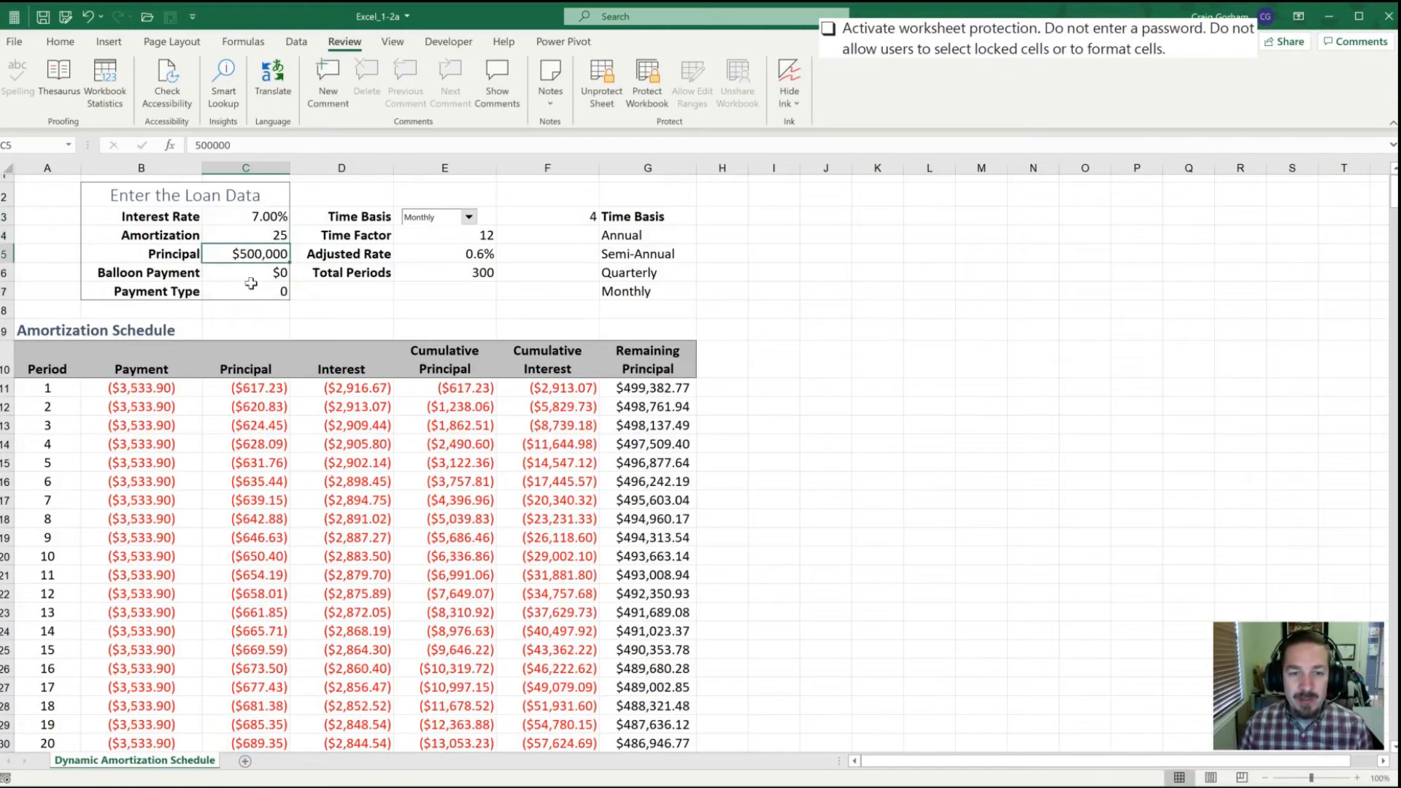
click(245, 272)
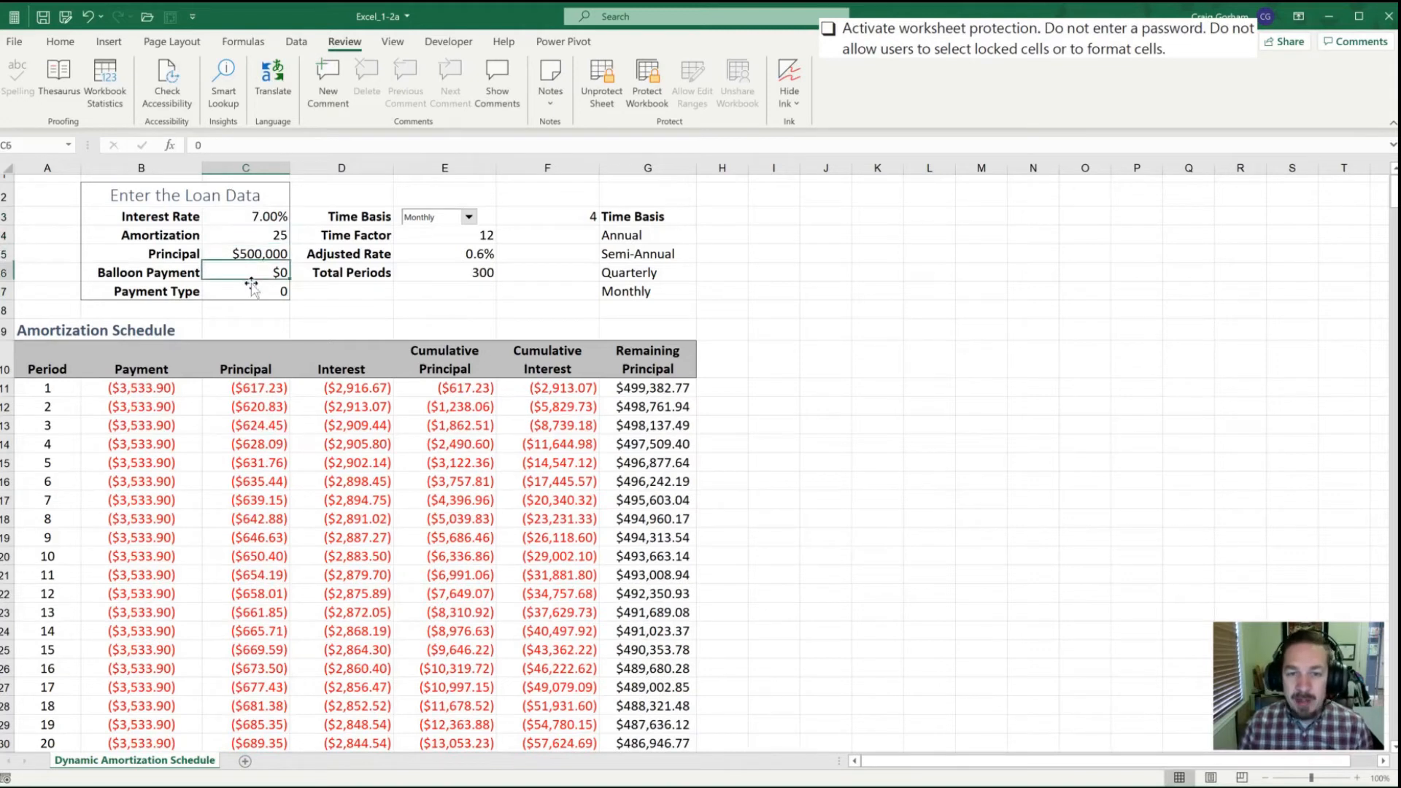
click(245, 291)
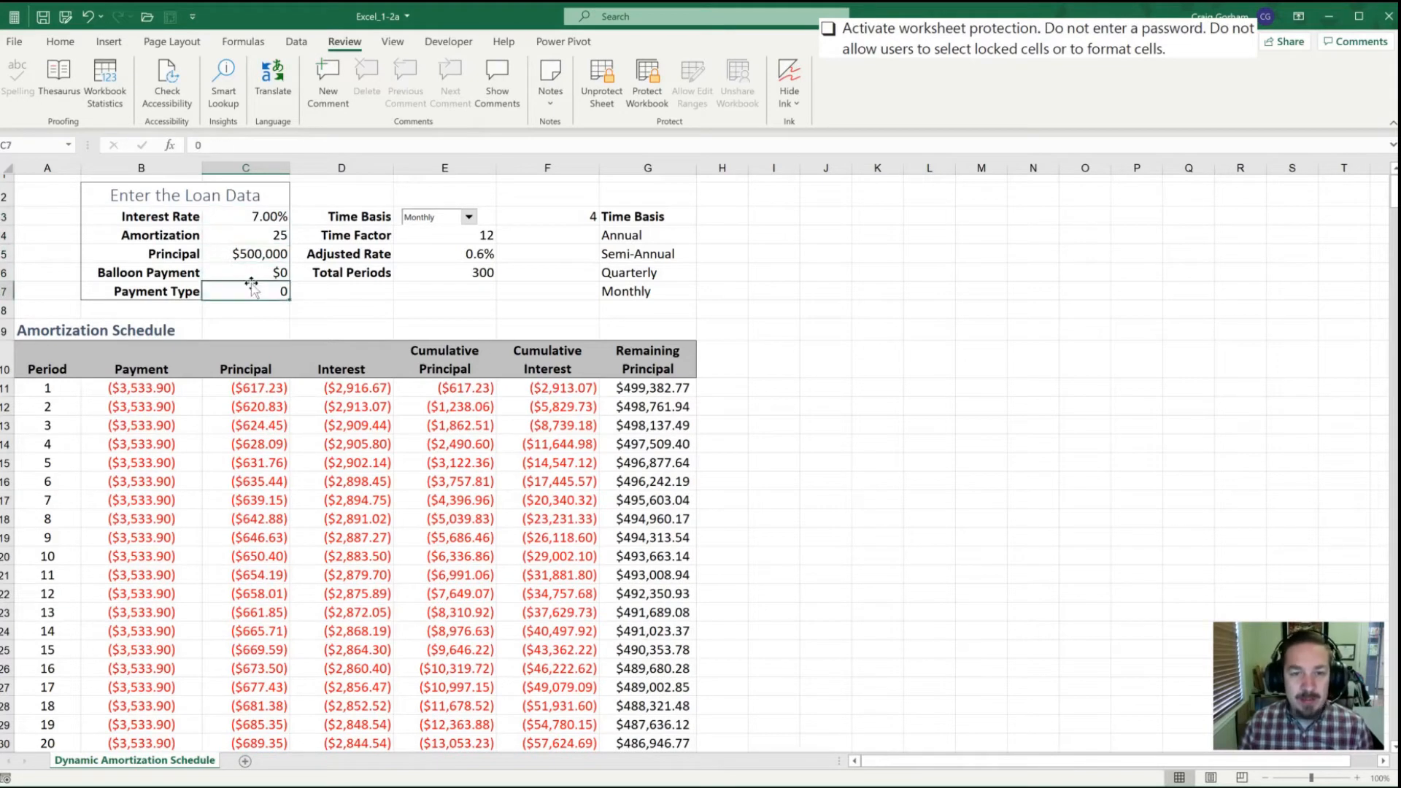
click(245, 216)
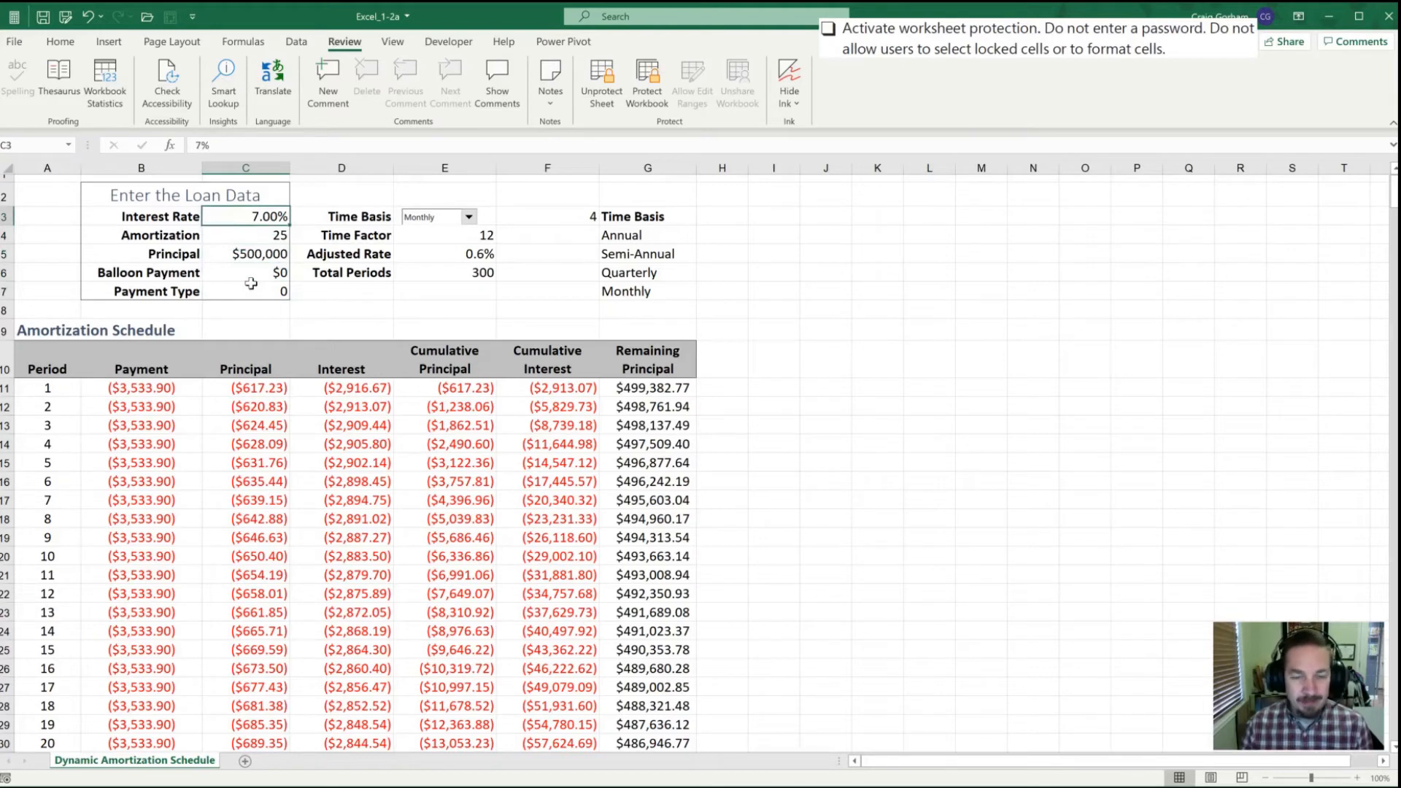
mouse_move(261, 261)
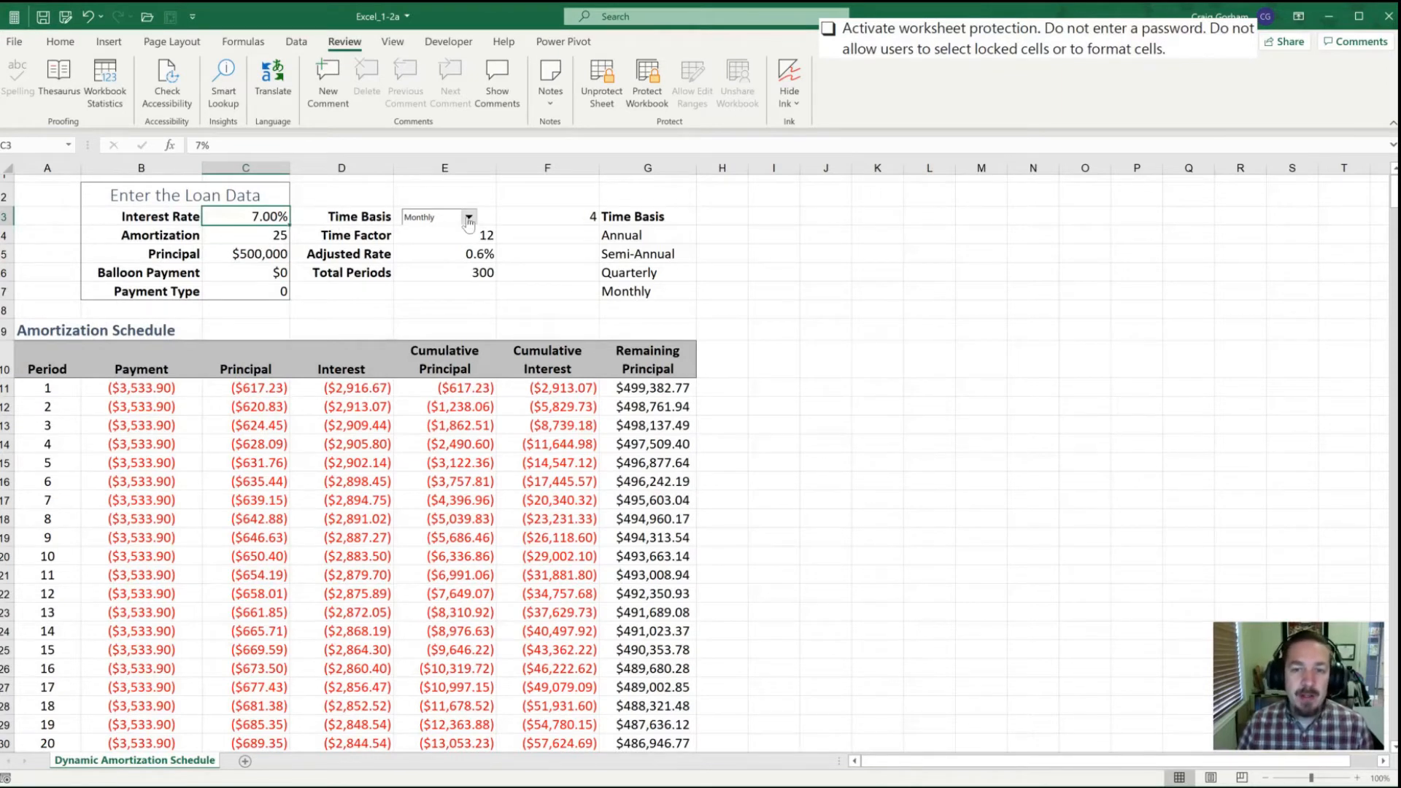
Step: Try the locked Time Basis list, dismiss the protected-sheet warning, and reselect Amortization
click(468, 219)
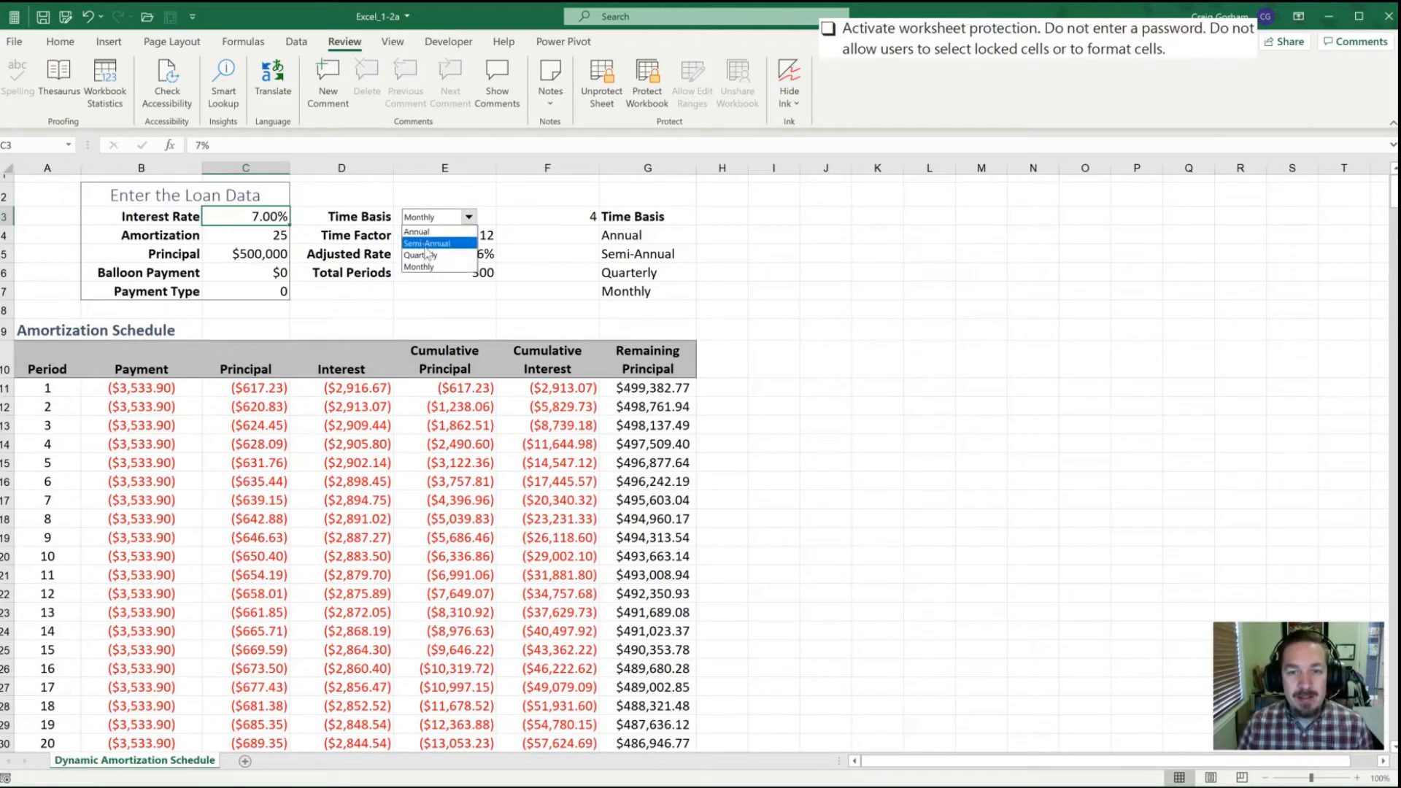
mouse_move(427, 232)
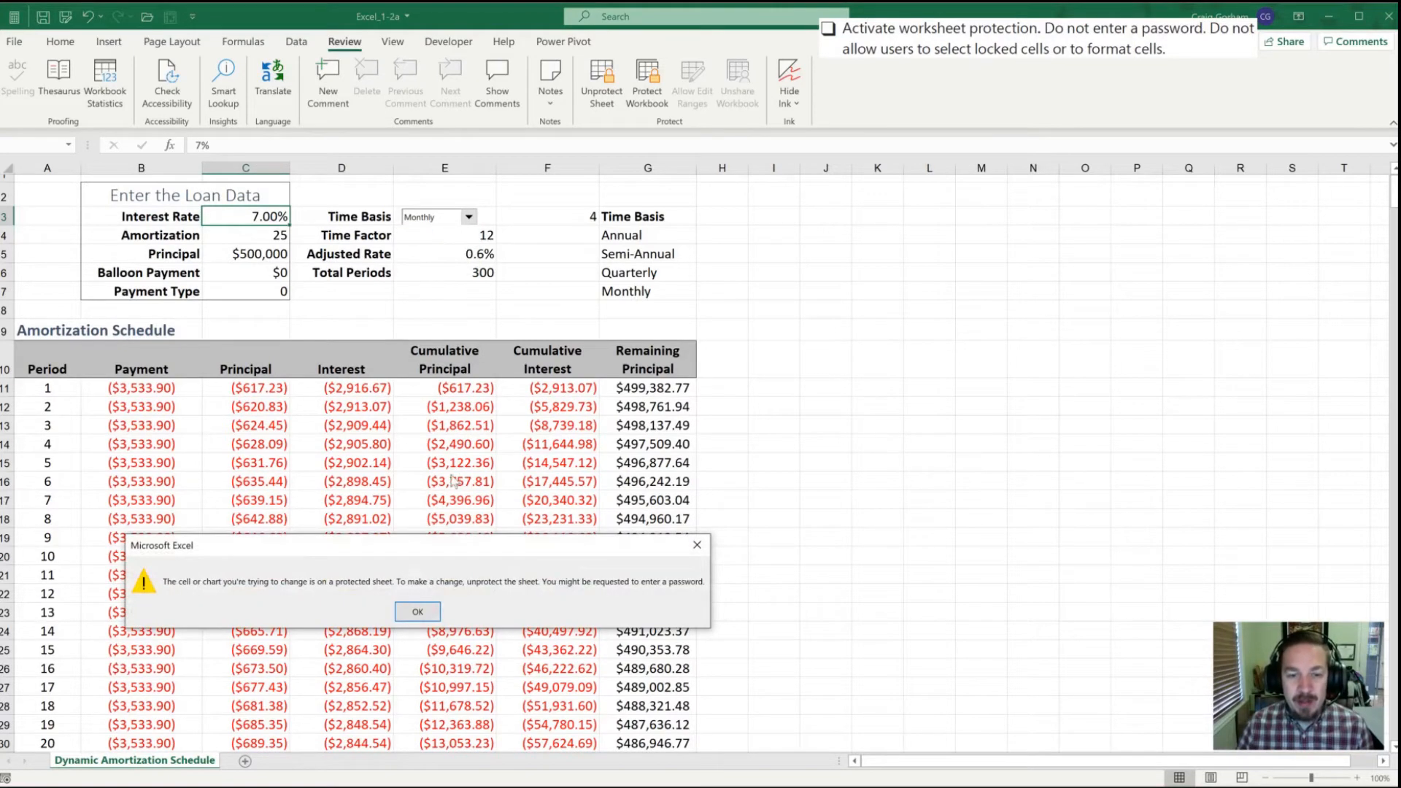
click(417, 611)
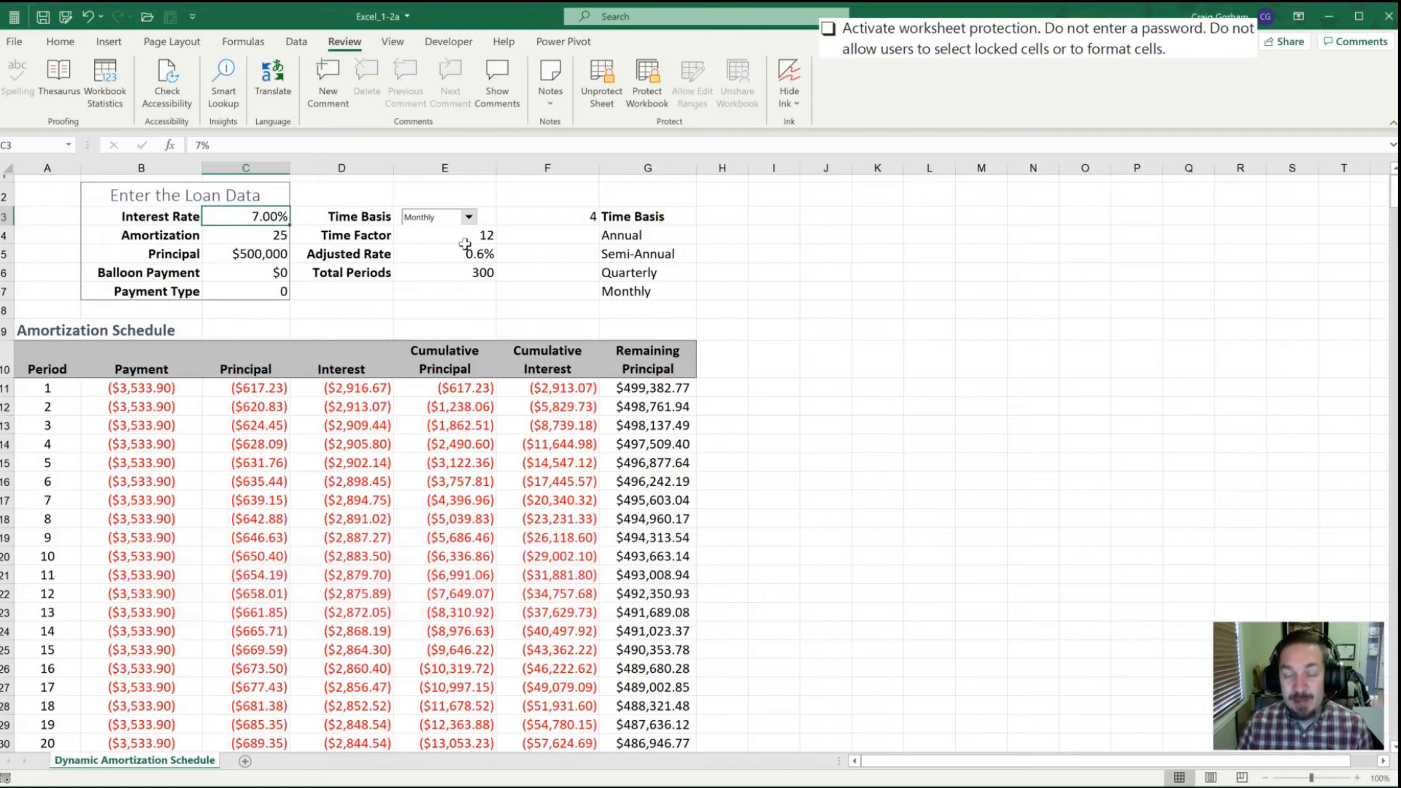
mouse_move(428, 221)
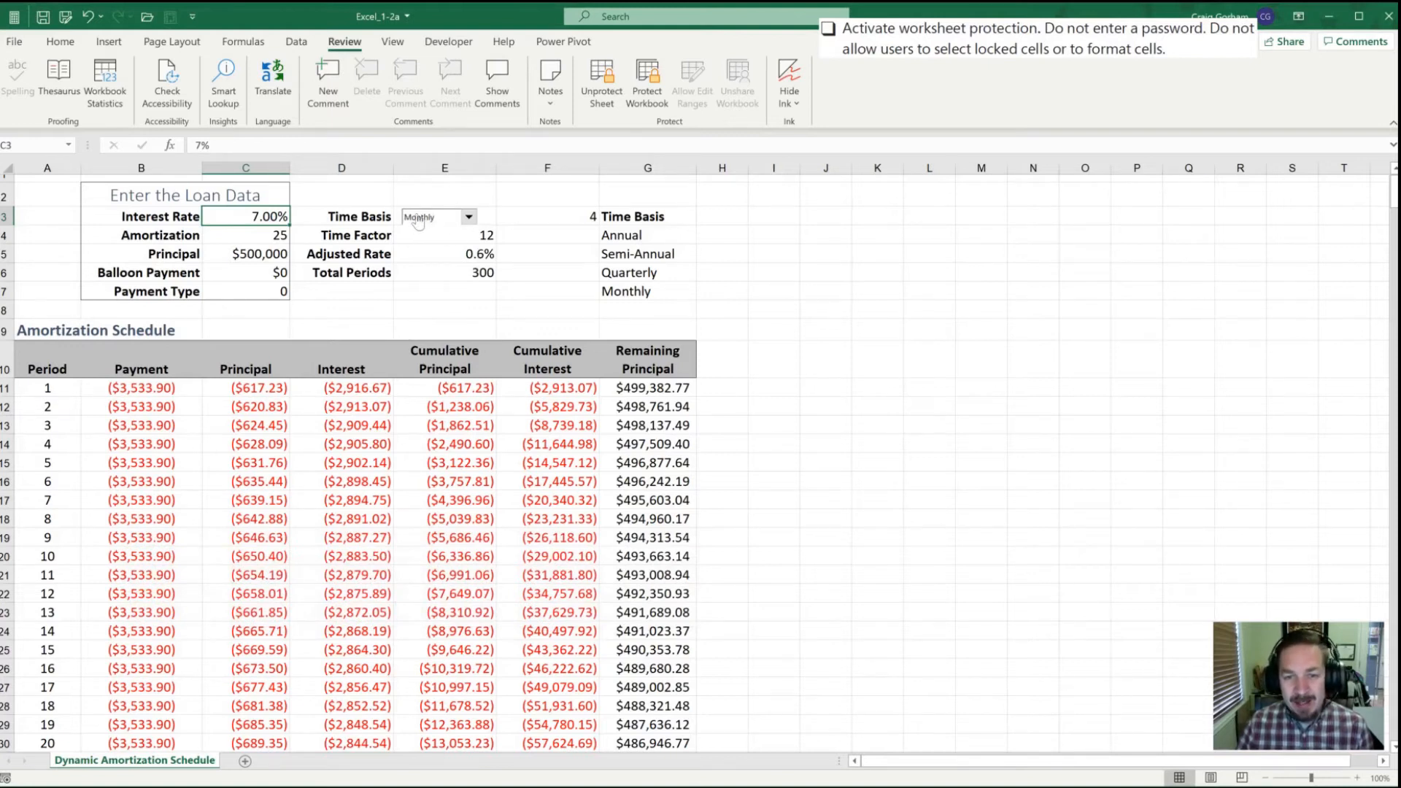
mouse_move(436, 223)
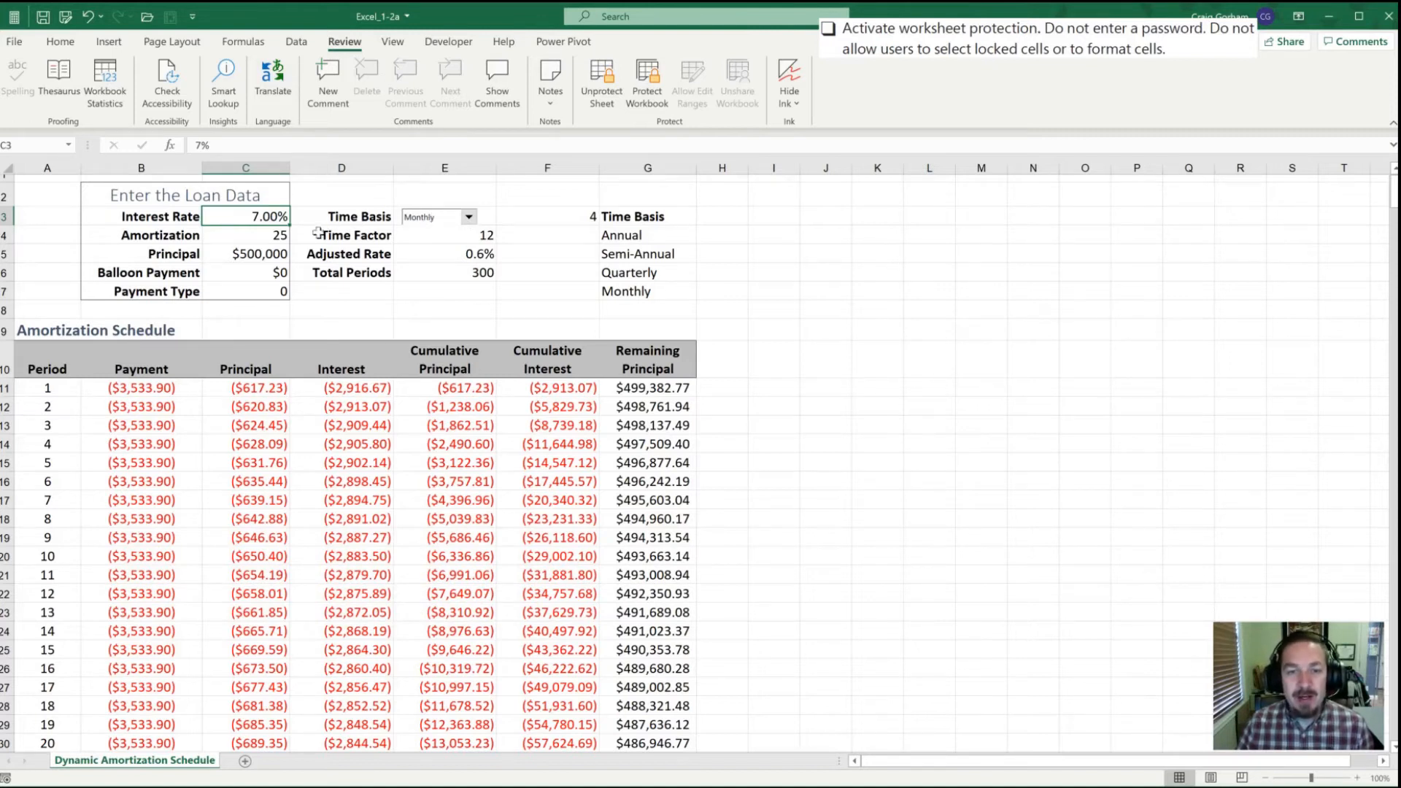
click(245, 235)
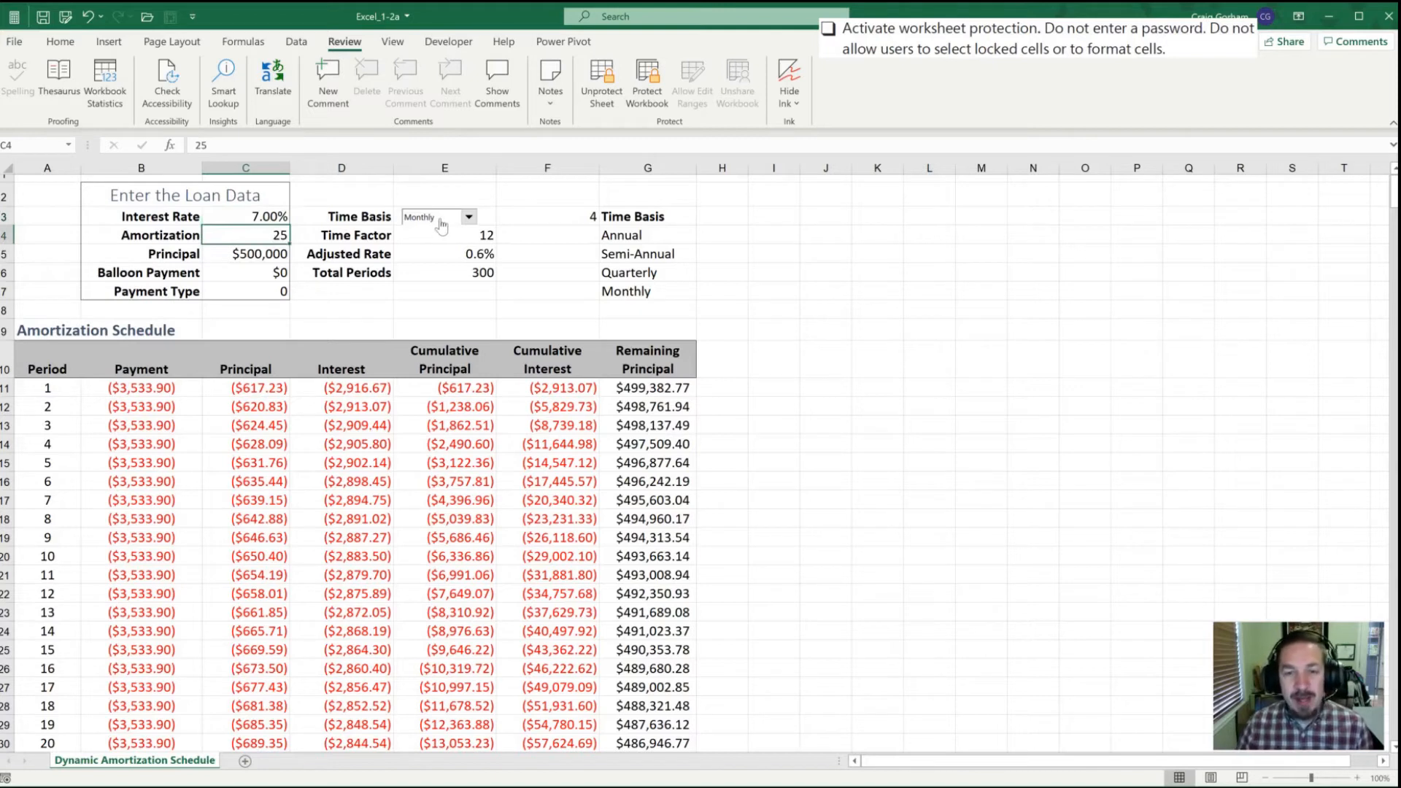
mouse_move(360, 326)
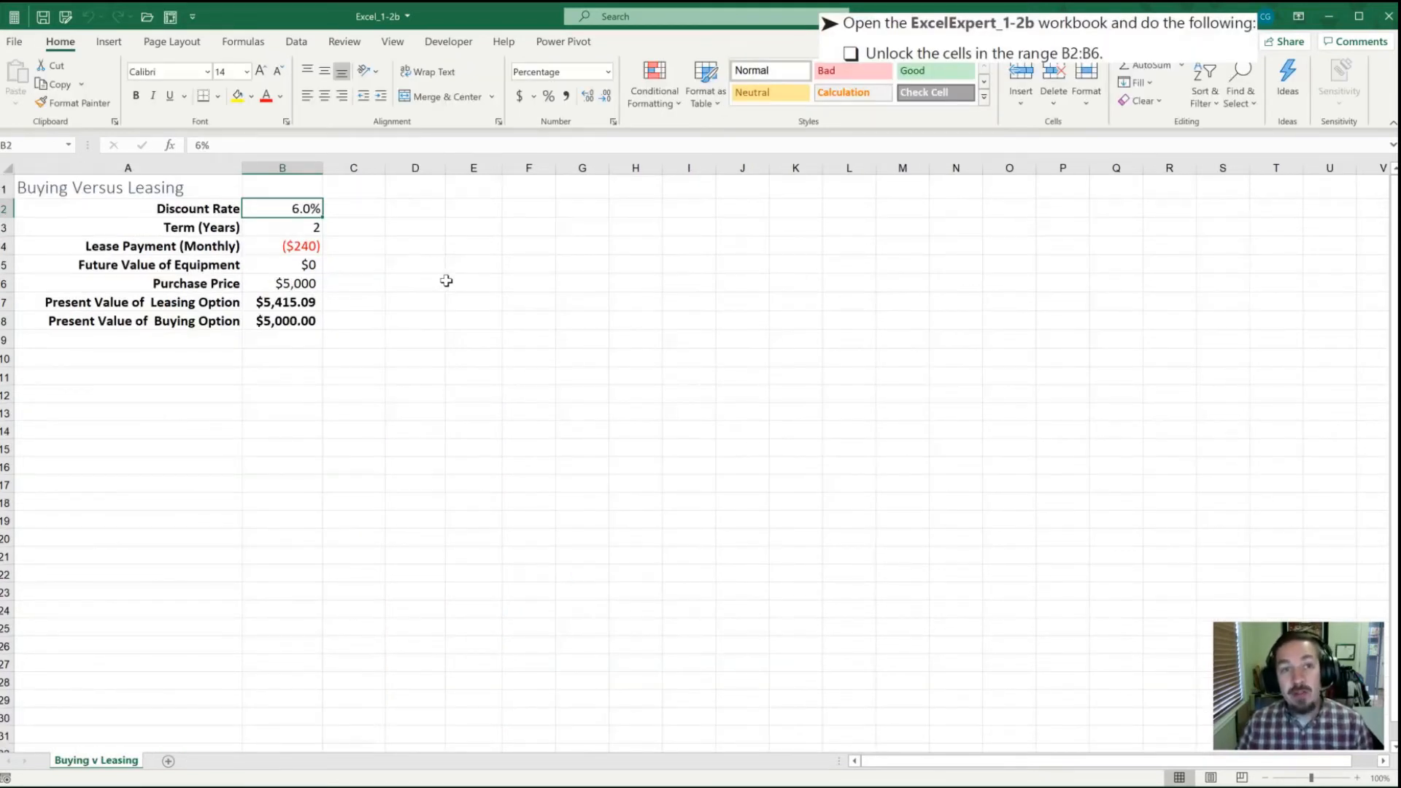
mouse_move(414, 282)
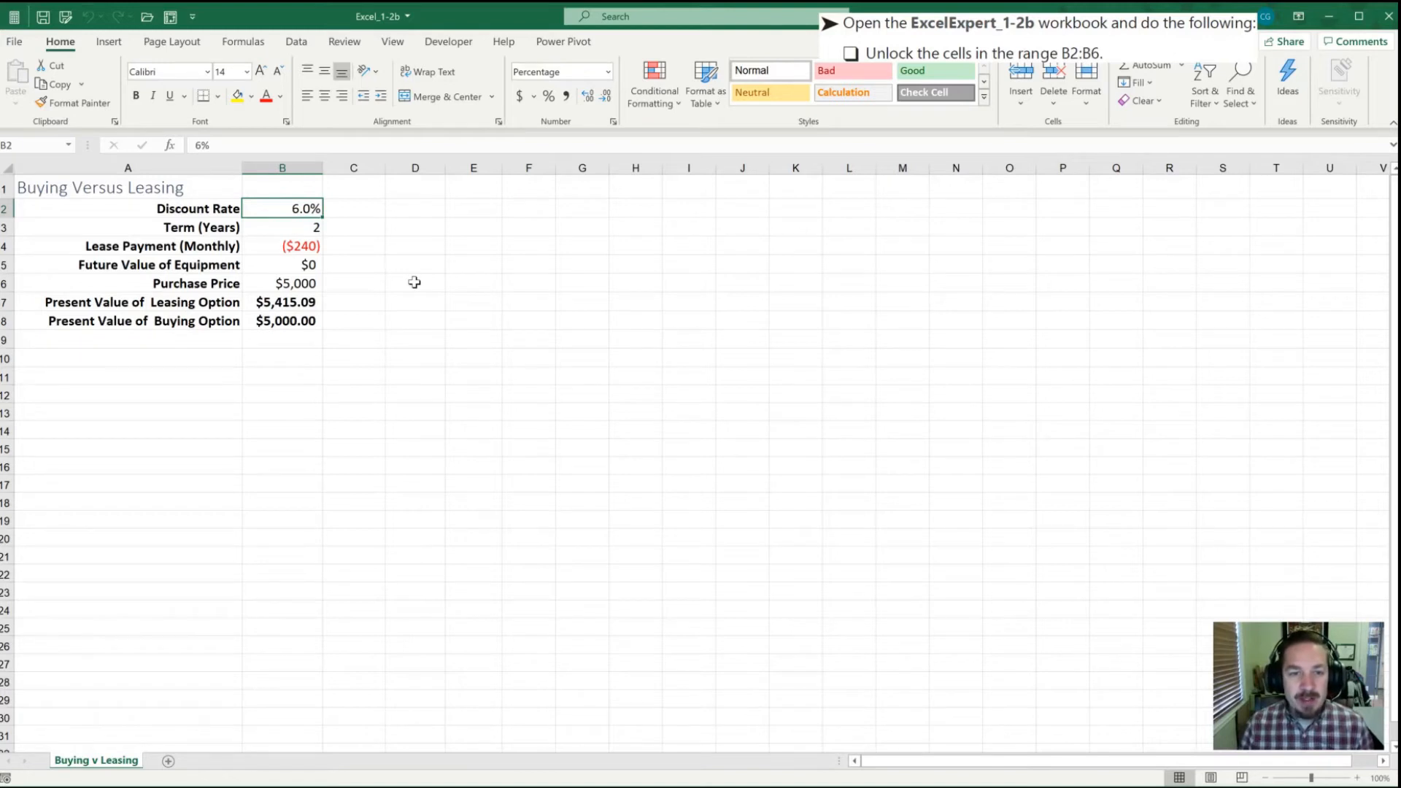
Step: Select B2:B6 and clear their Locked setting in Format Cells
drag(281, 208, 281, 283)
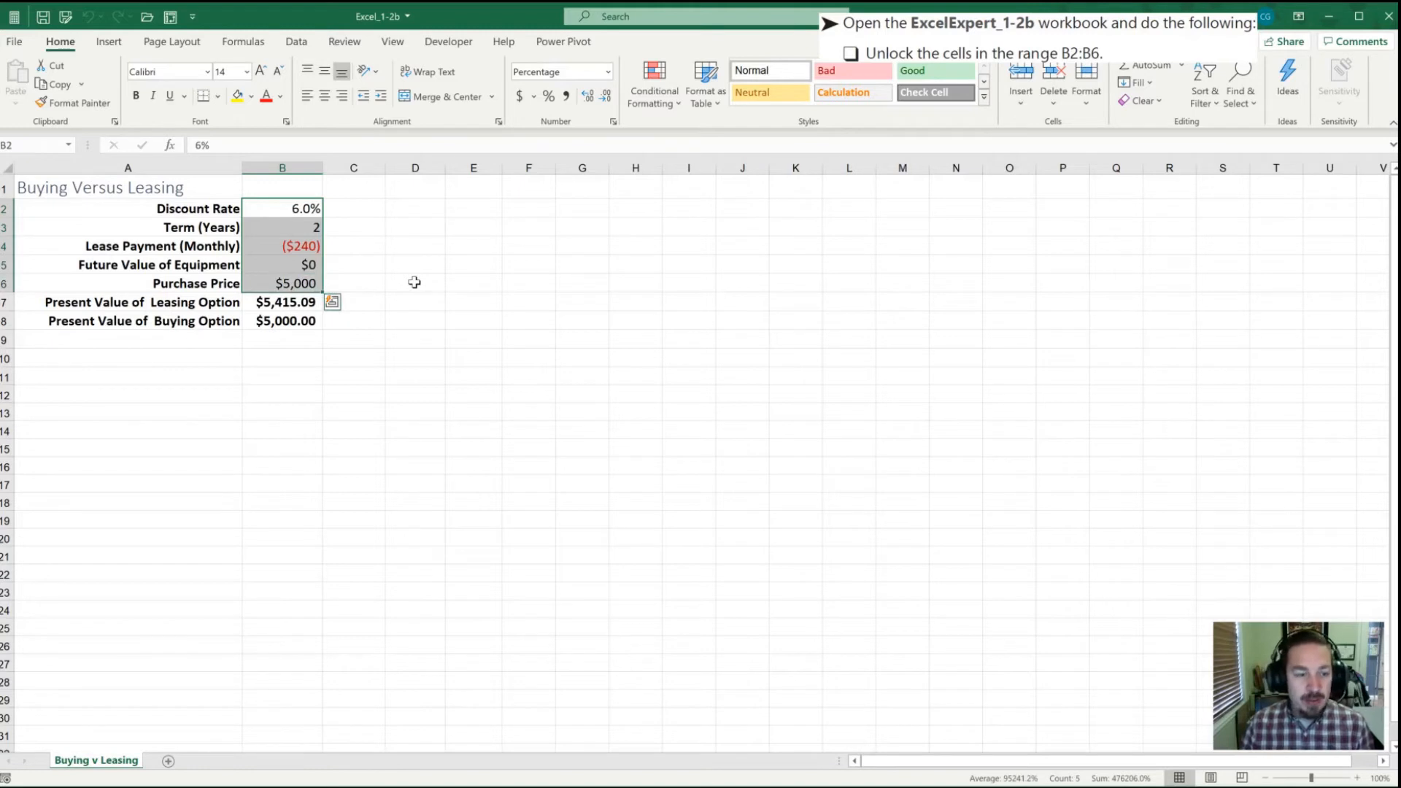
key(Ctrl+1)
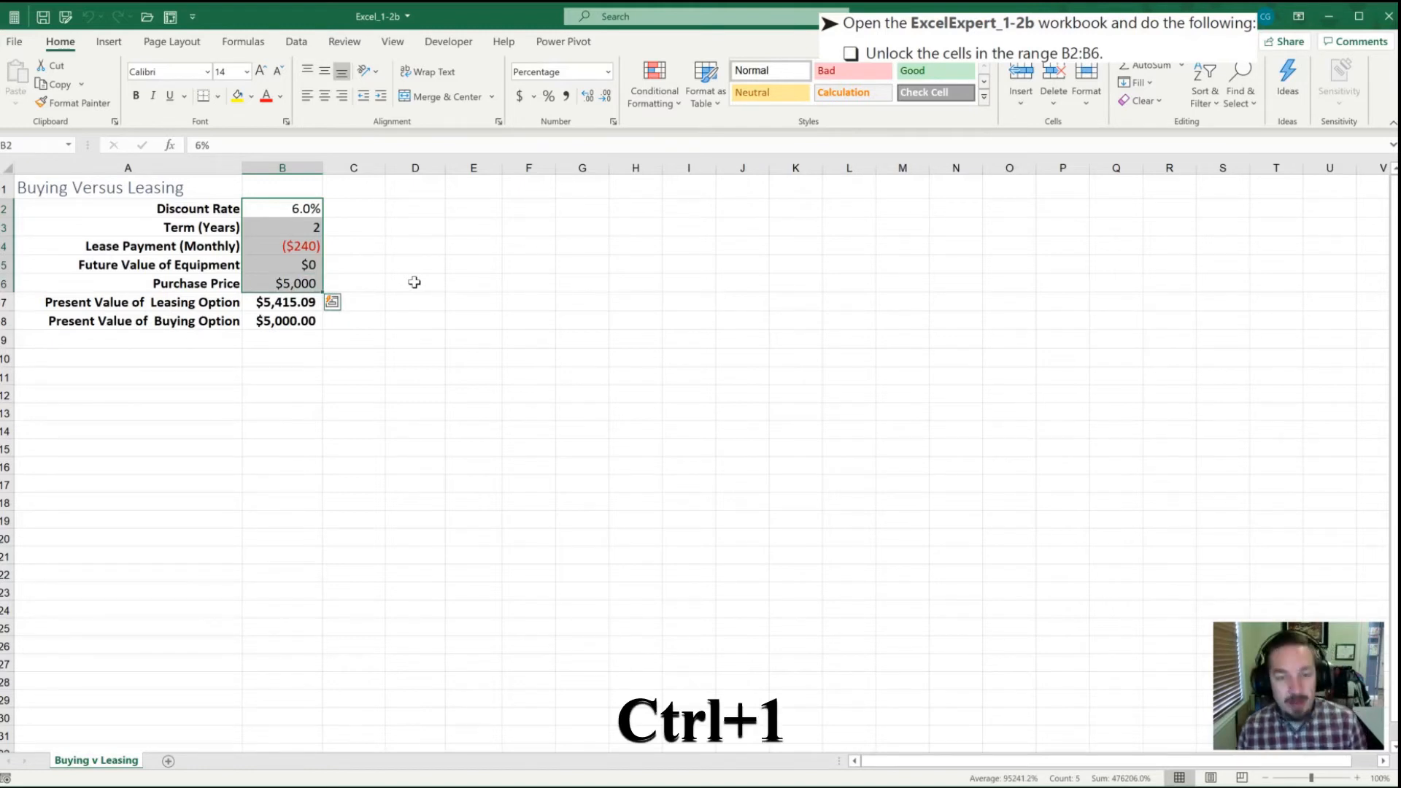
key(Ctrl+1)
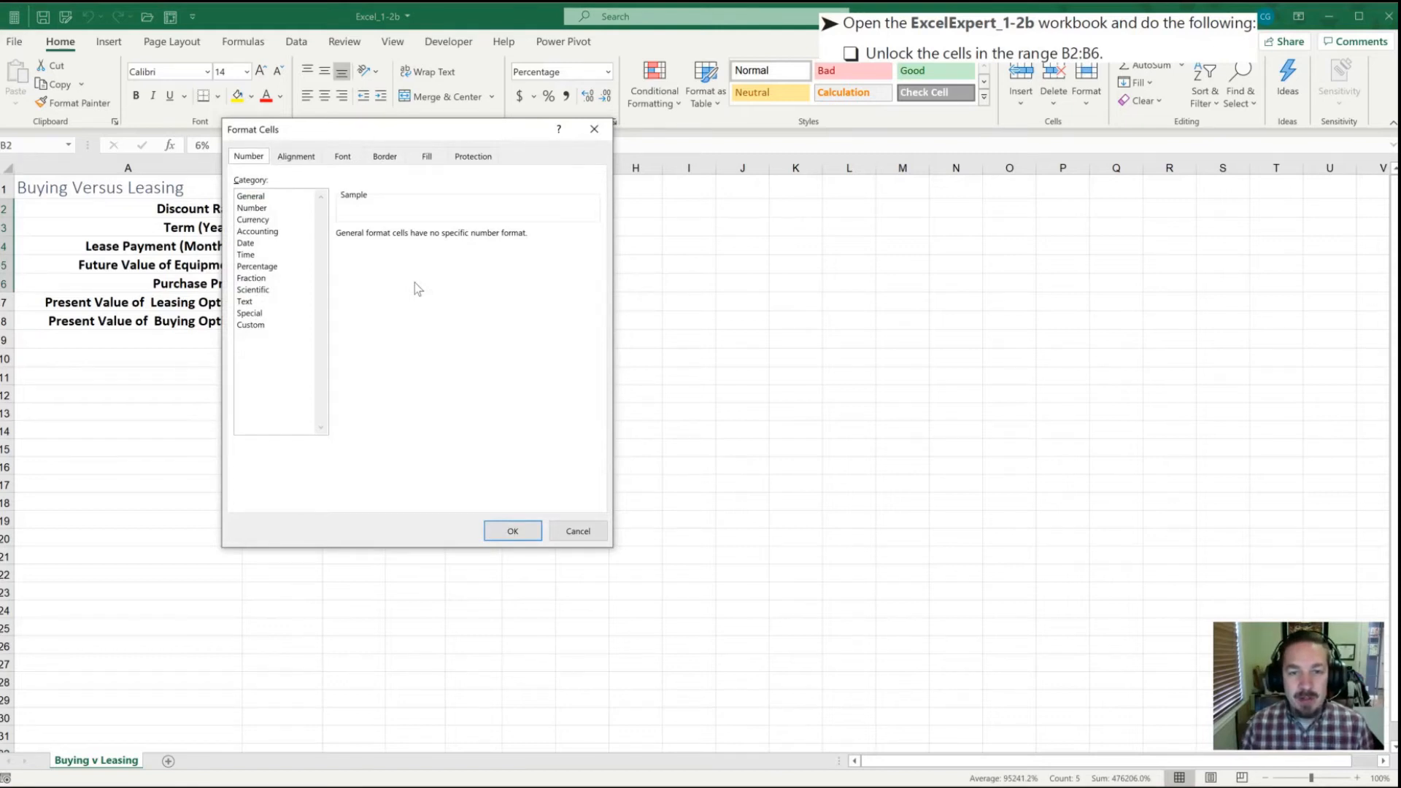
click(472, 155)
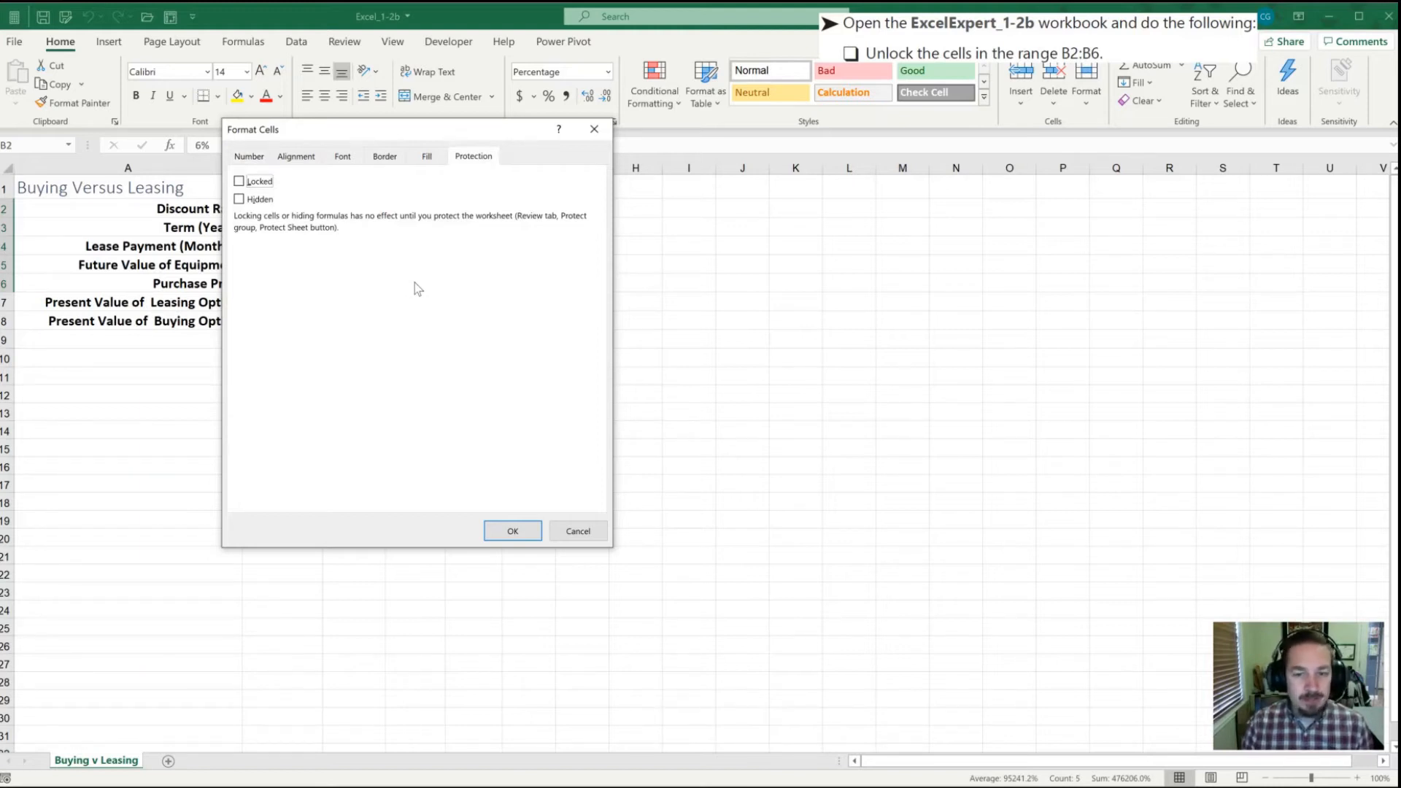
click(512, 531)
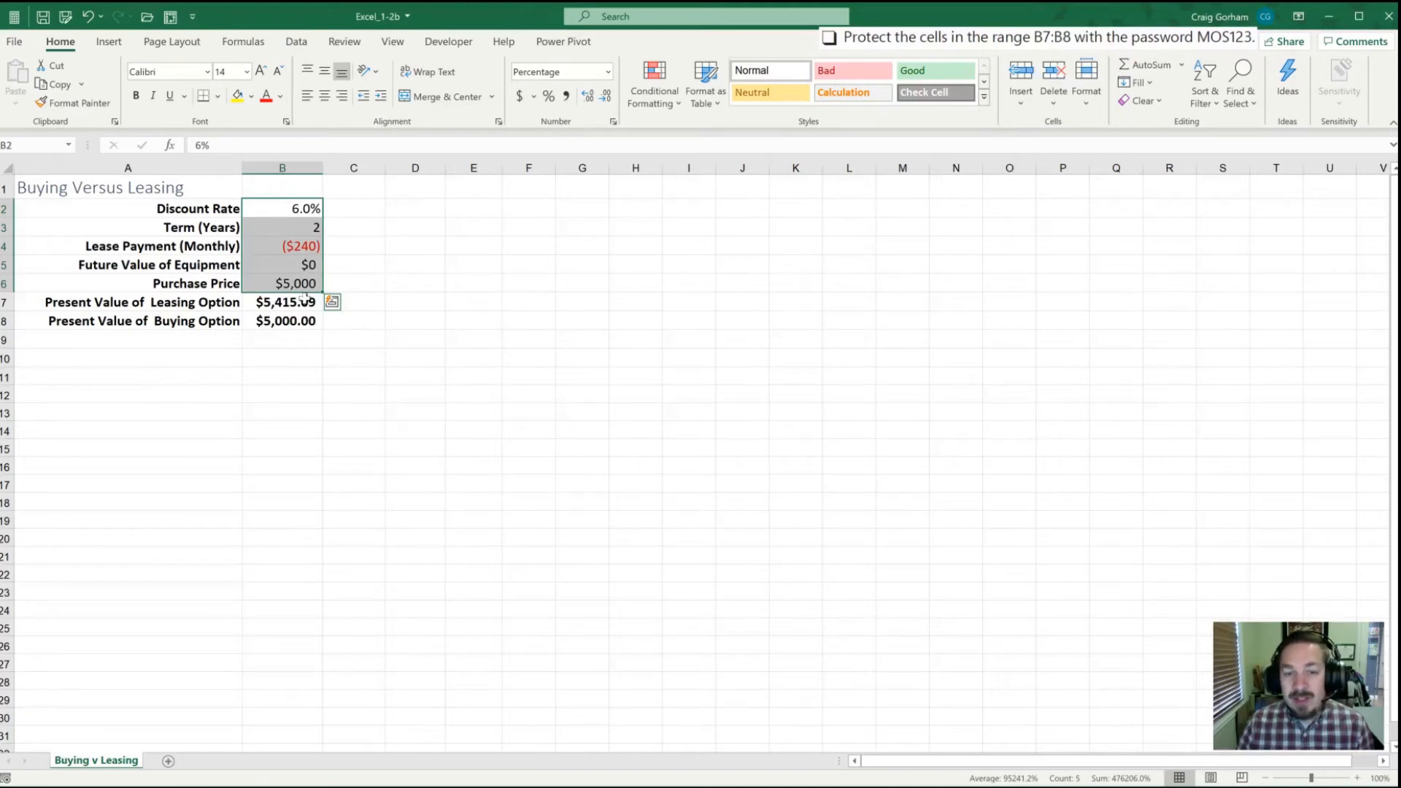
click(353, 264)
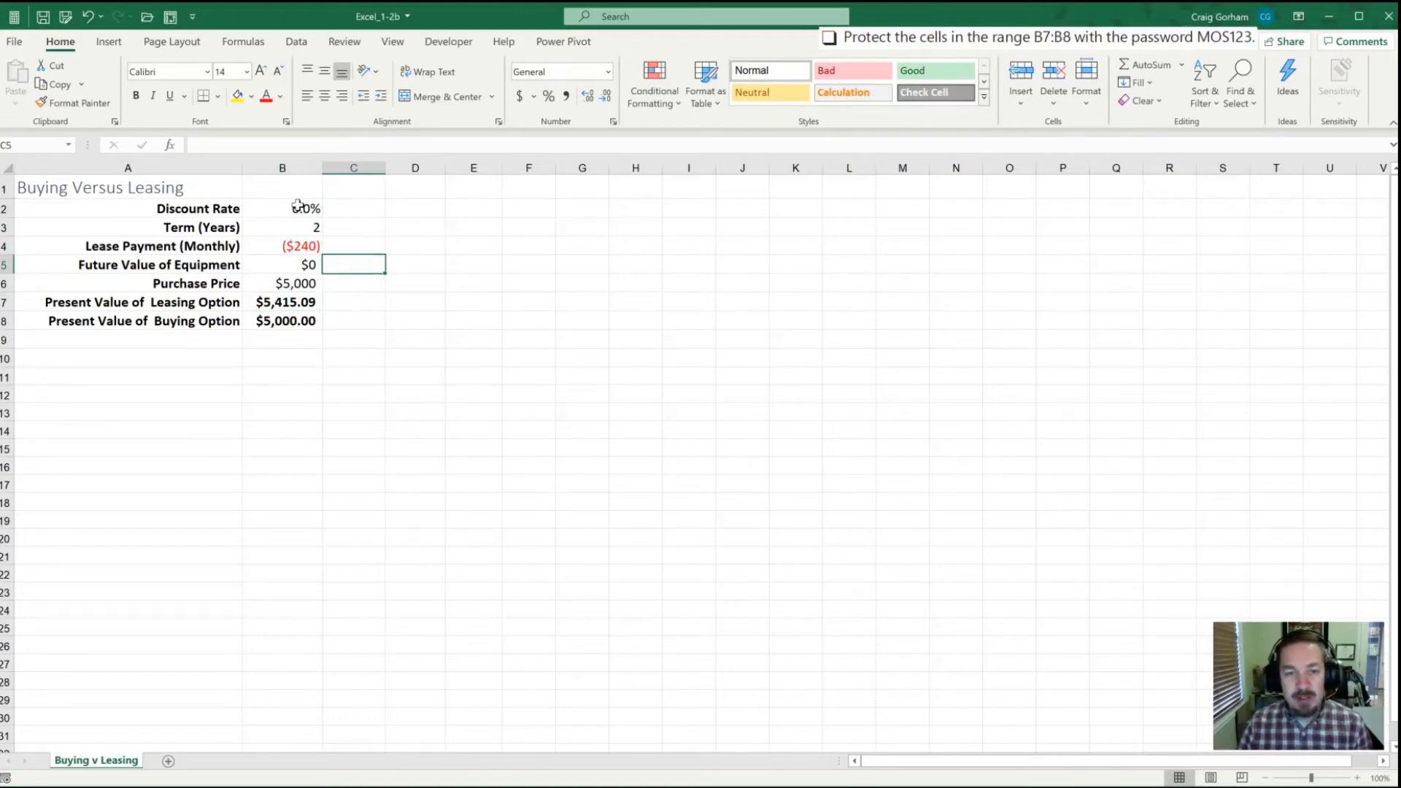
Step: Inspect B5 and B8, select results B7:B8, and show the Review commands
click(281, 265)
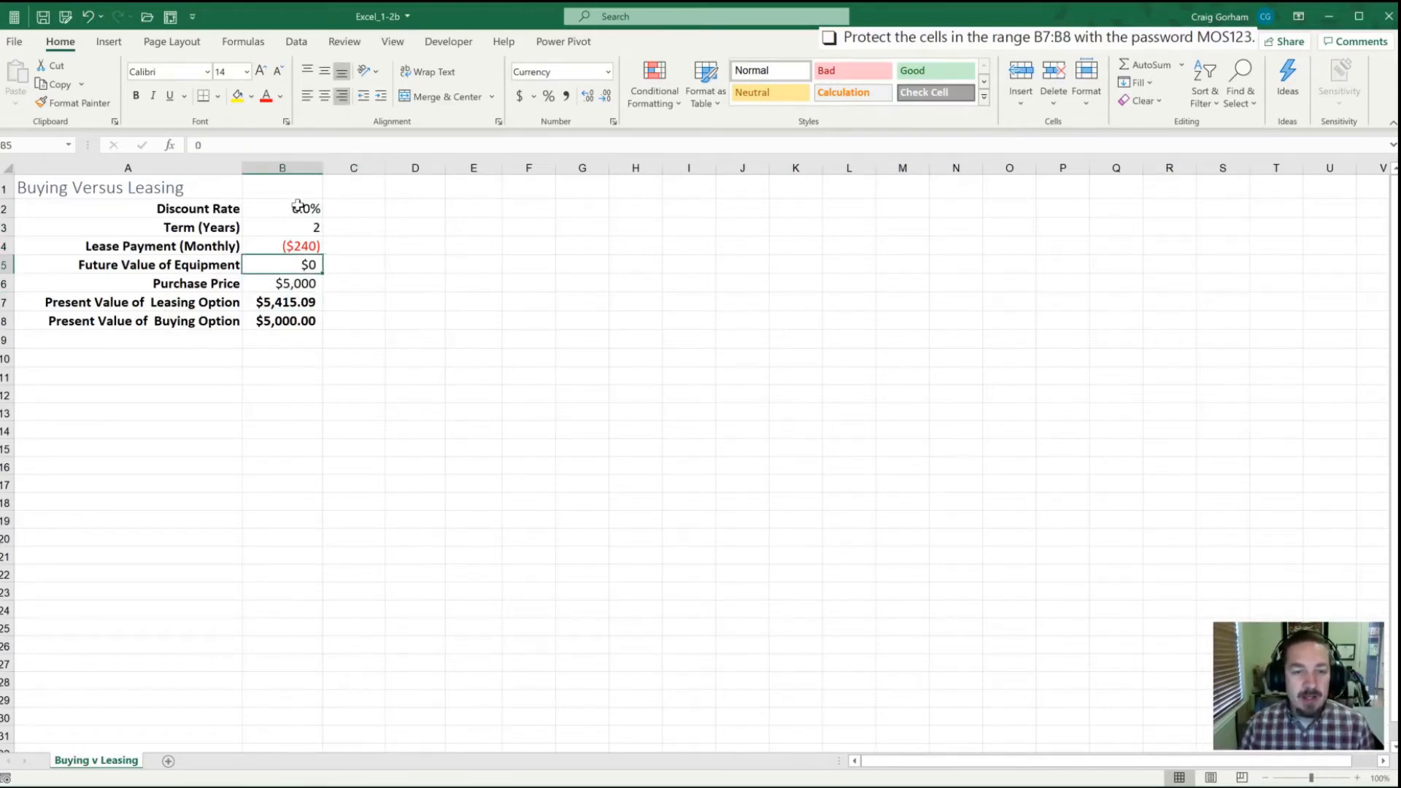
click(282, 321)
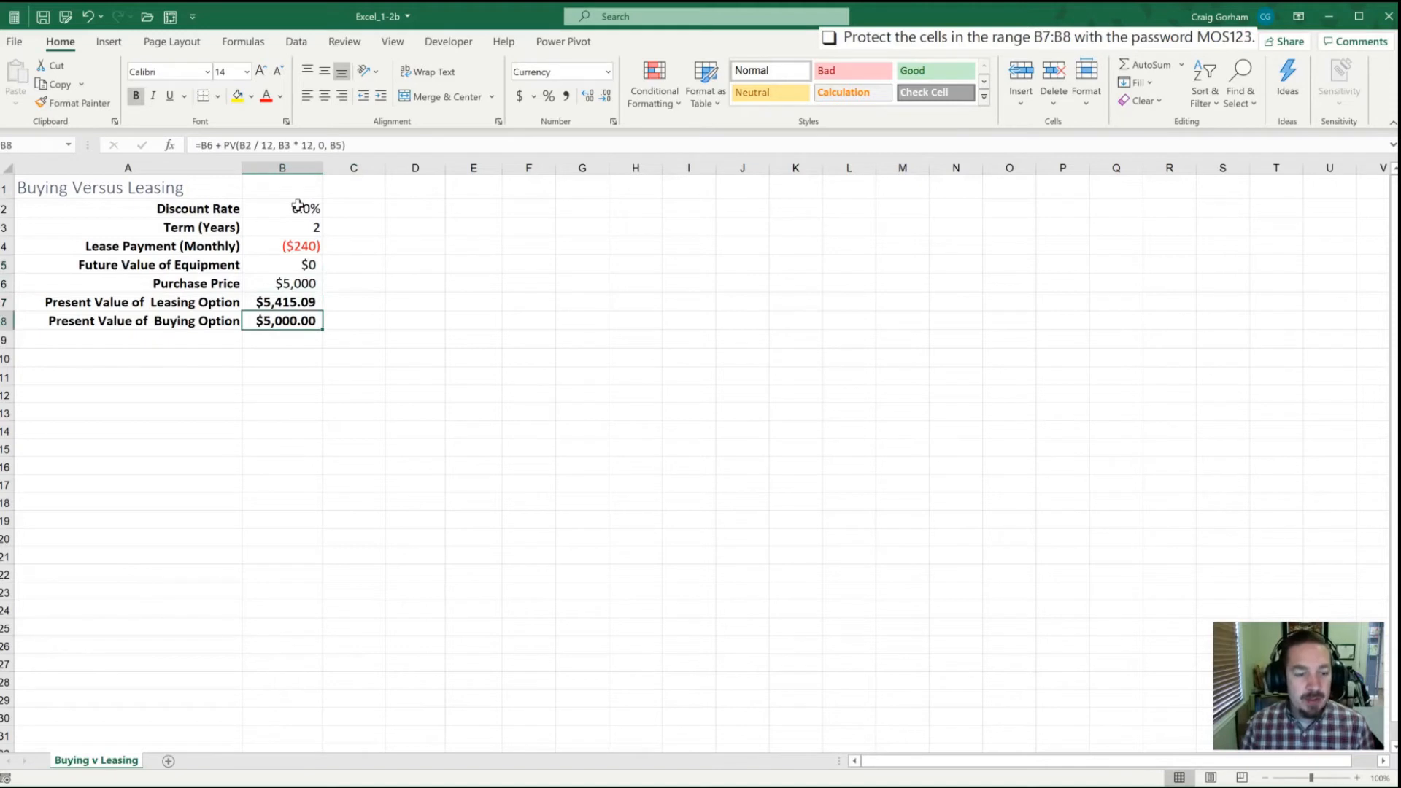
click(282, 302)
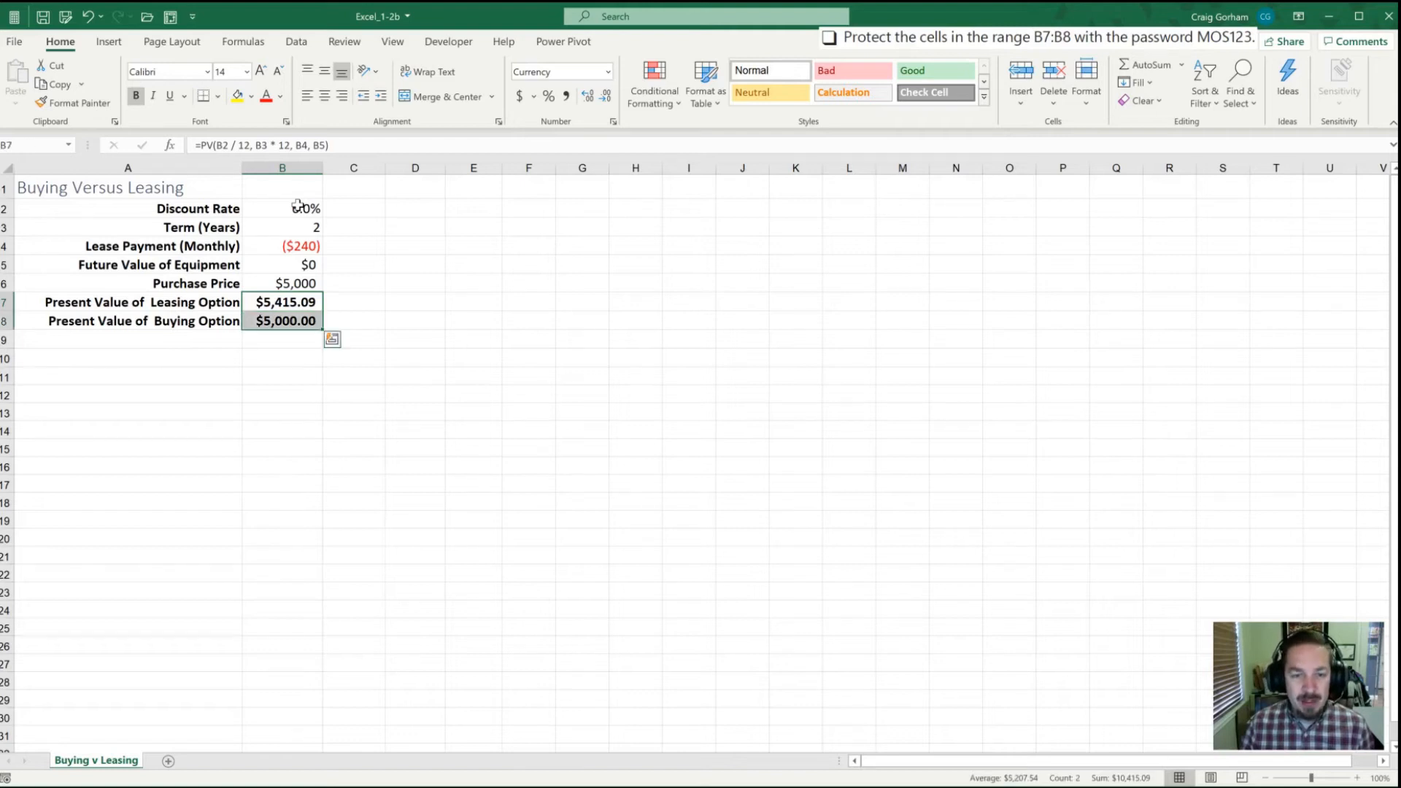
key(alt)
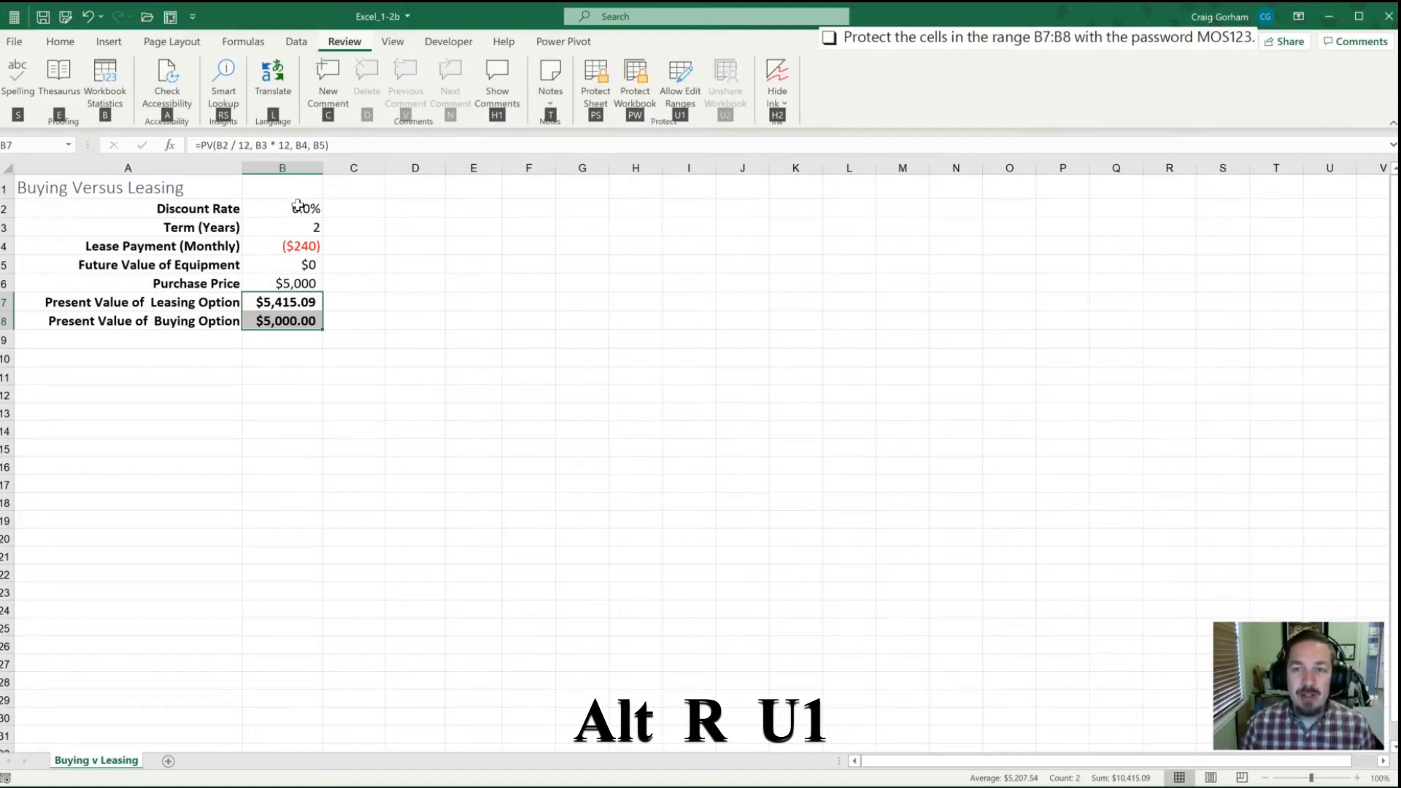
click(679, 77)
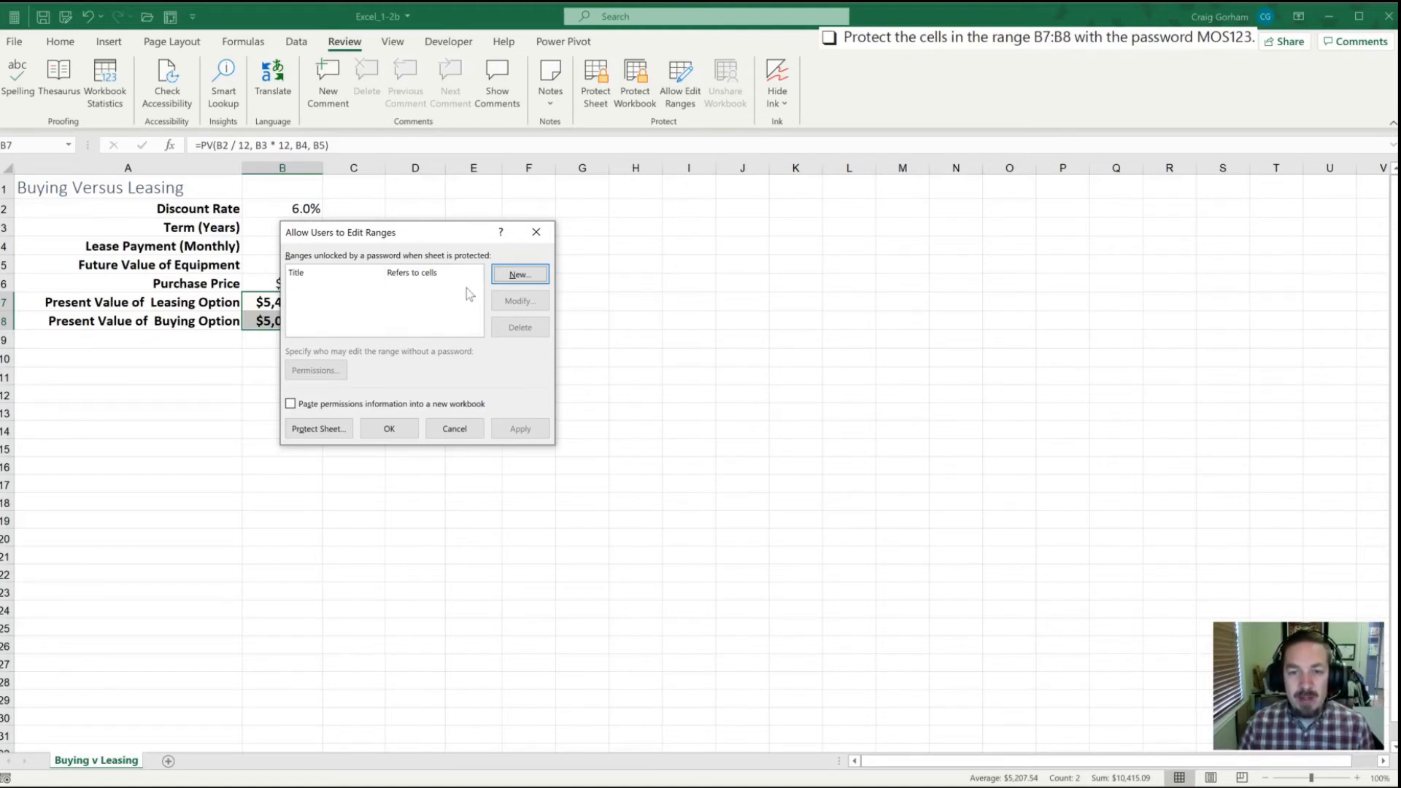
click(519, 275)
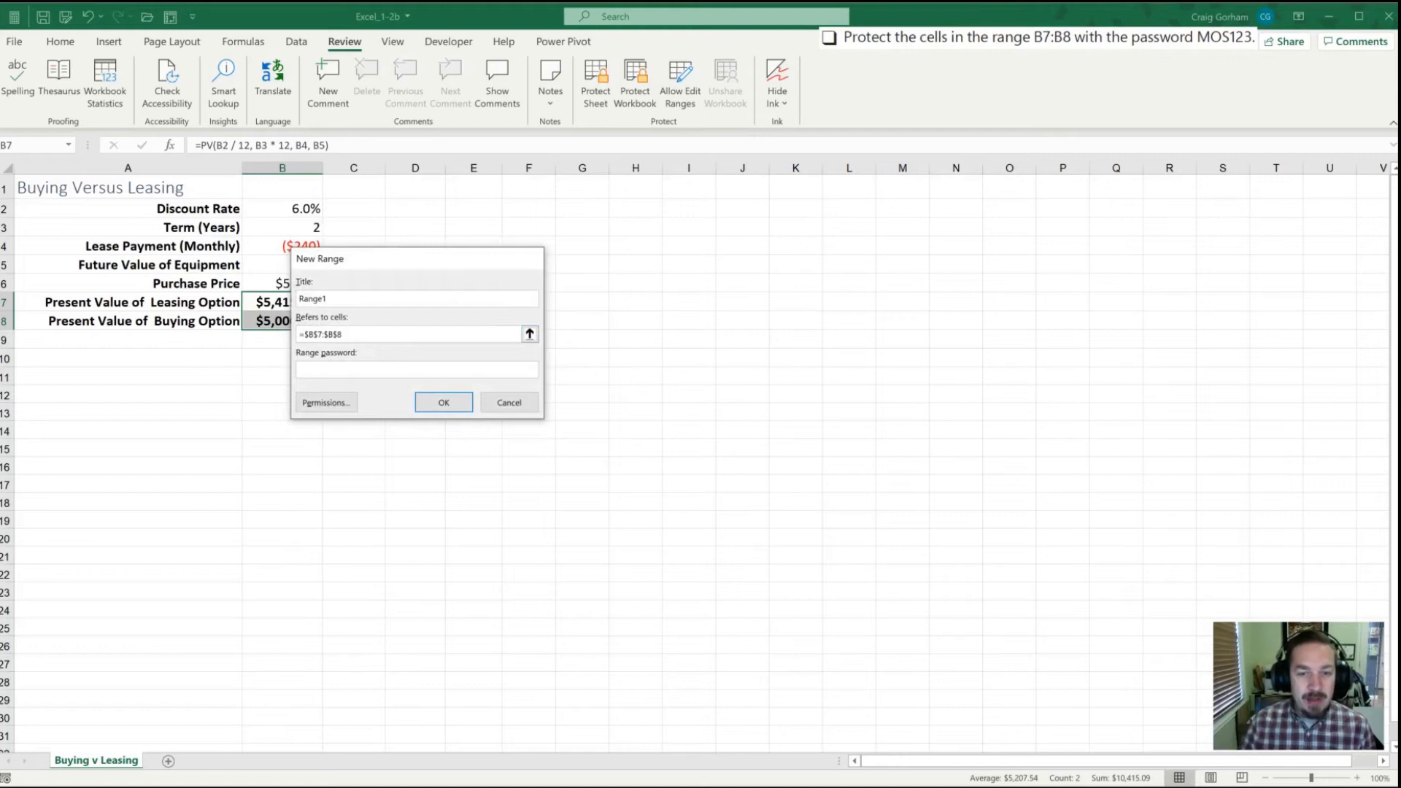
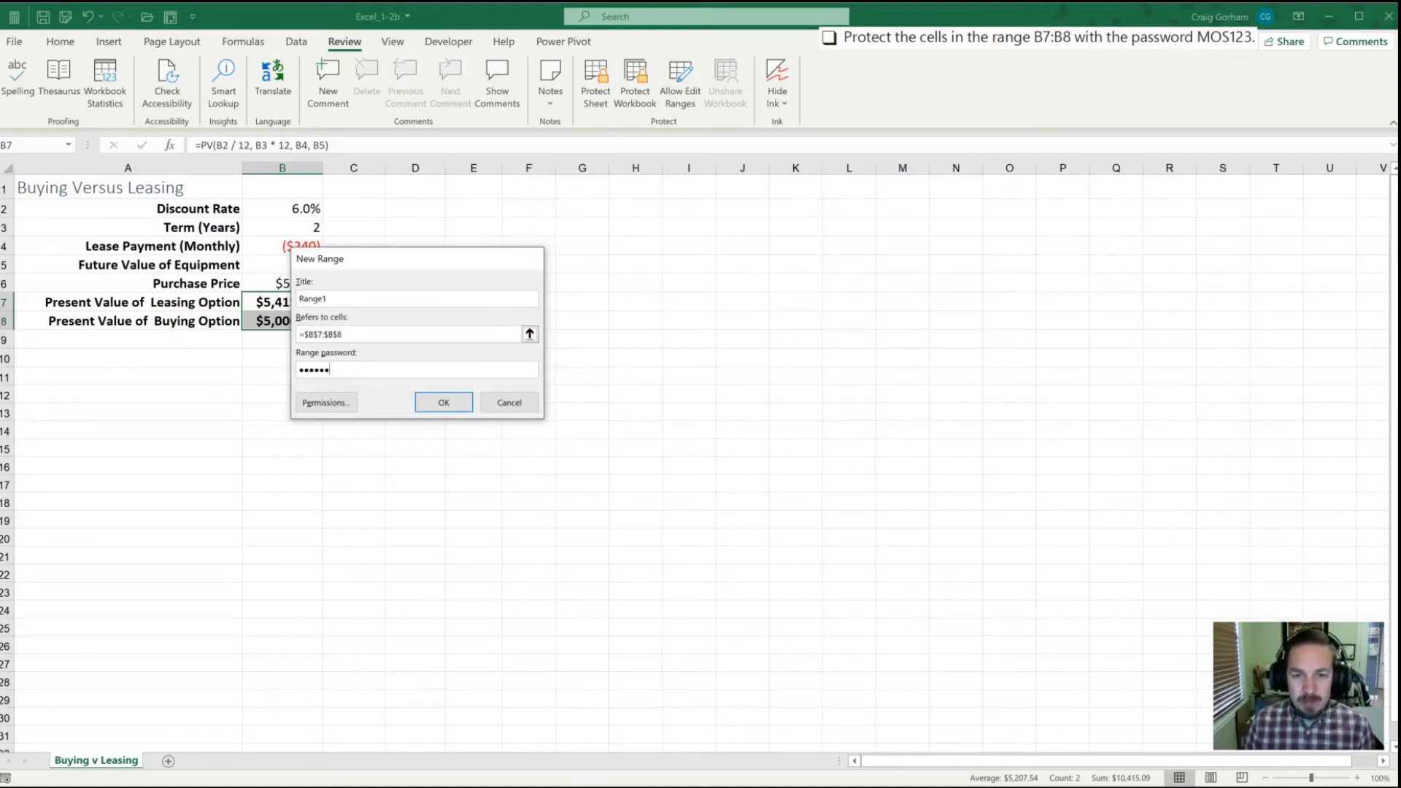
click(443, 402)
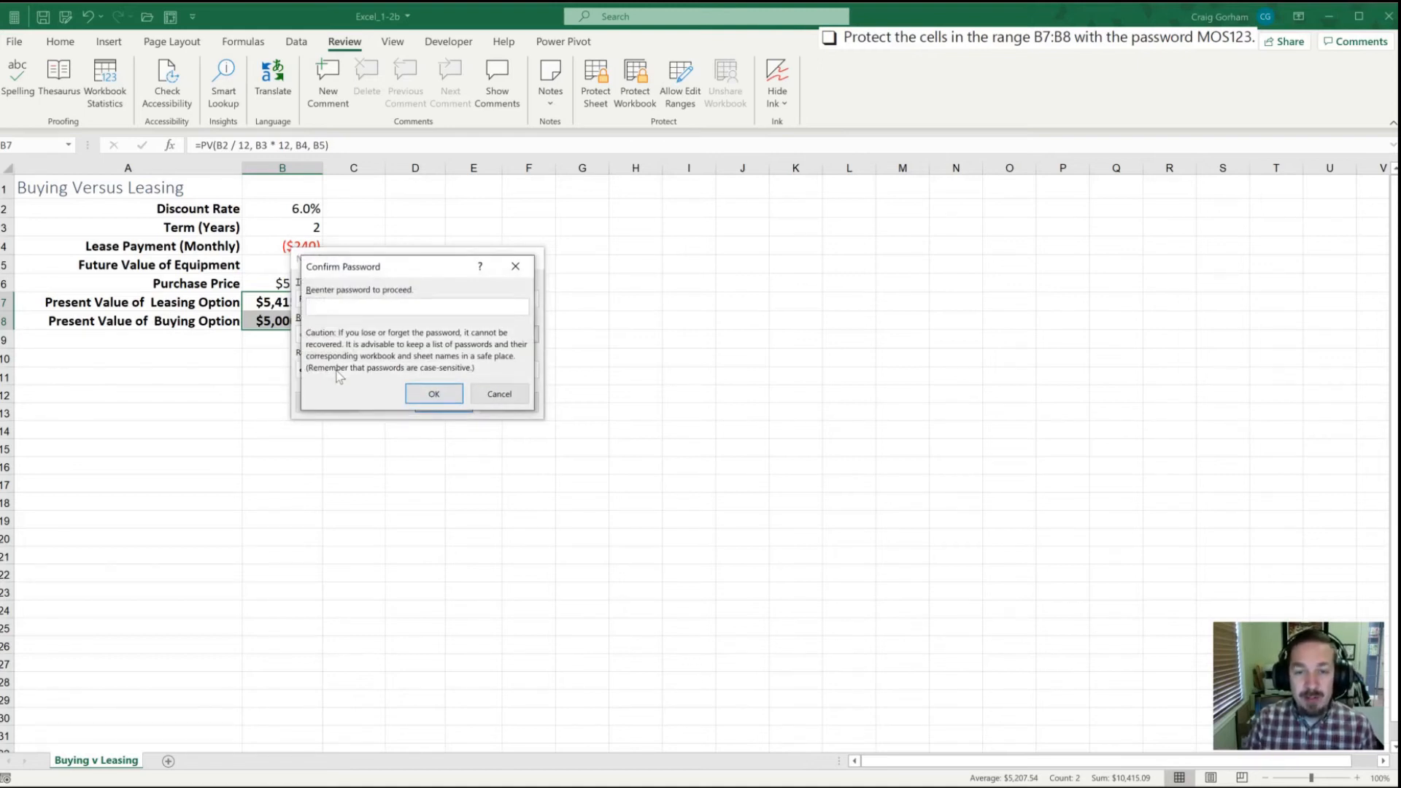
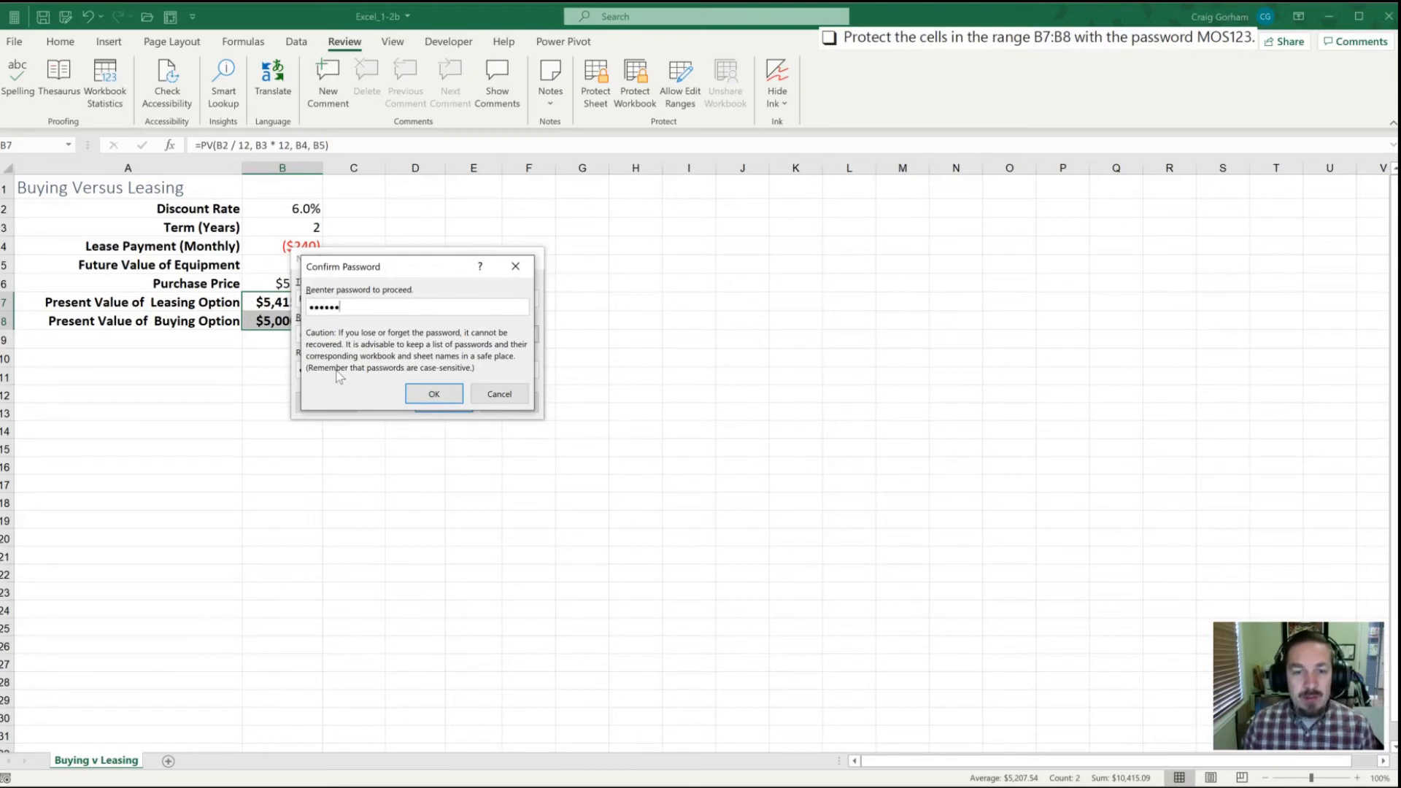
click(433, 393)
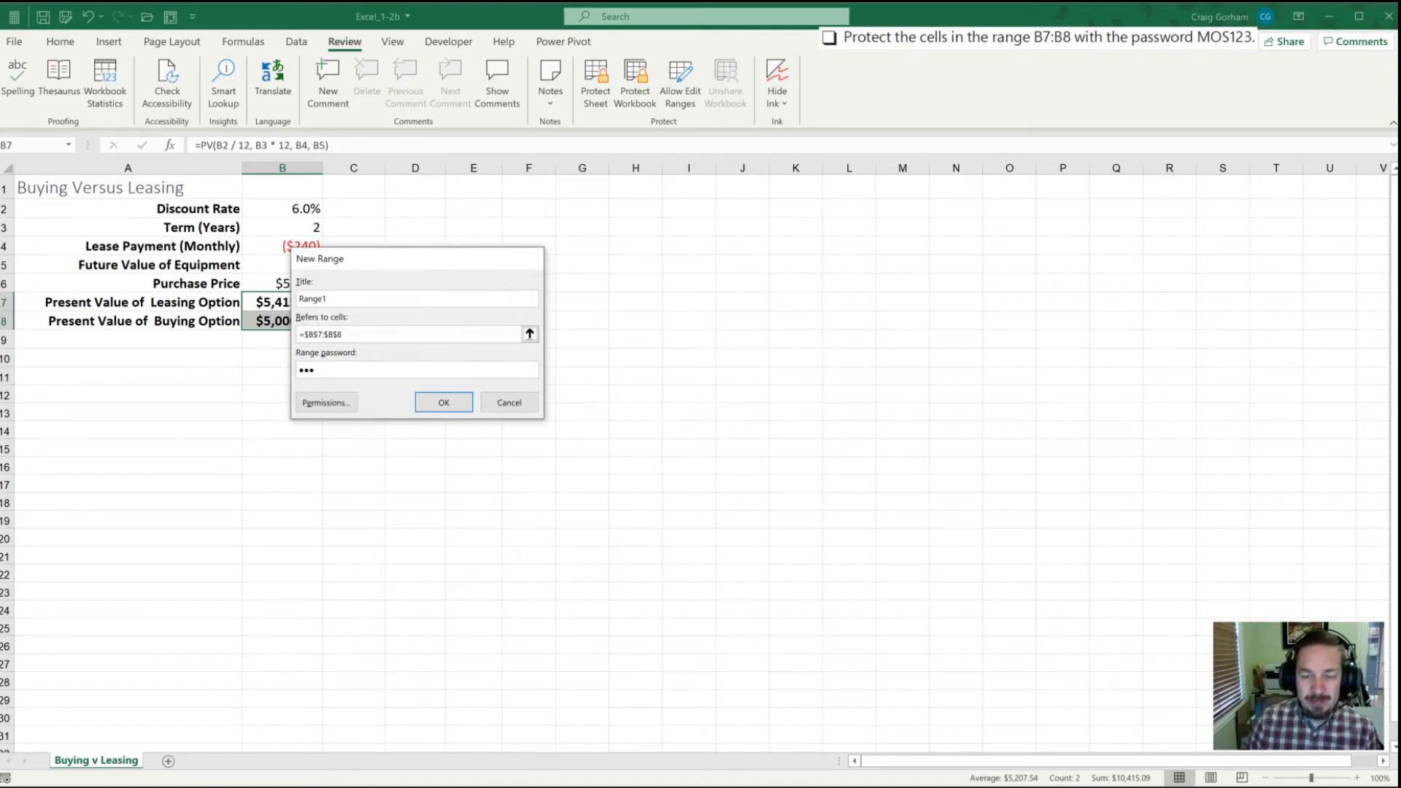
click(443, 402)
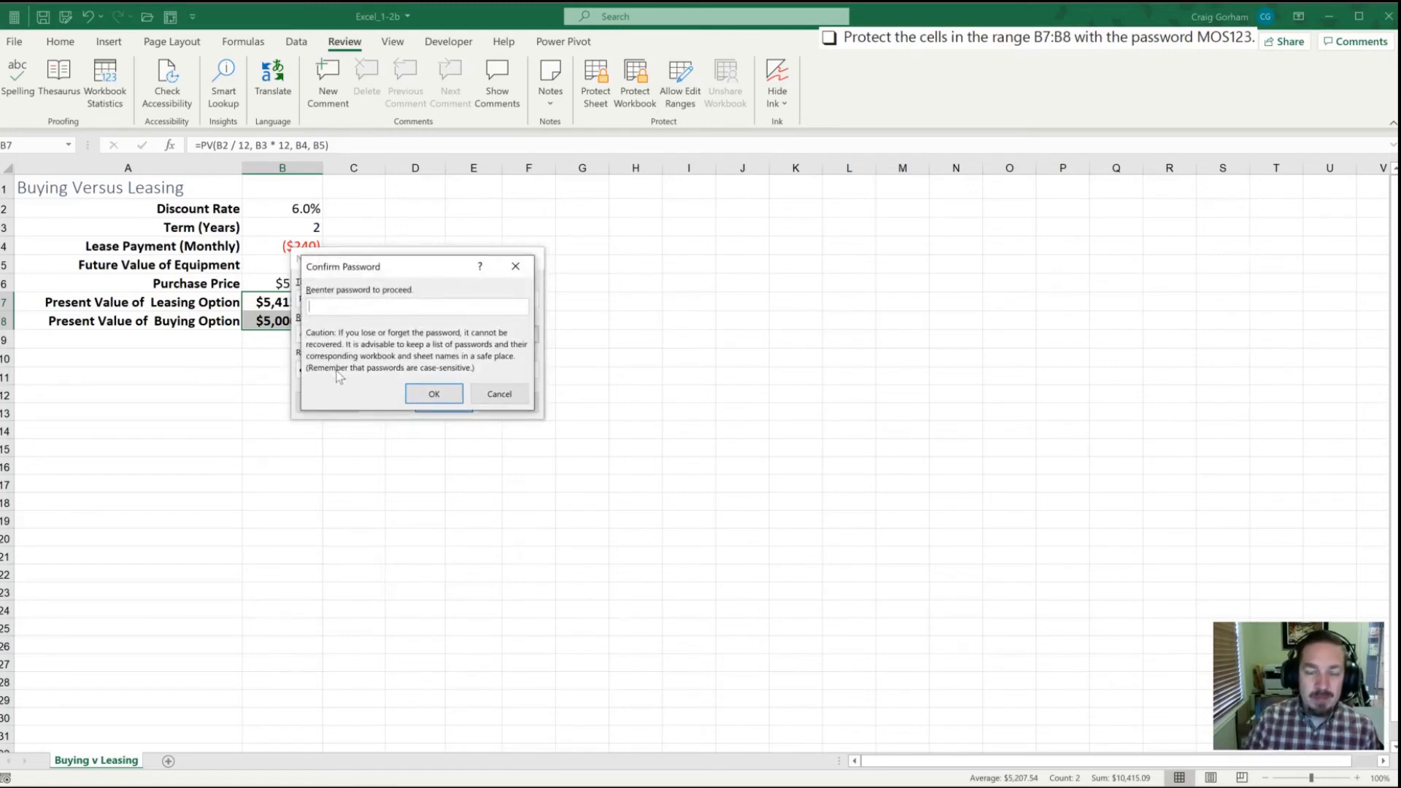
click(433, 393)
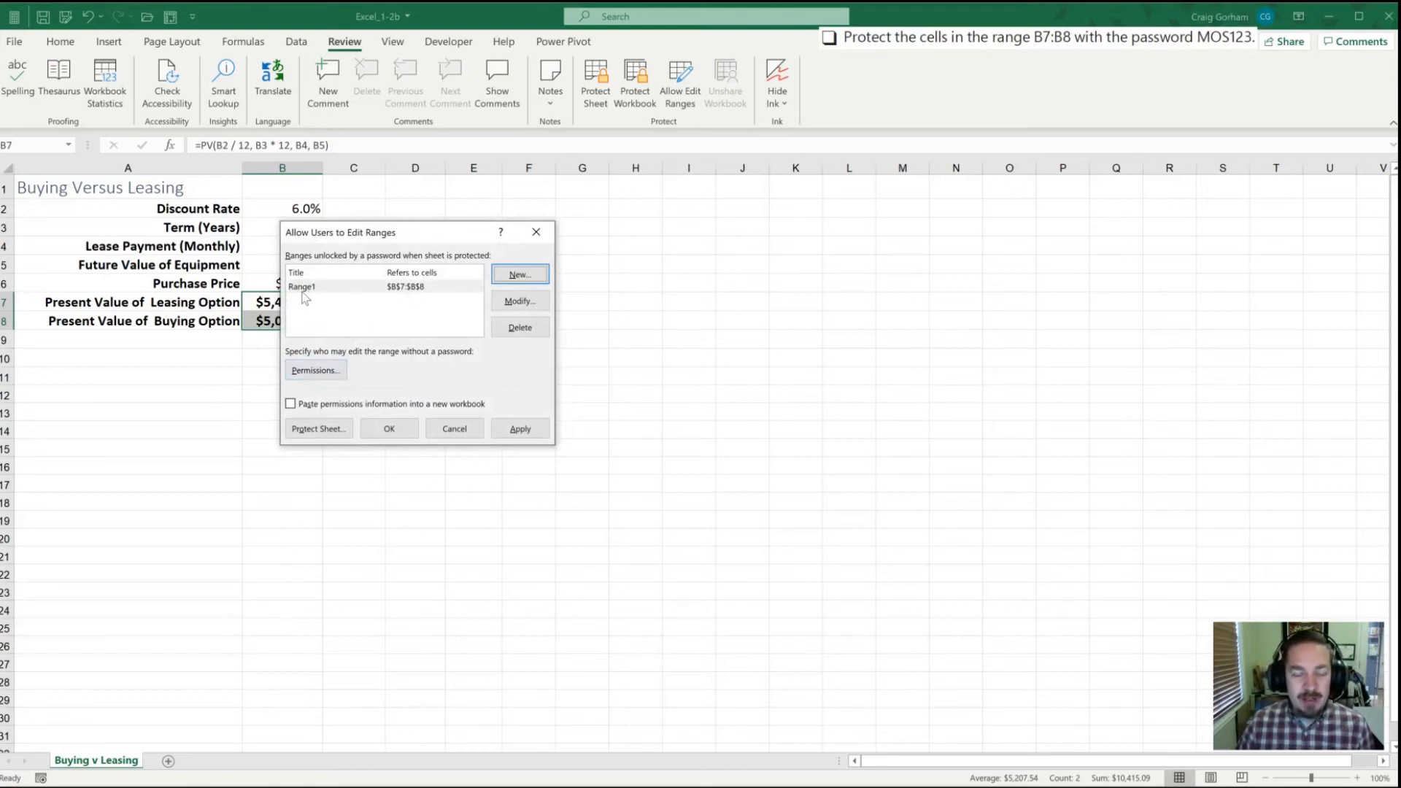
mouse_move(381, 290)
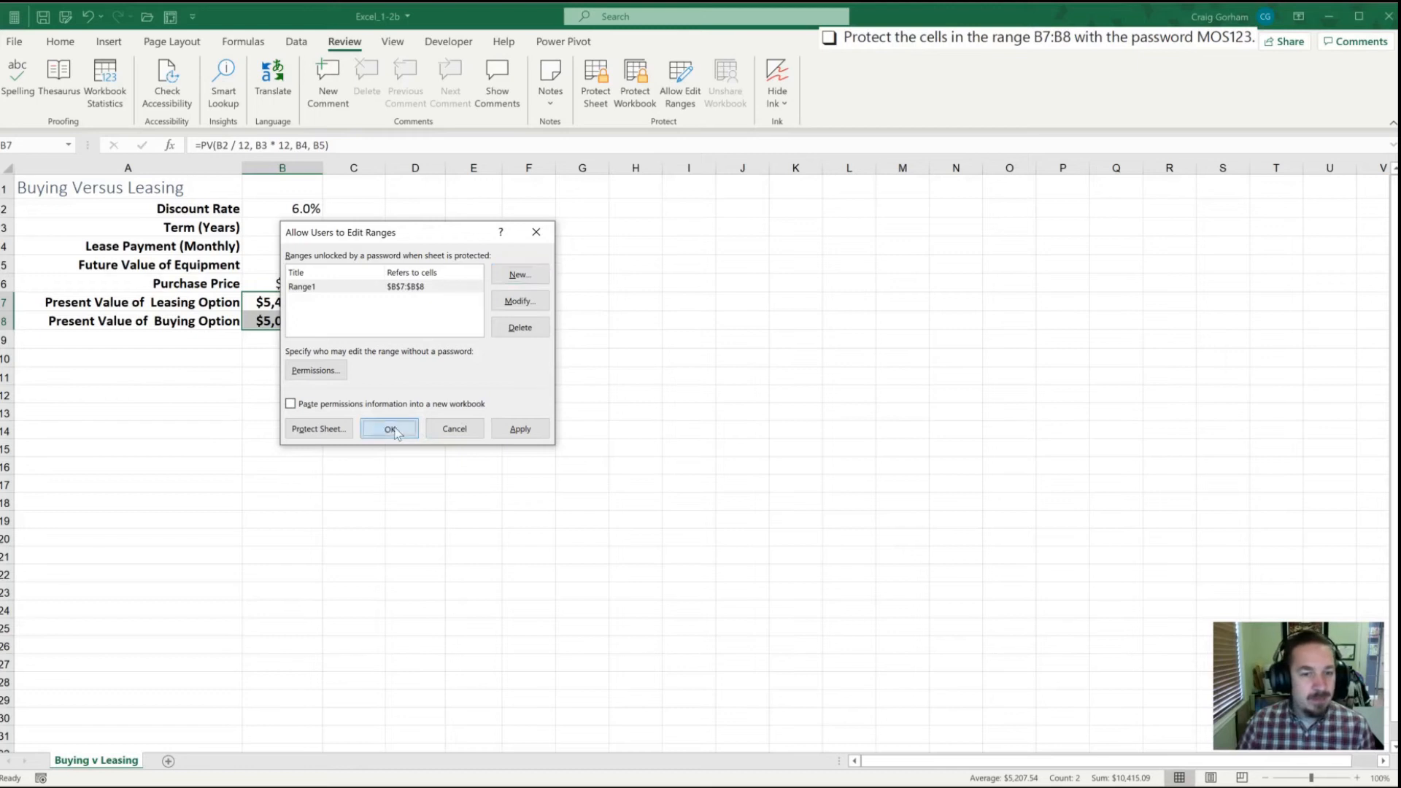
click(389, 428)
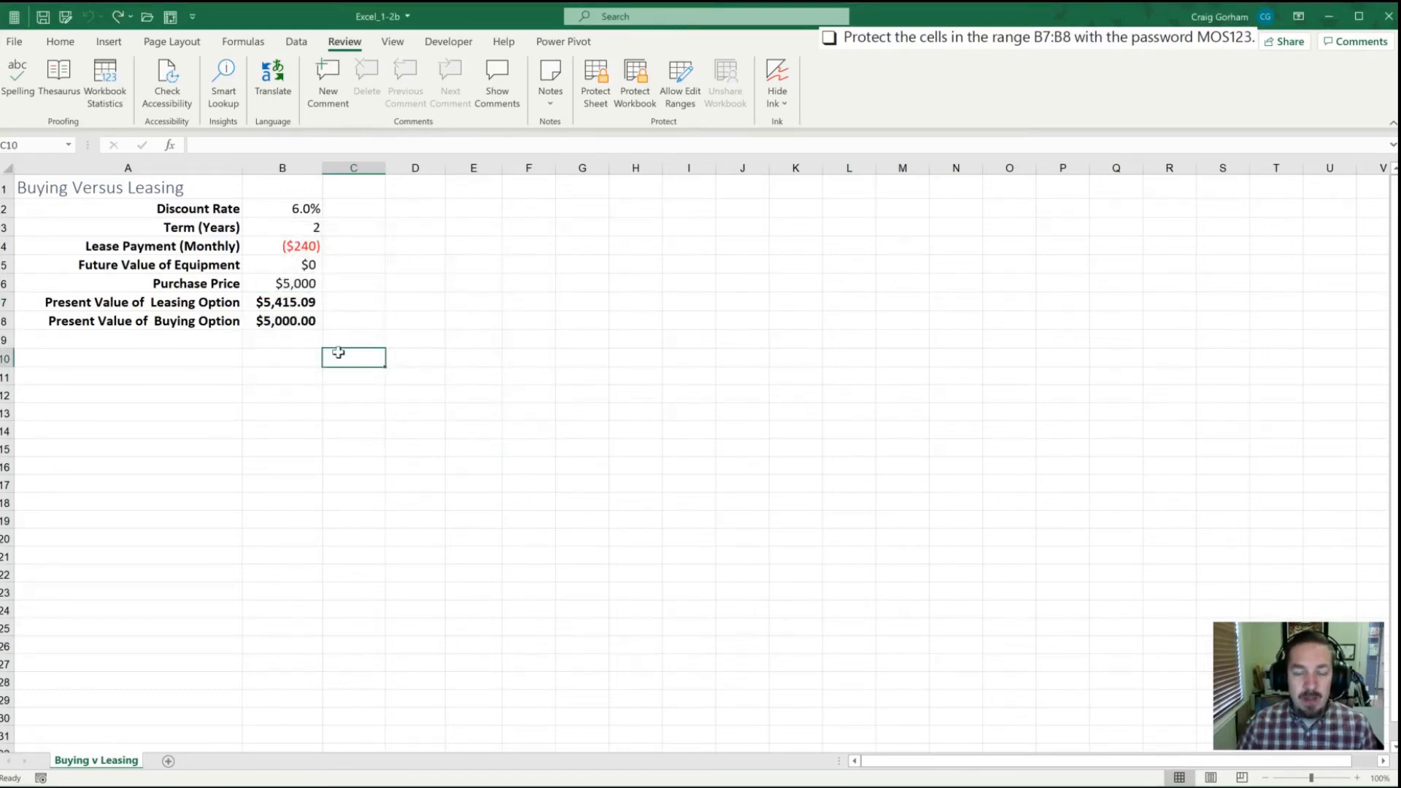
click(281, 302)
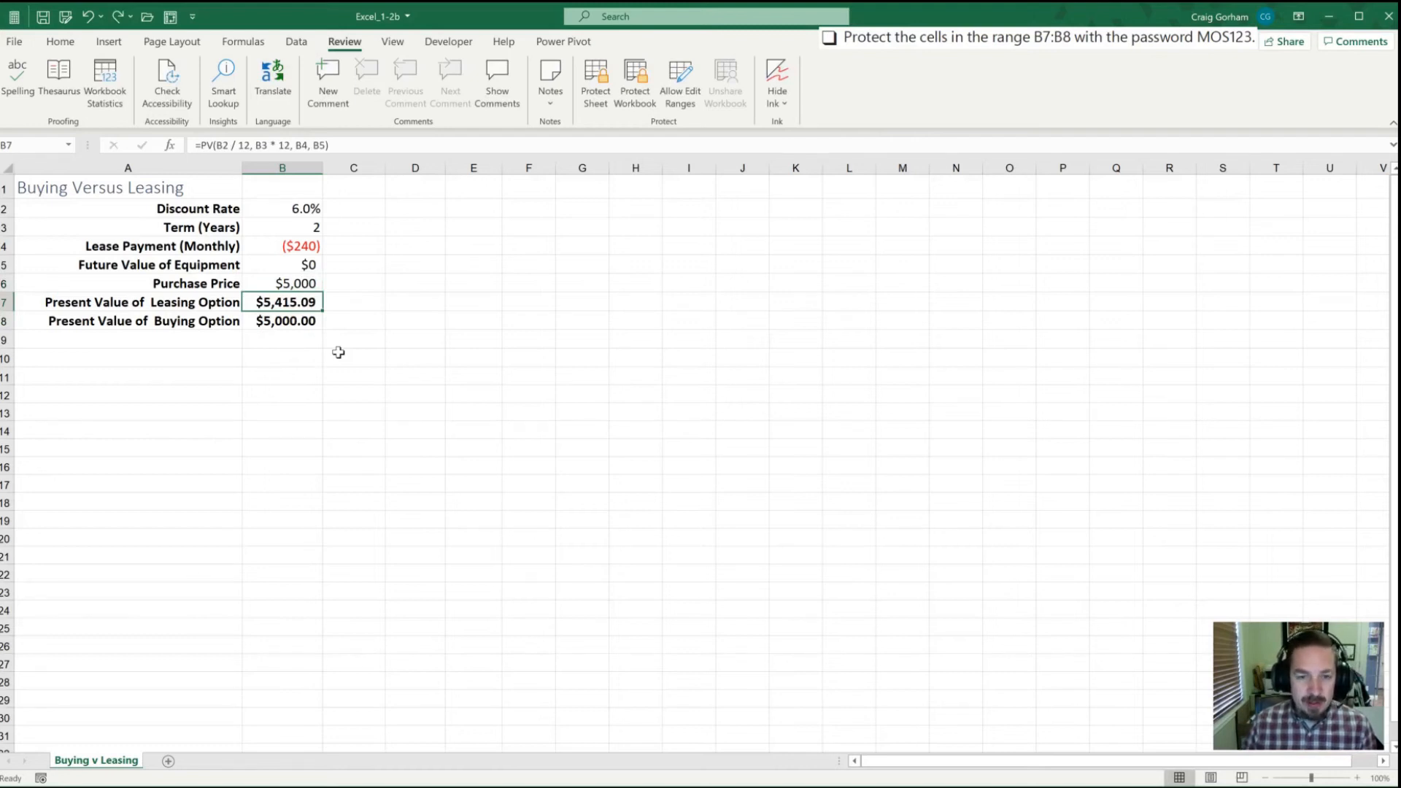
key(alt)
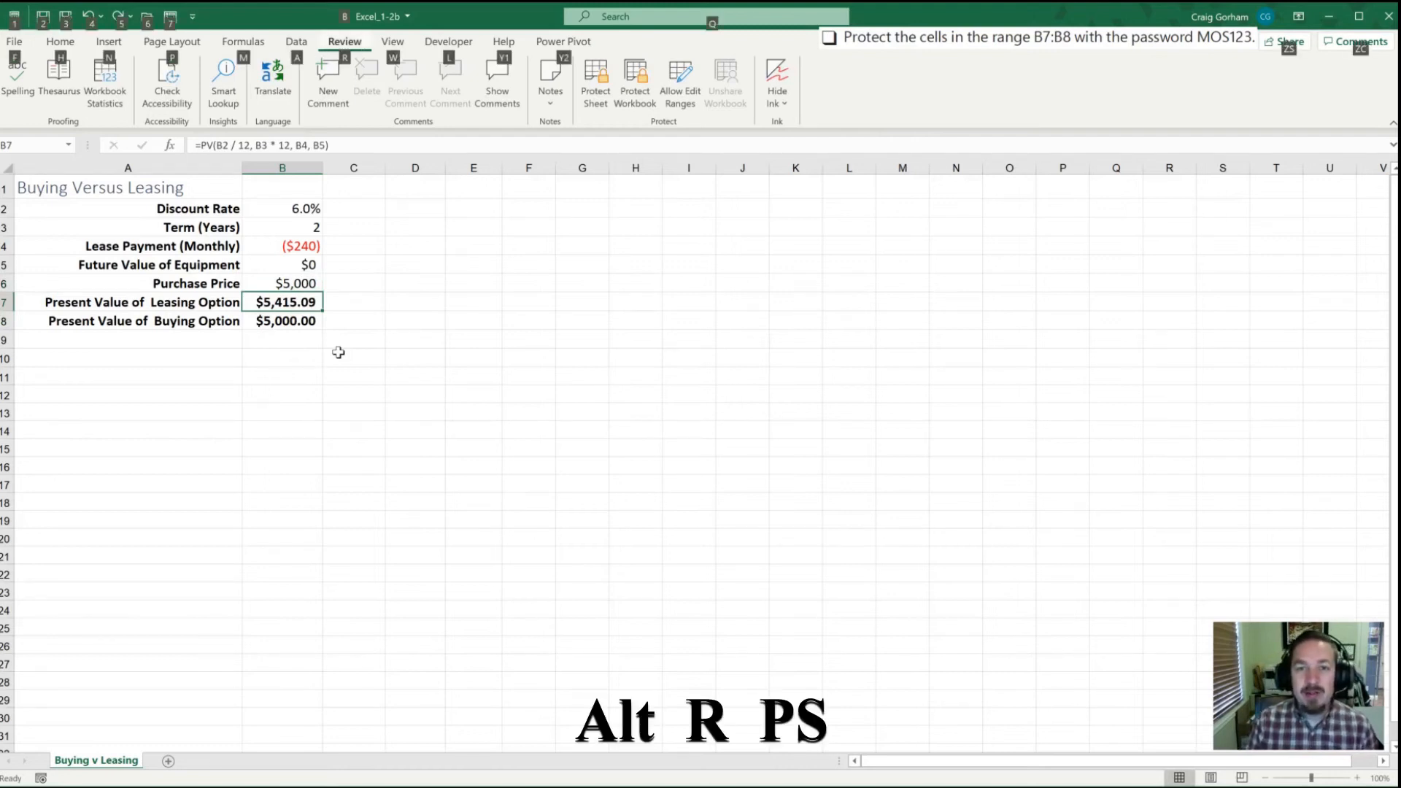
click(594, 77)
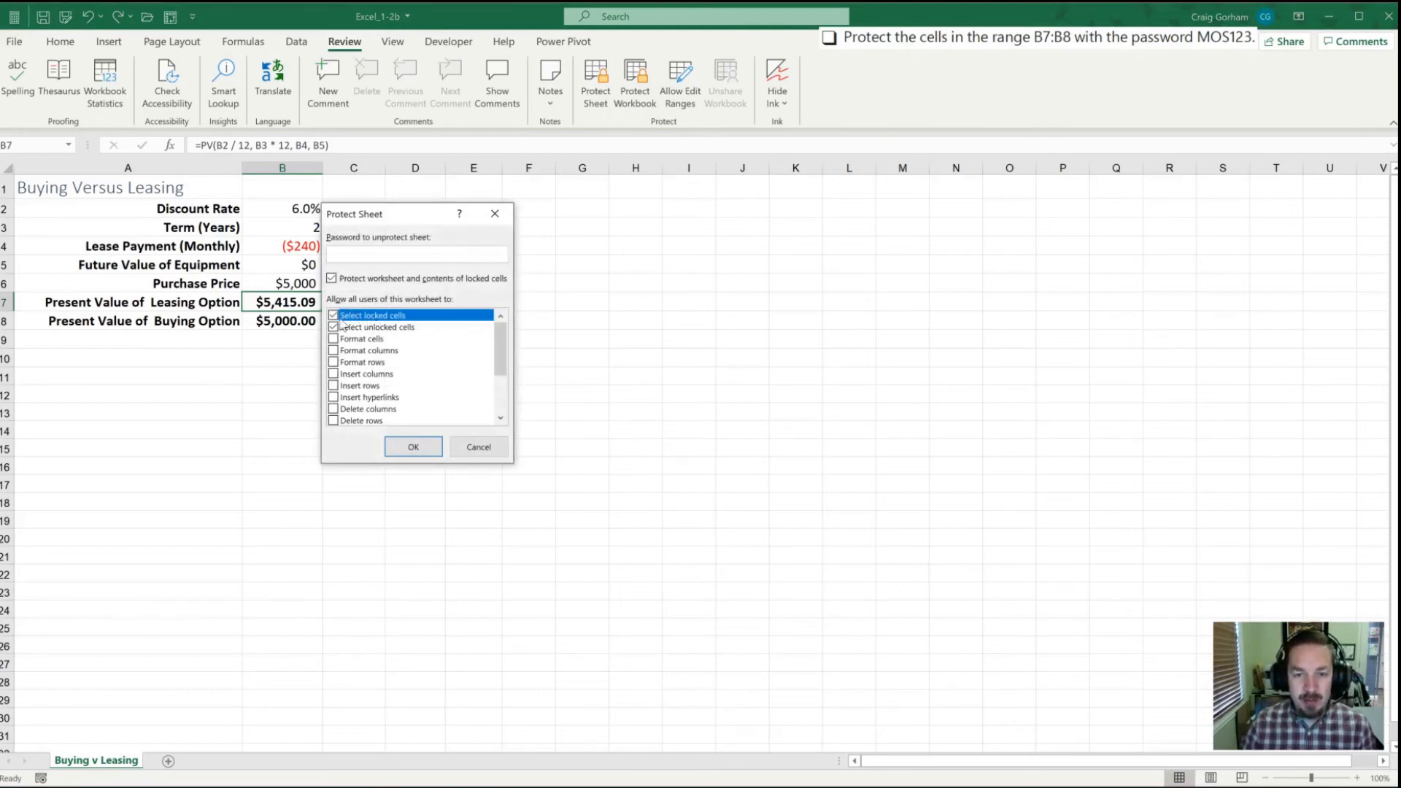
click(417, 254)
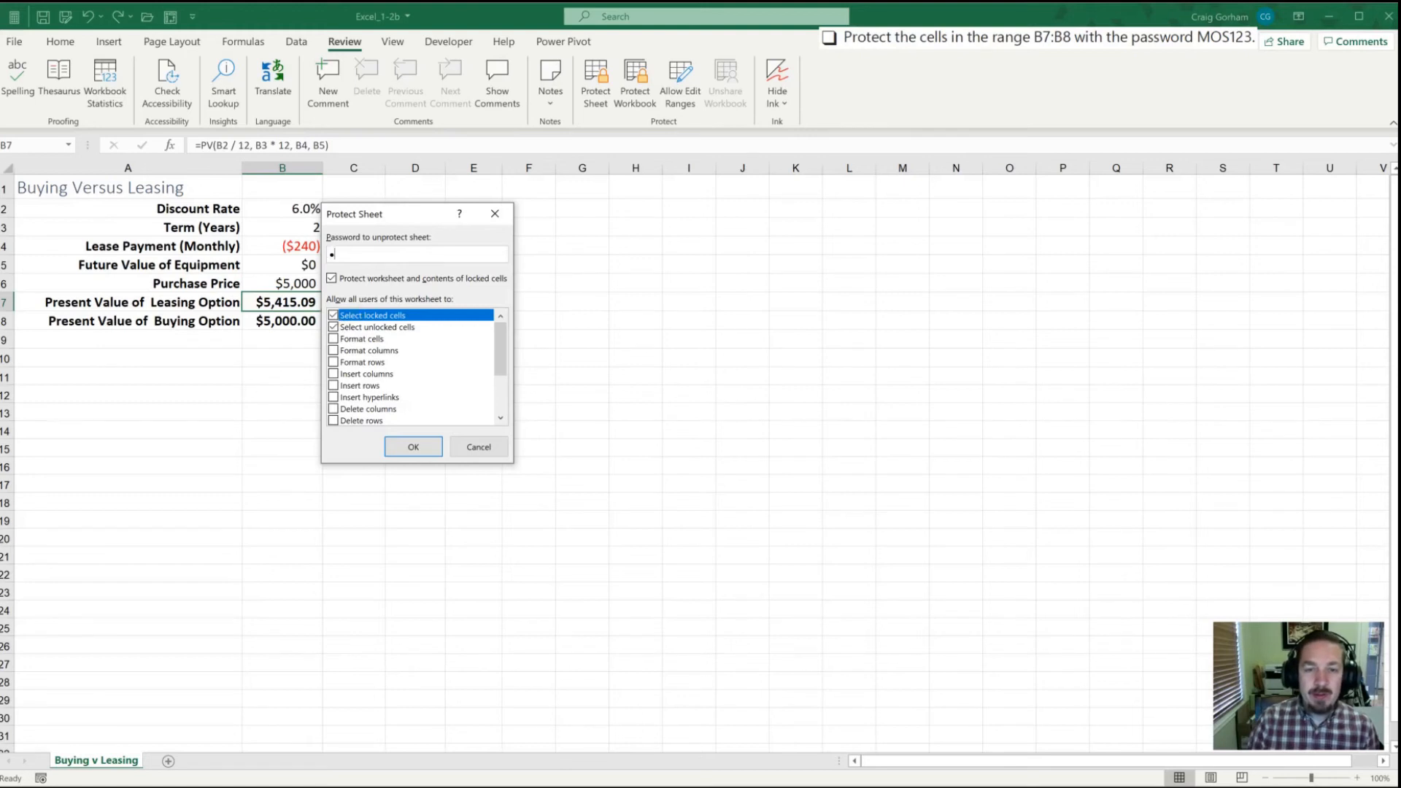
click(413, 446)
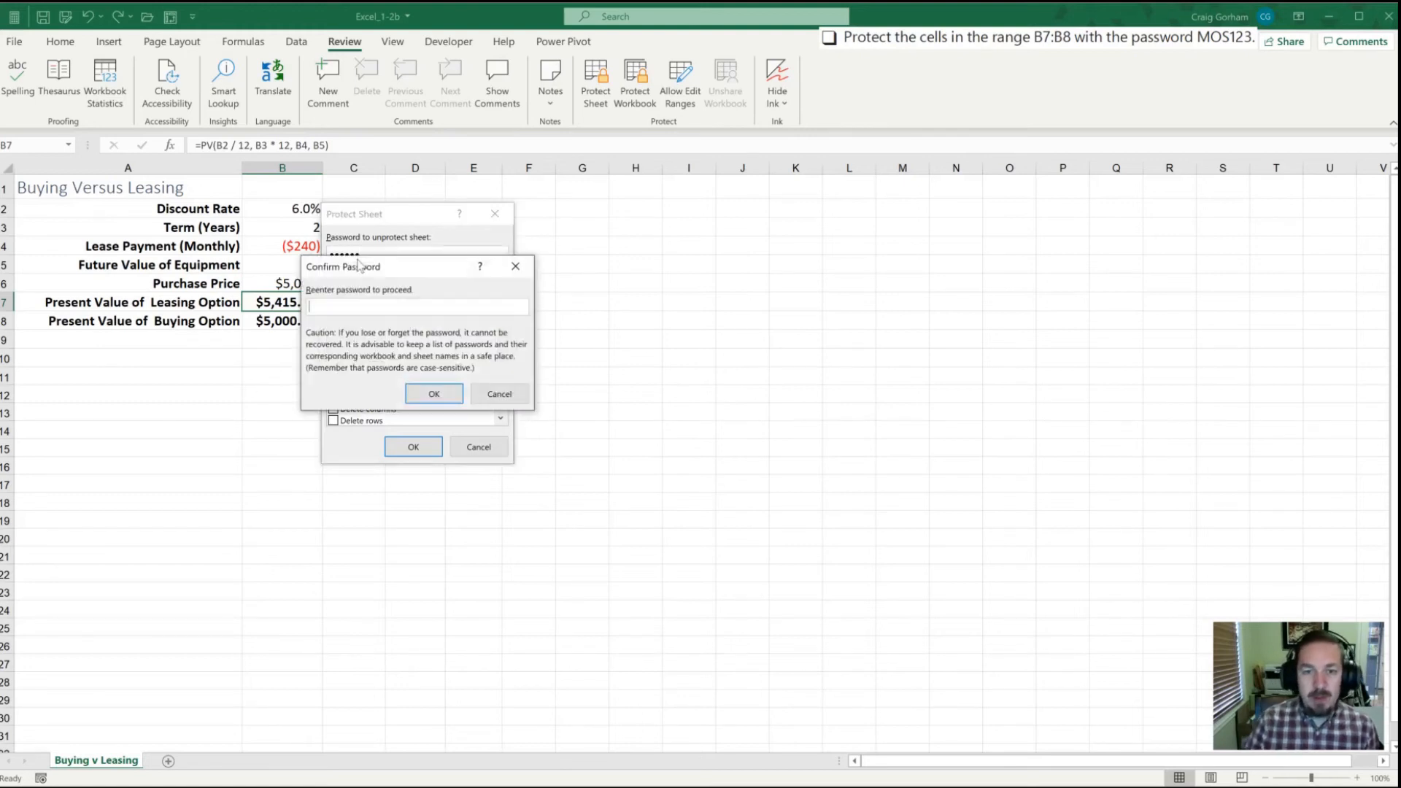
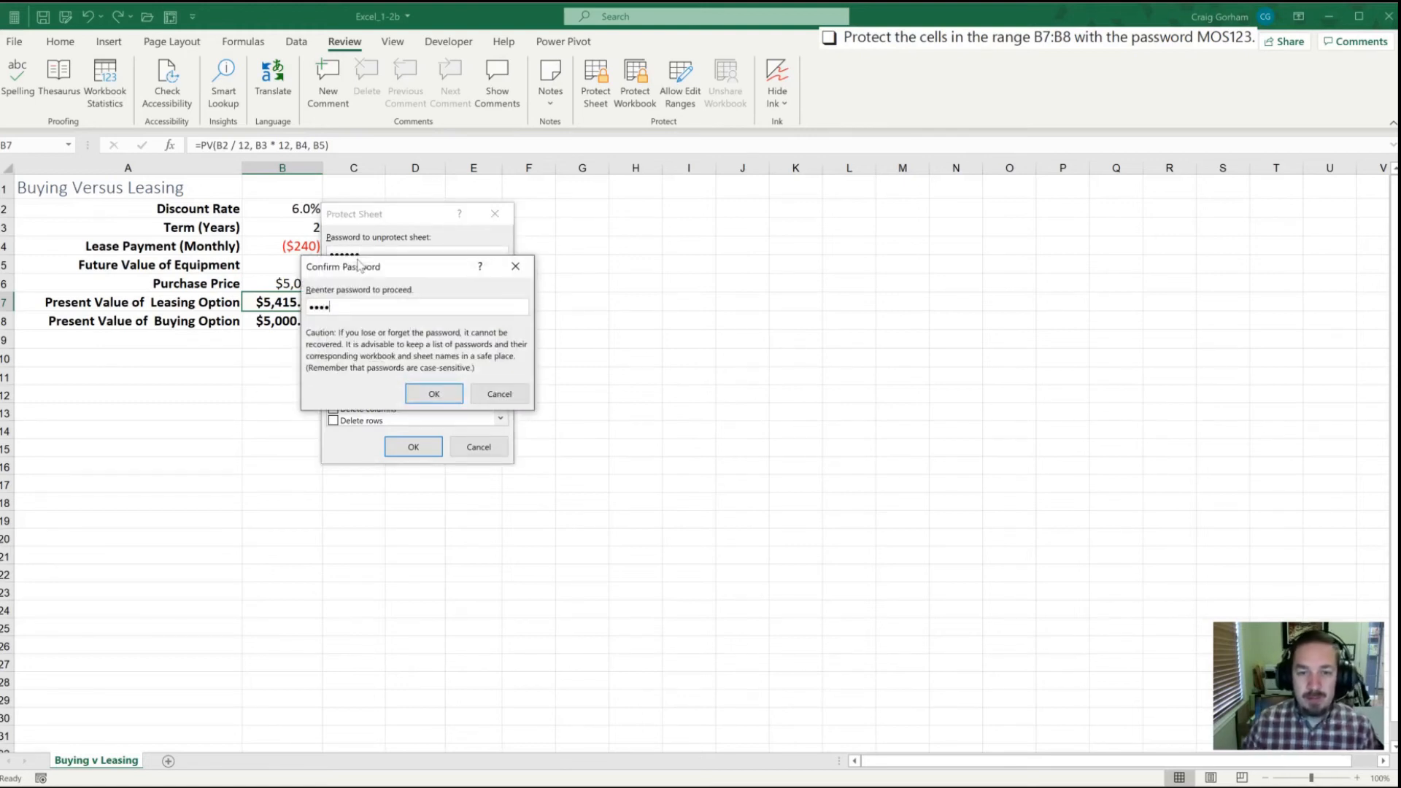
click(432, 394)
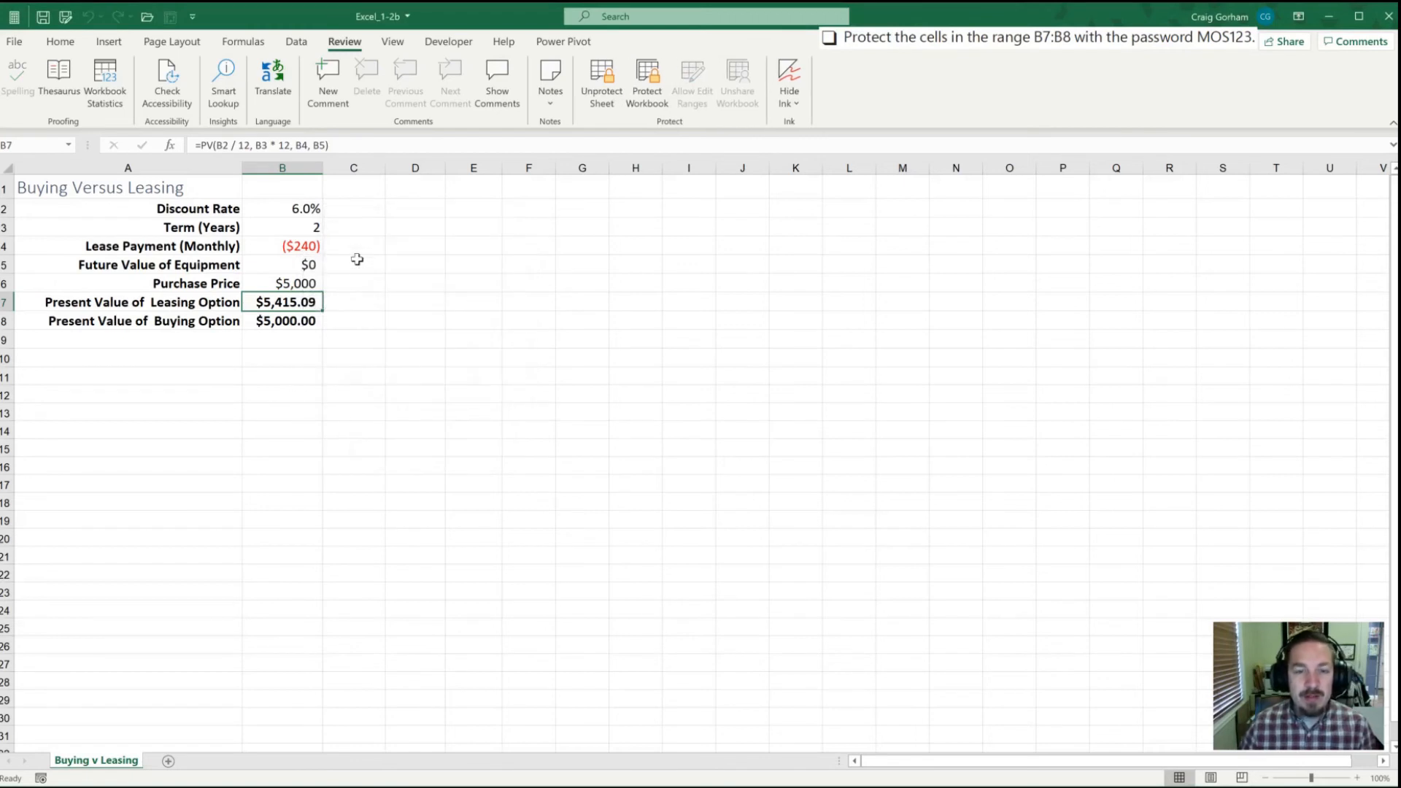
click(414, 301)
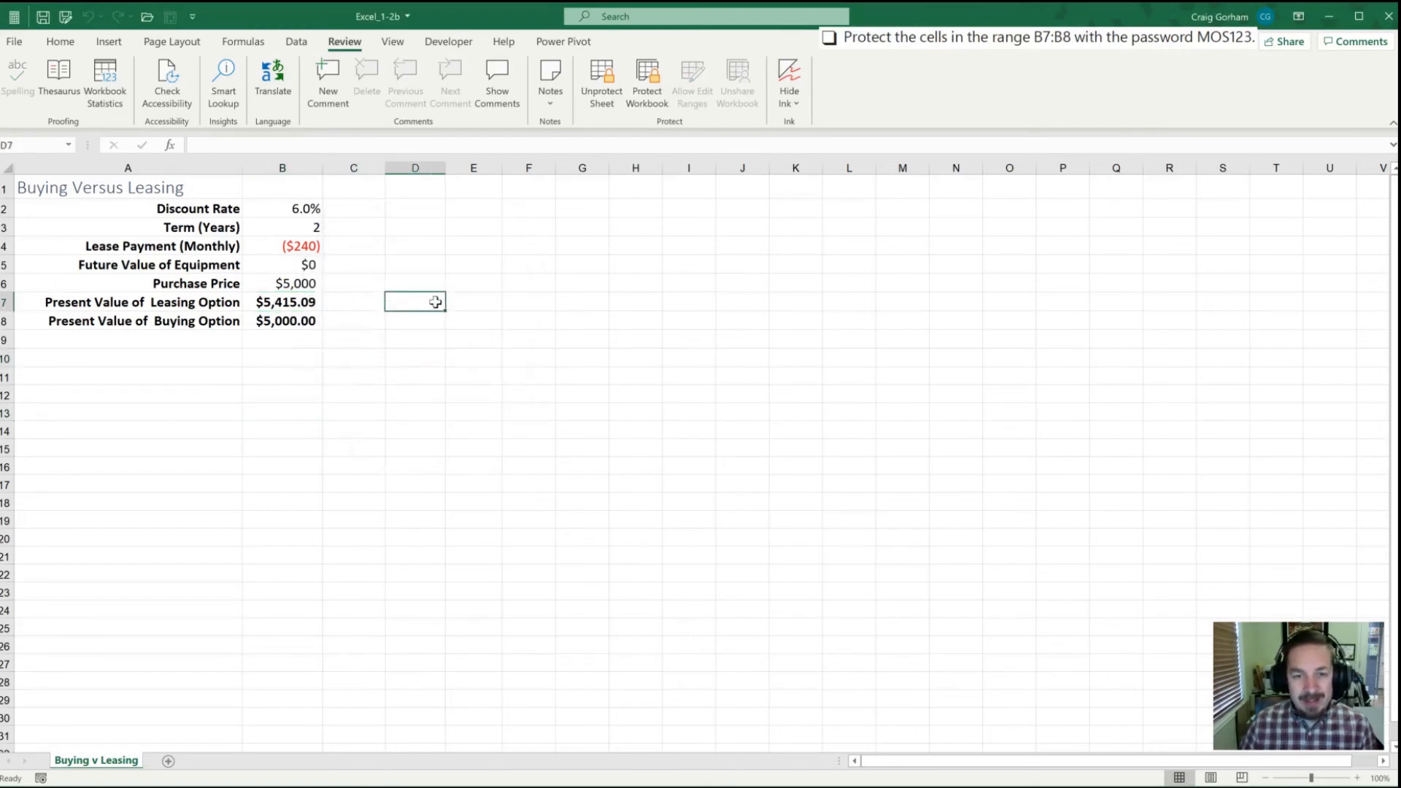
click(353, 375)
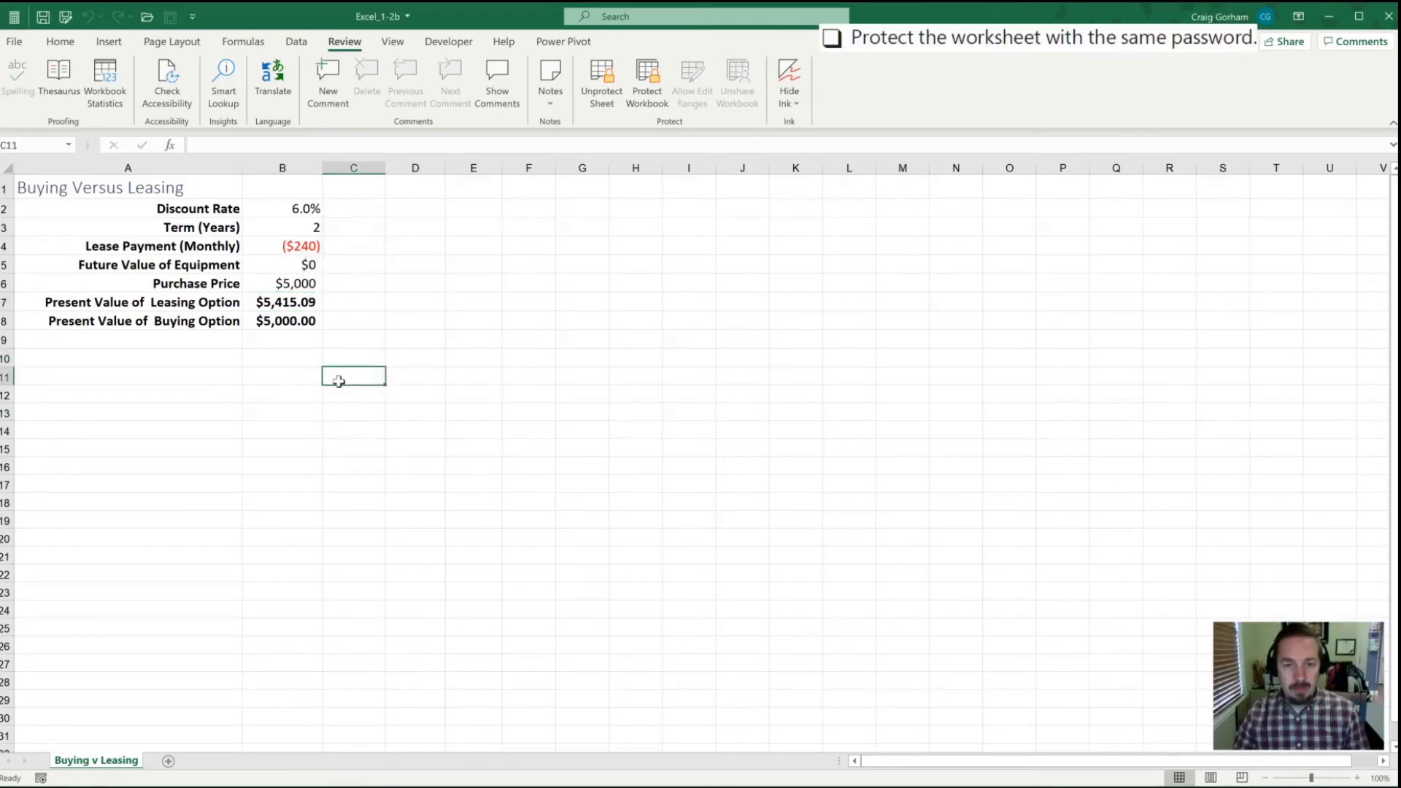
mouse_move(408, 439)
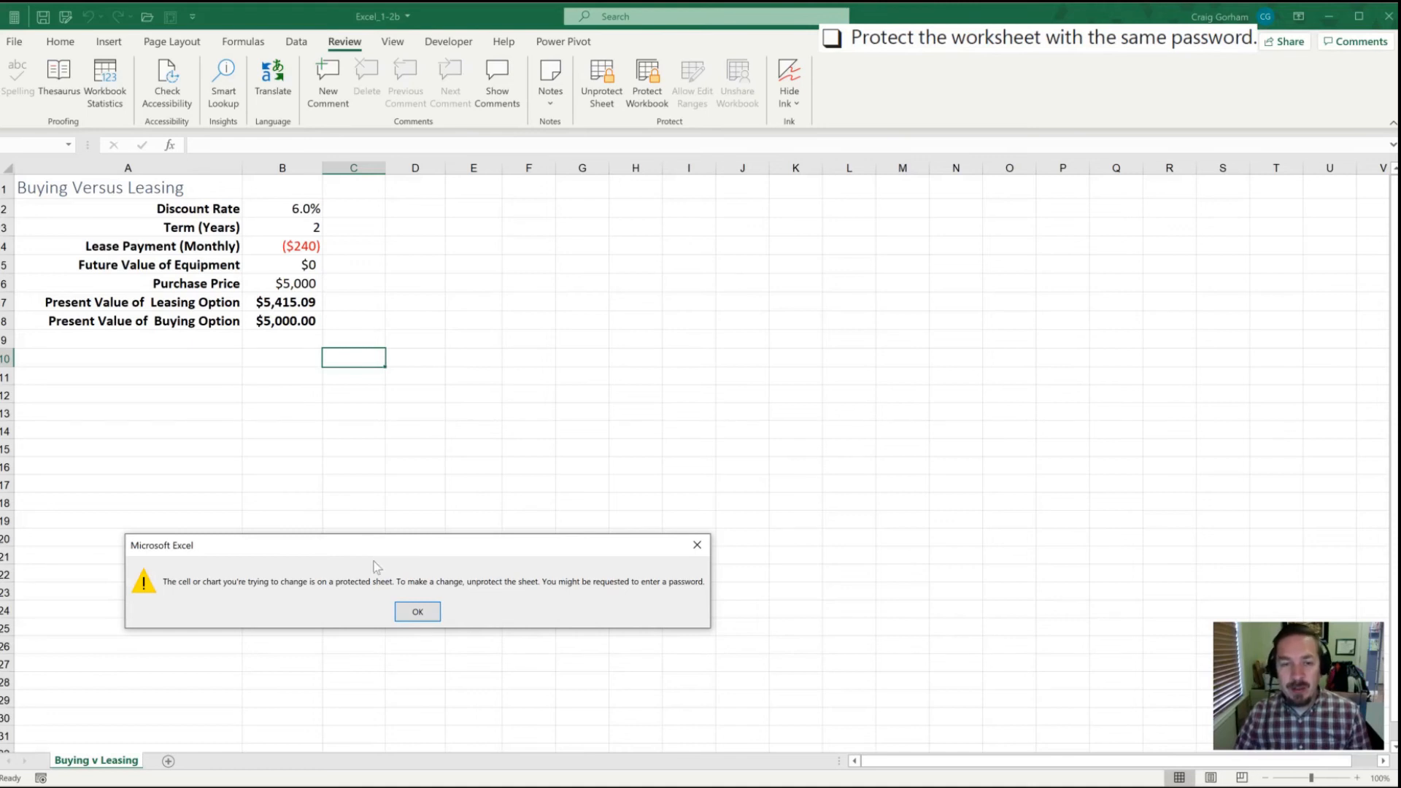
mouse_move(413, 602)
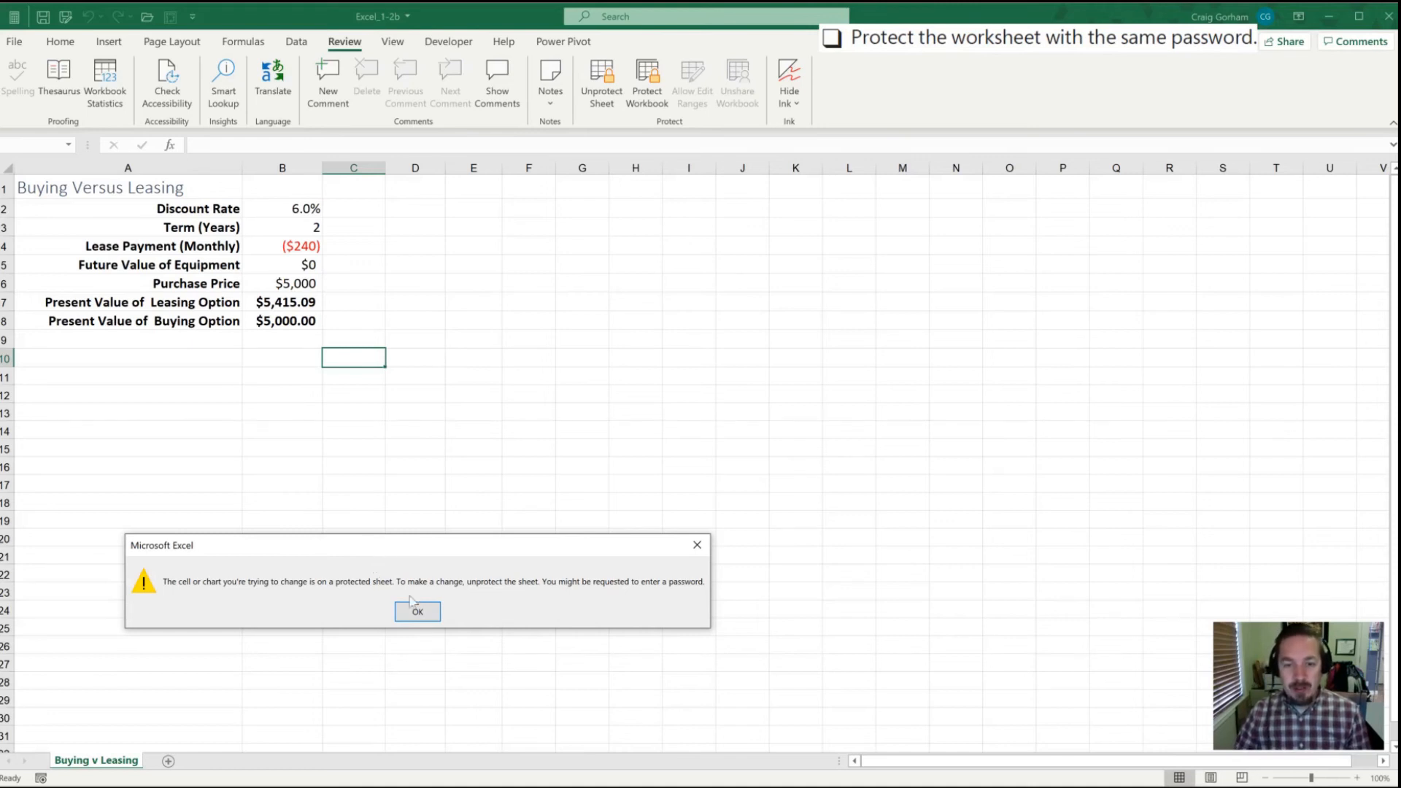
click(418, 611)
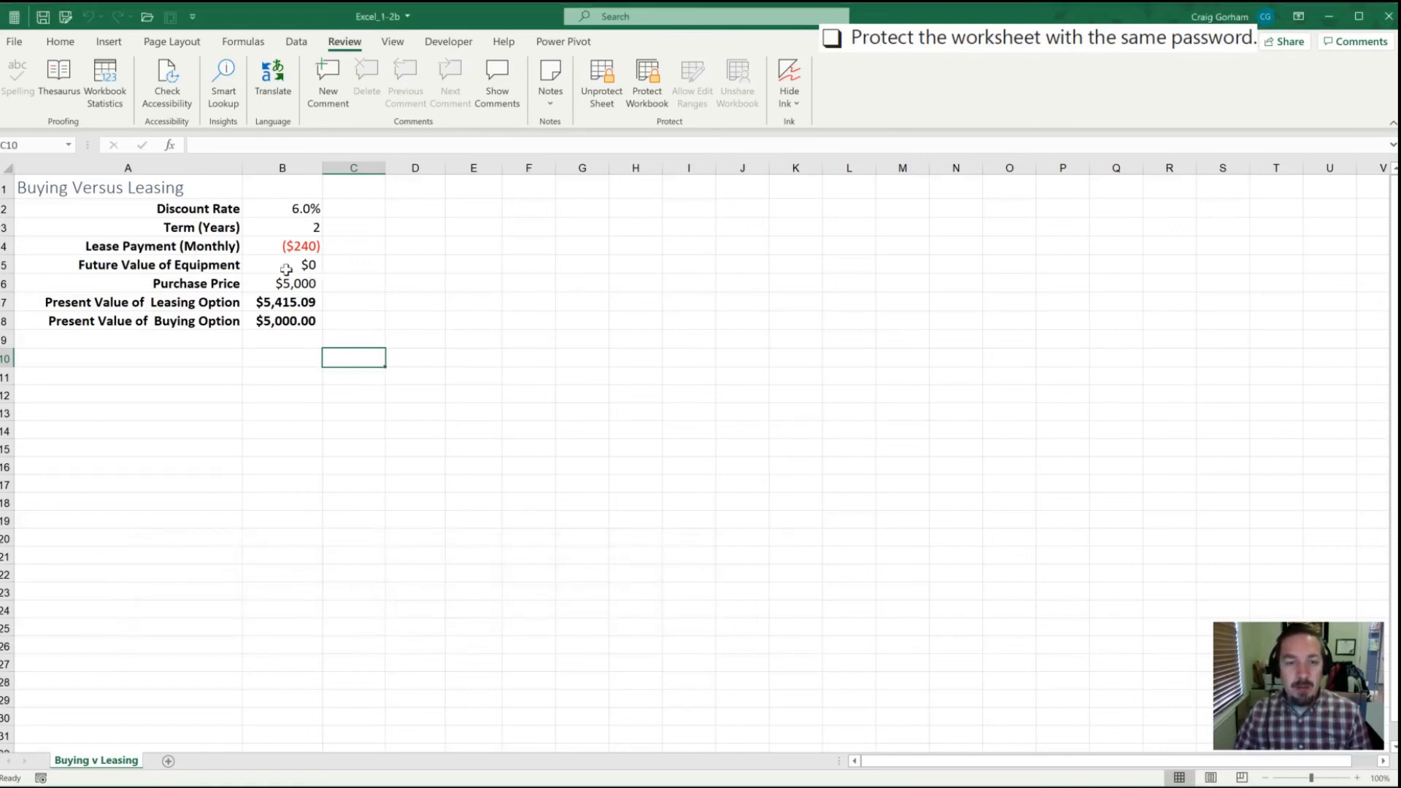
click(282, 265)
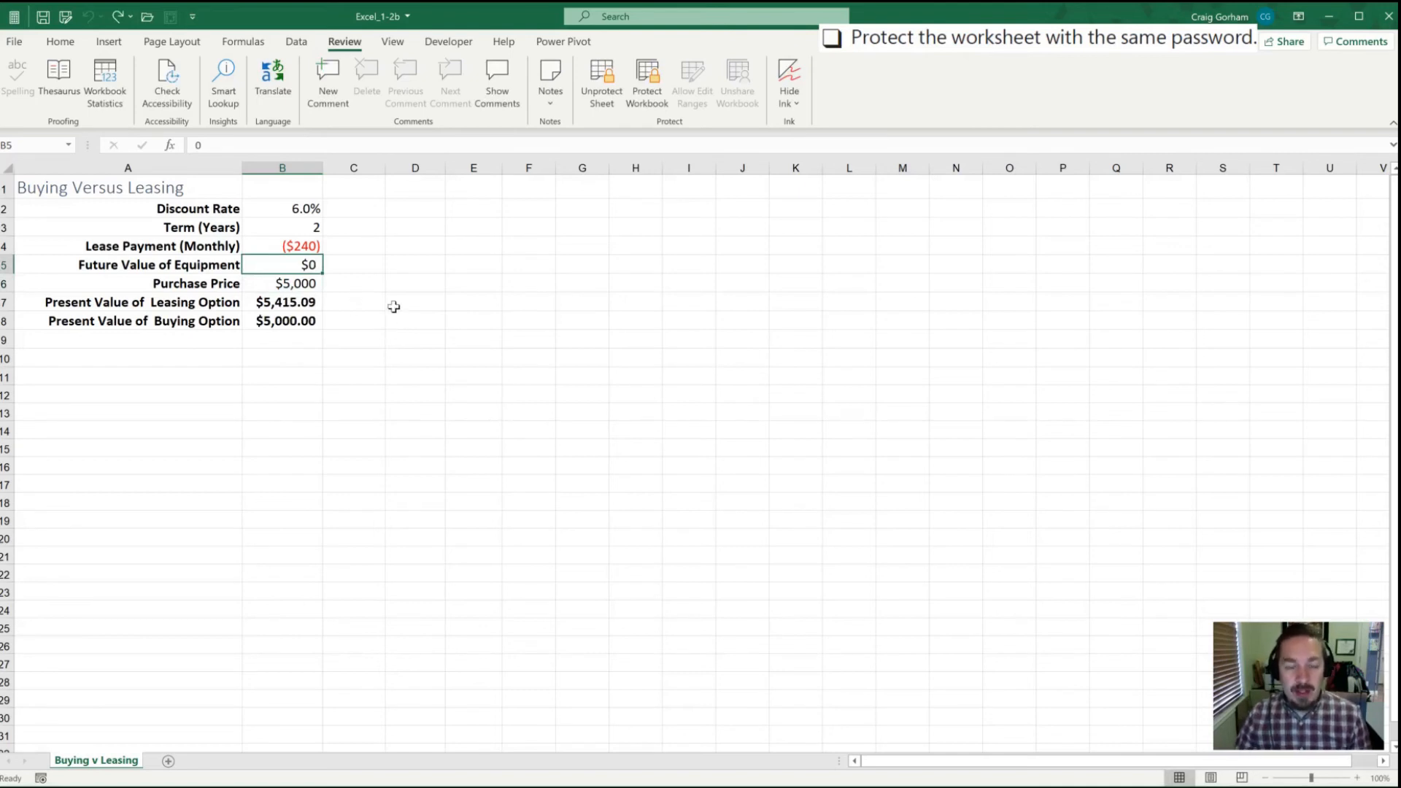
mouse_move(412, 281)
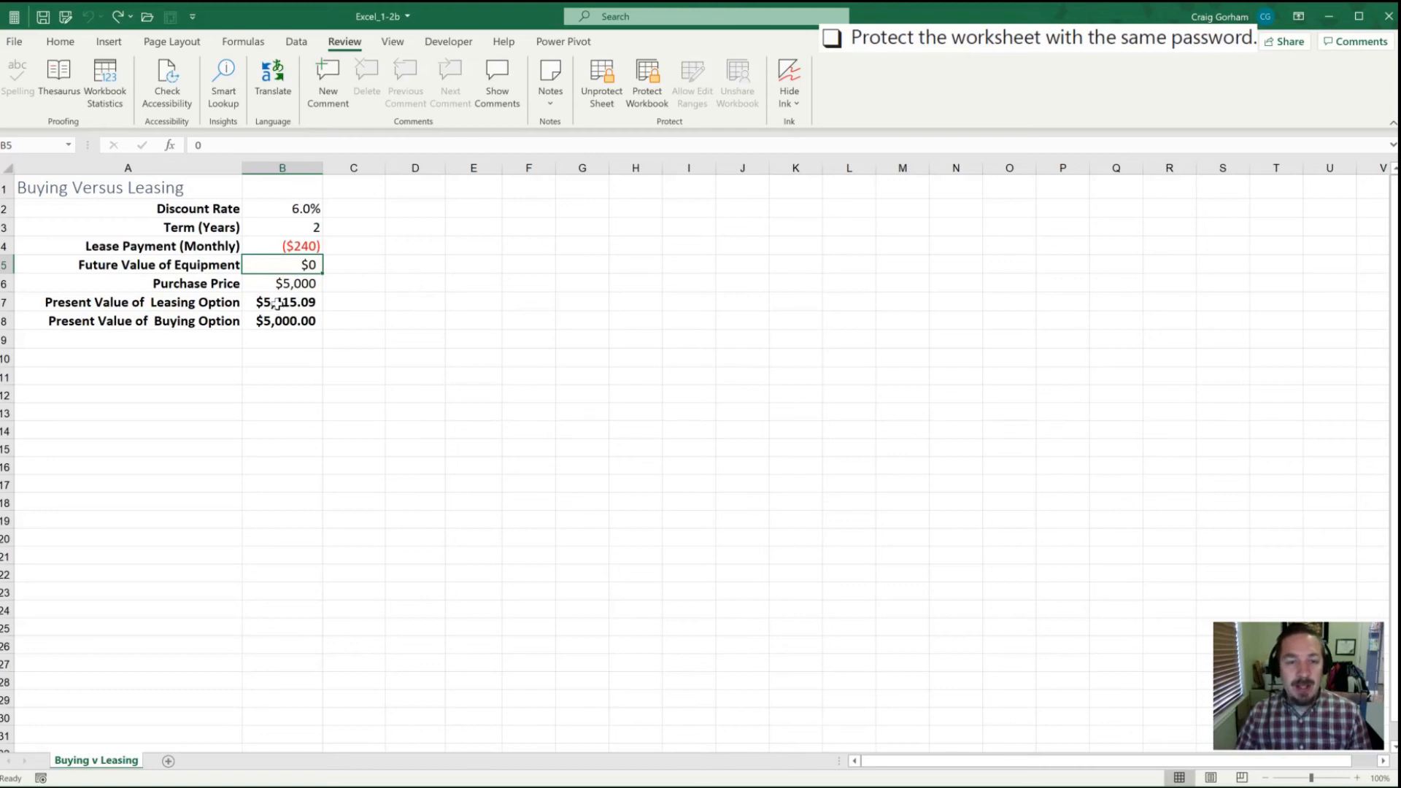
Step: Edit B7 and enter the range password in Unlock Range to allow editing
click(281, 302)
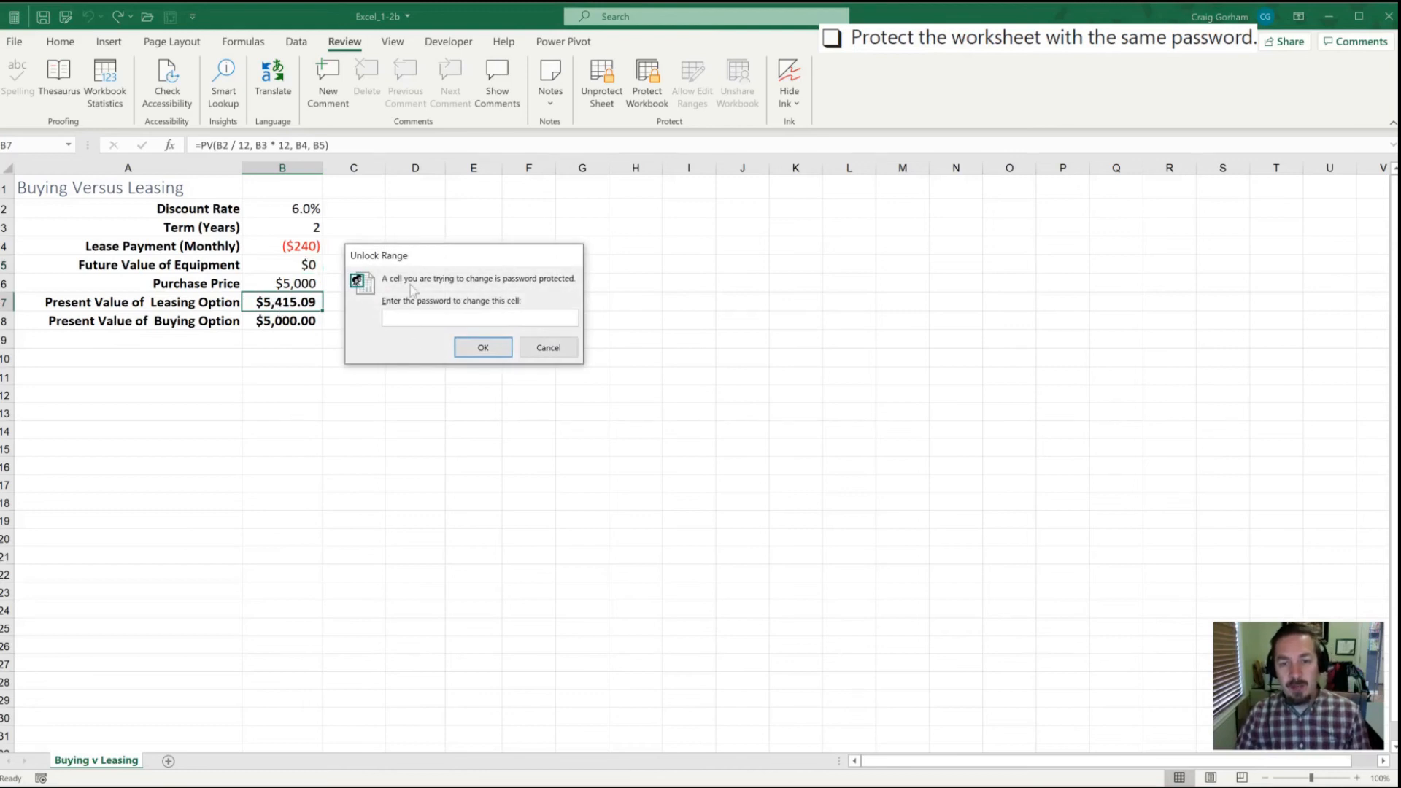
mouse_move(371, 328)
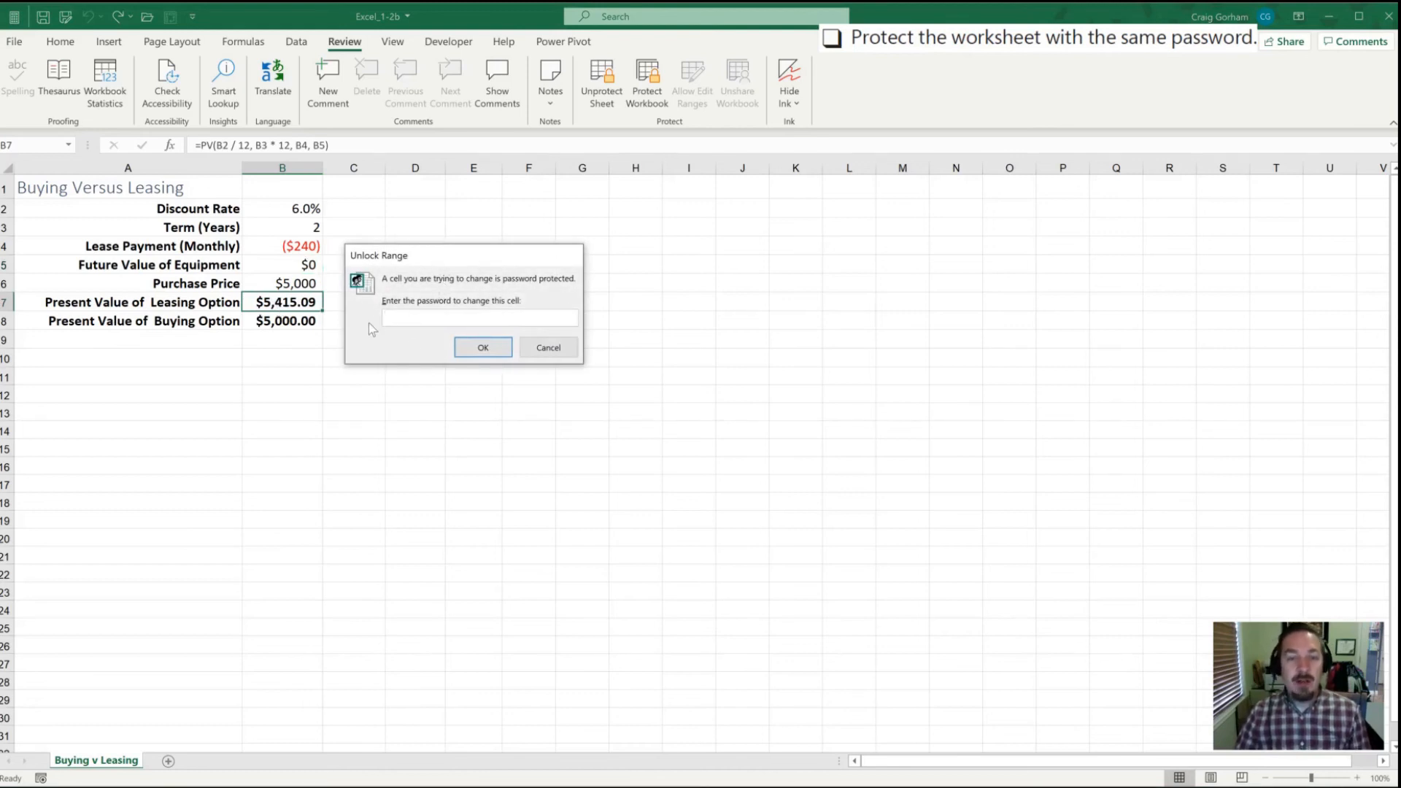
text(•)
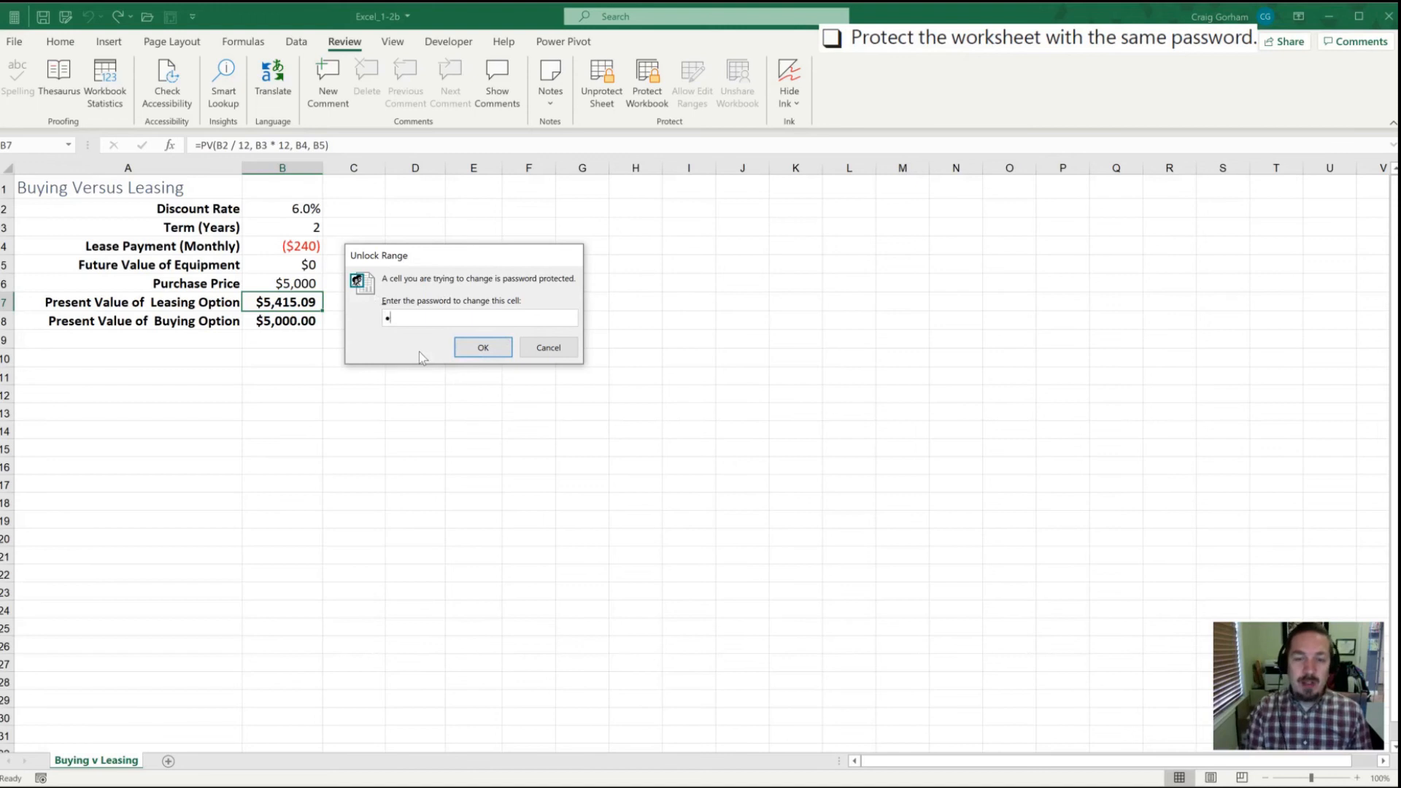
text(password)
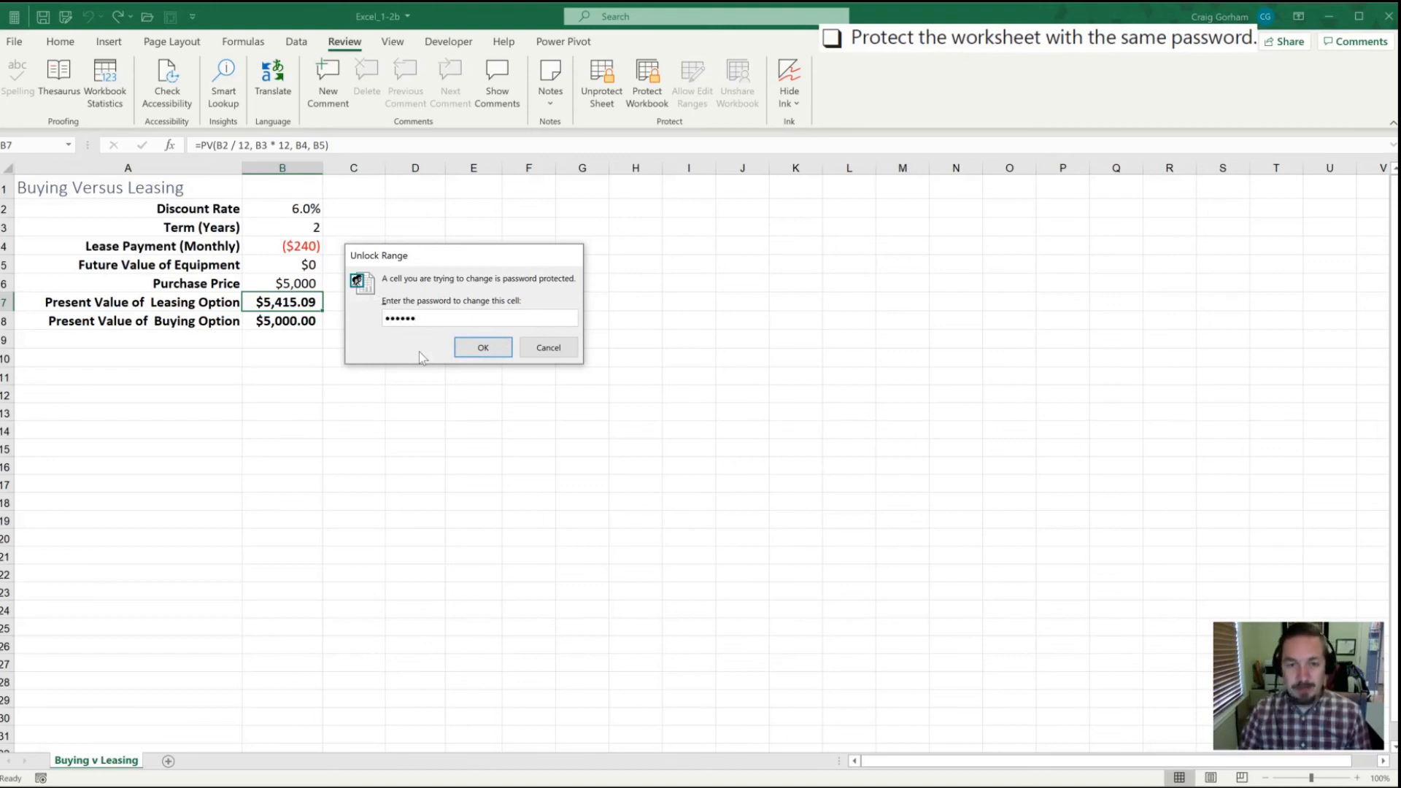
click(482, 347)
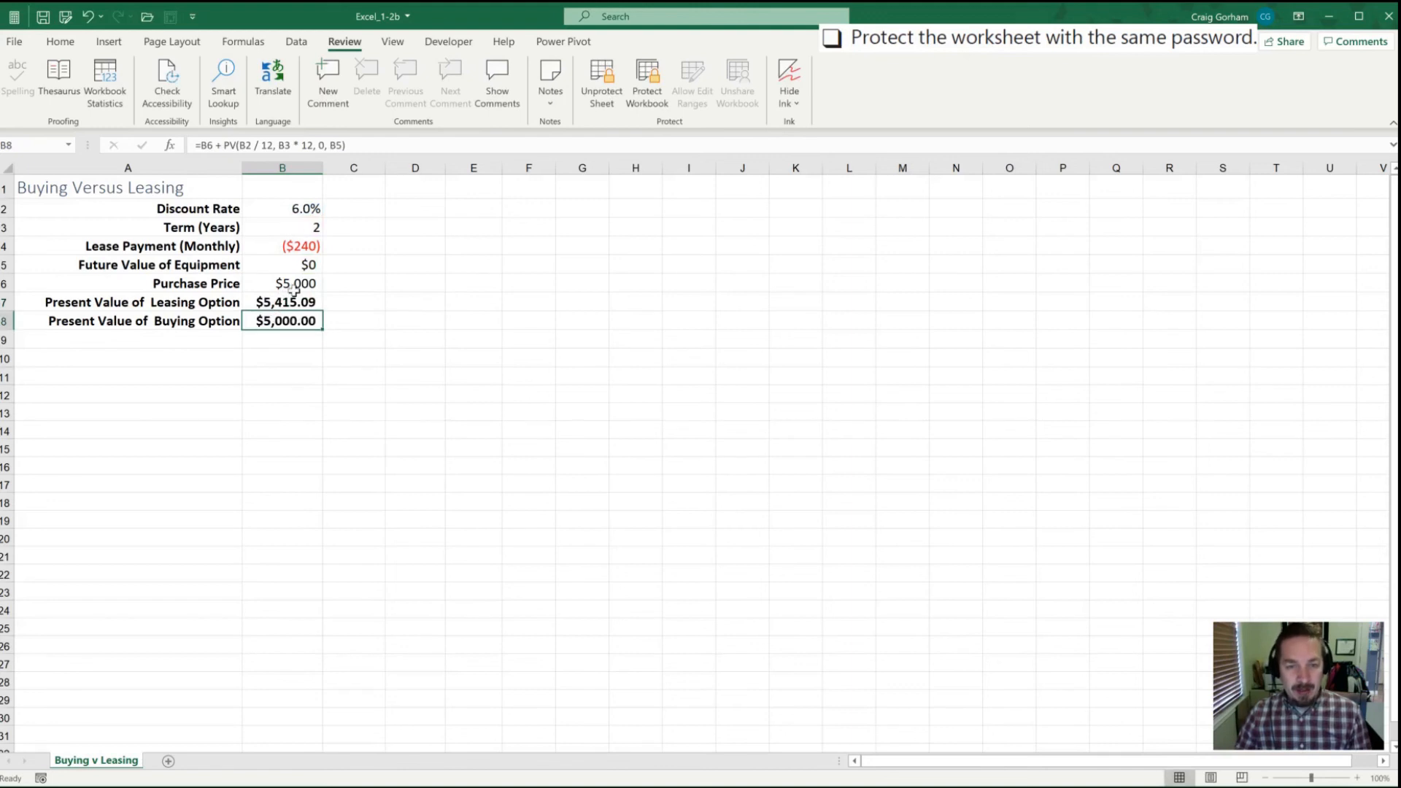
mouse_move(296, 295)
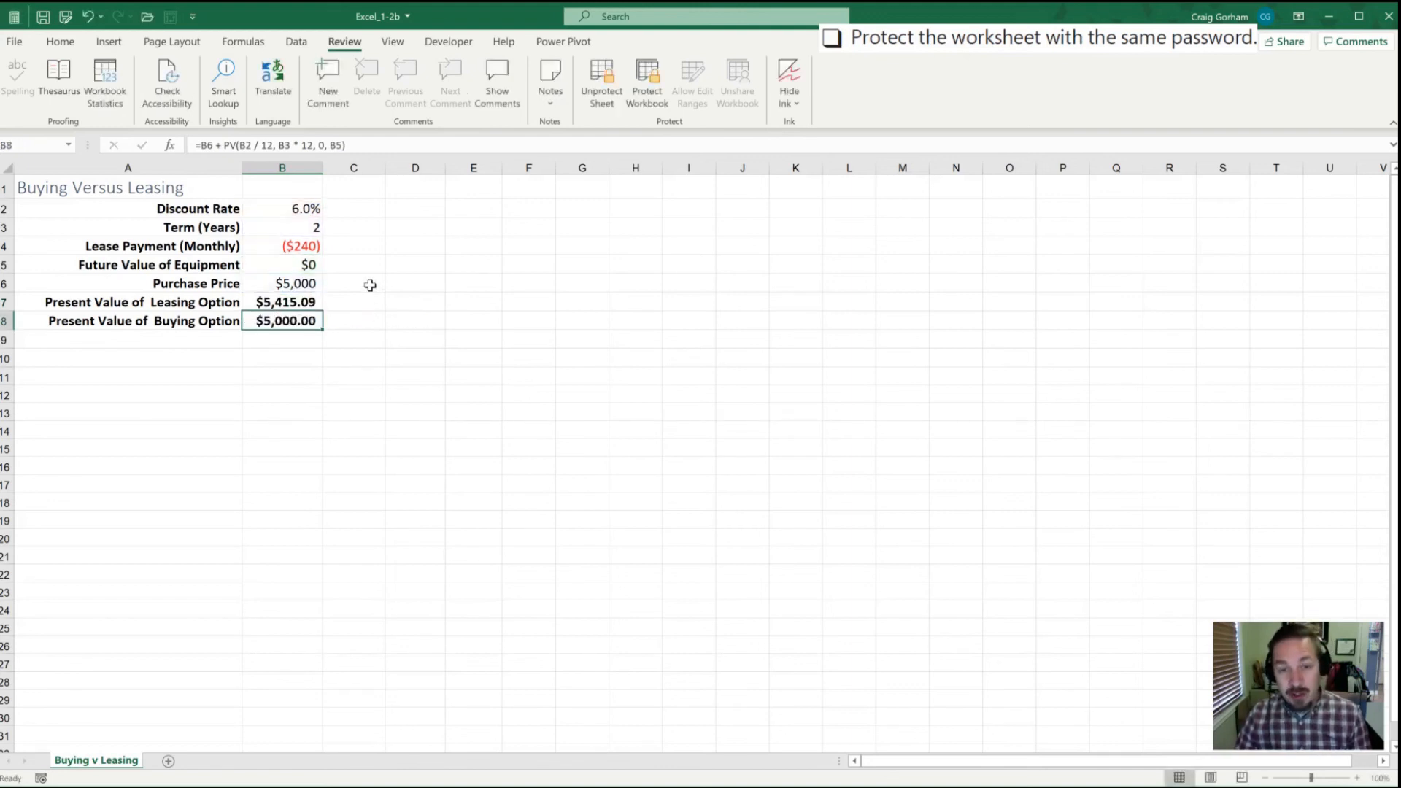
mouse_move(376, 296)
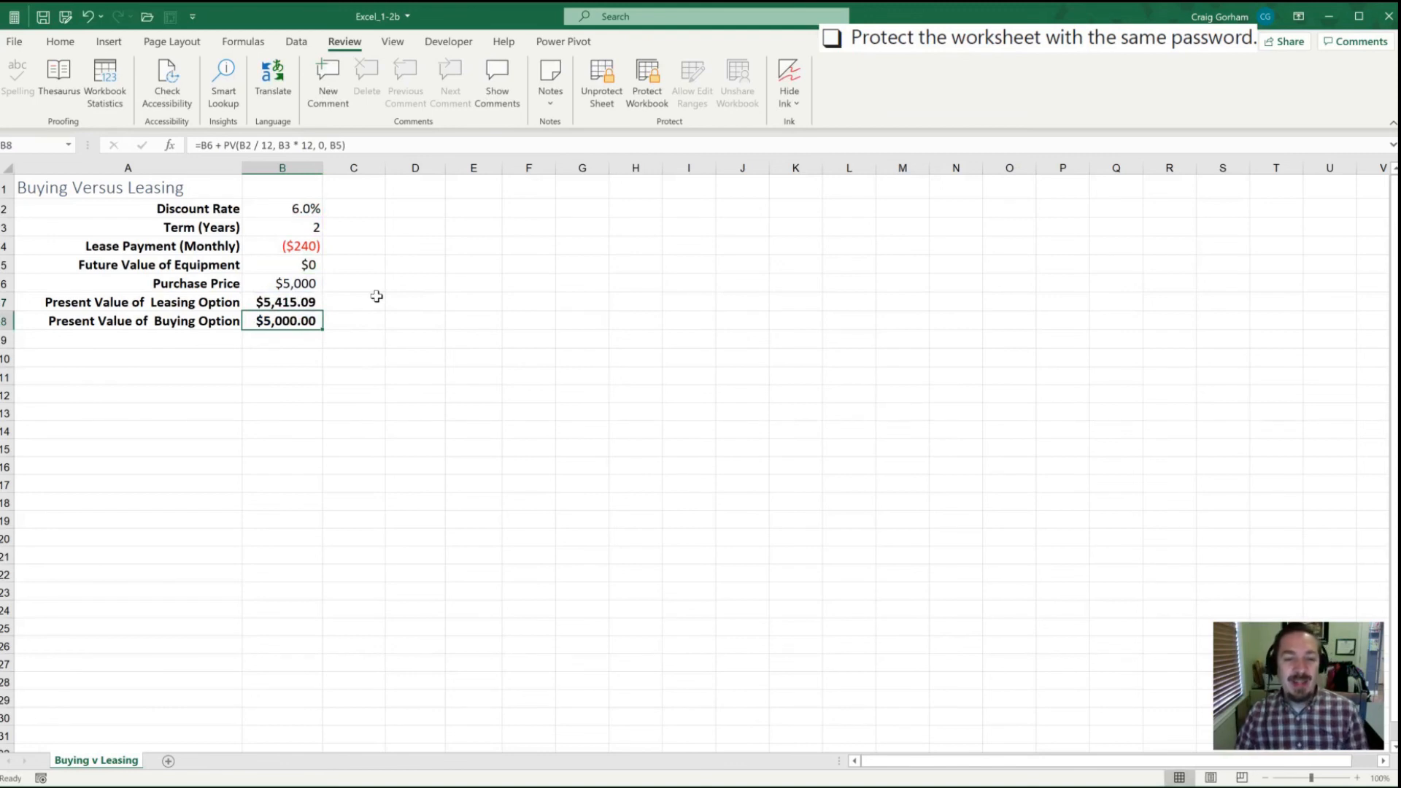